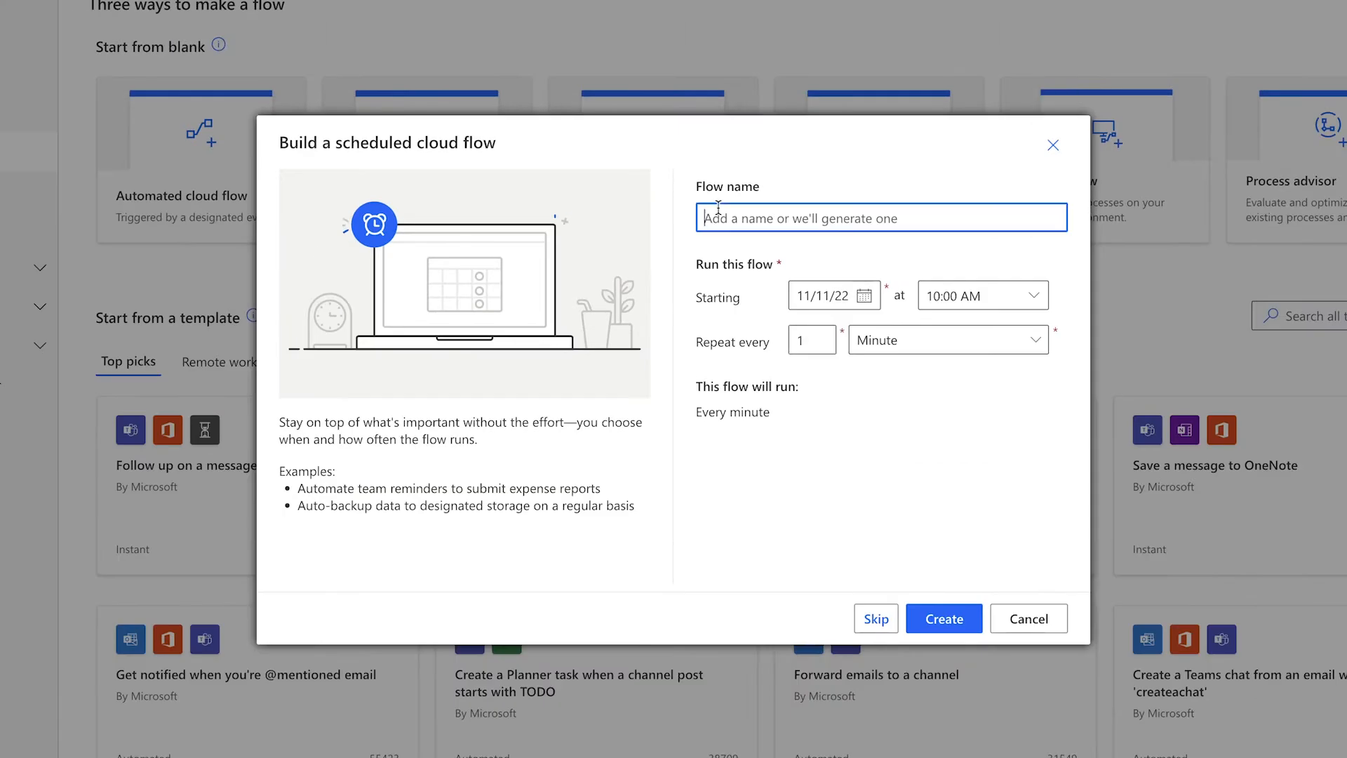
# Step: Name the scheduled flow 'Check Drafts Hourly' and set it to repeat every 1 hour
pyautogui.write('Check Drafts Hour')
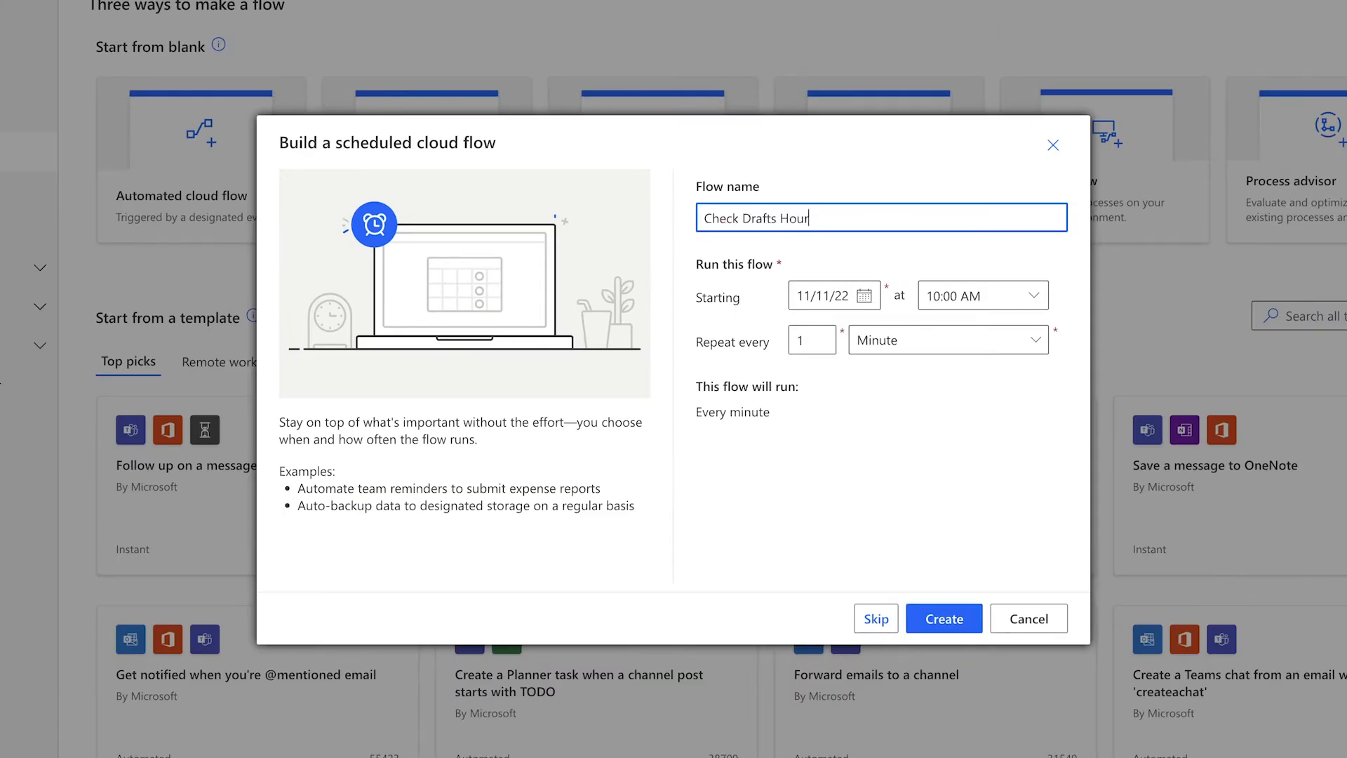
pyautogui.write('ly')
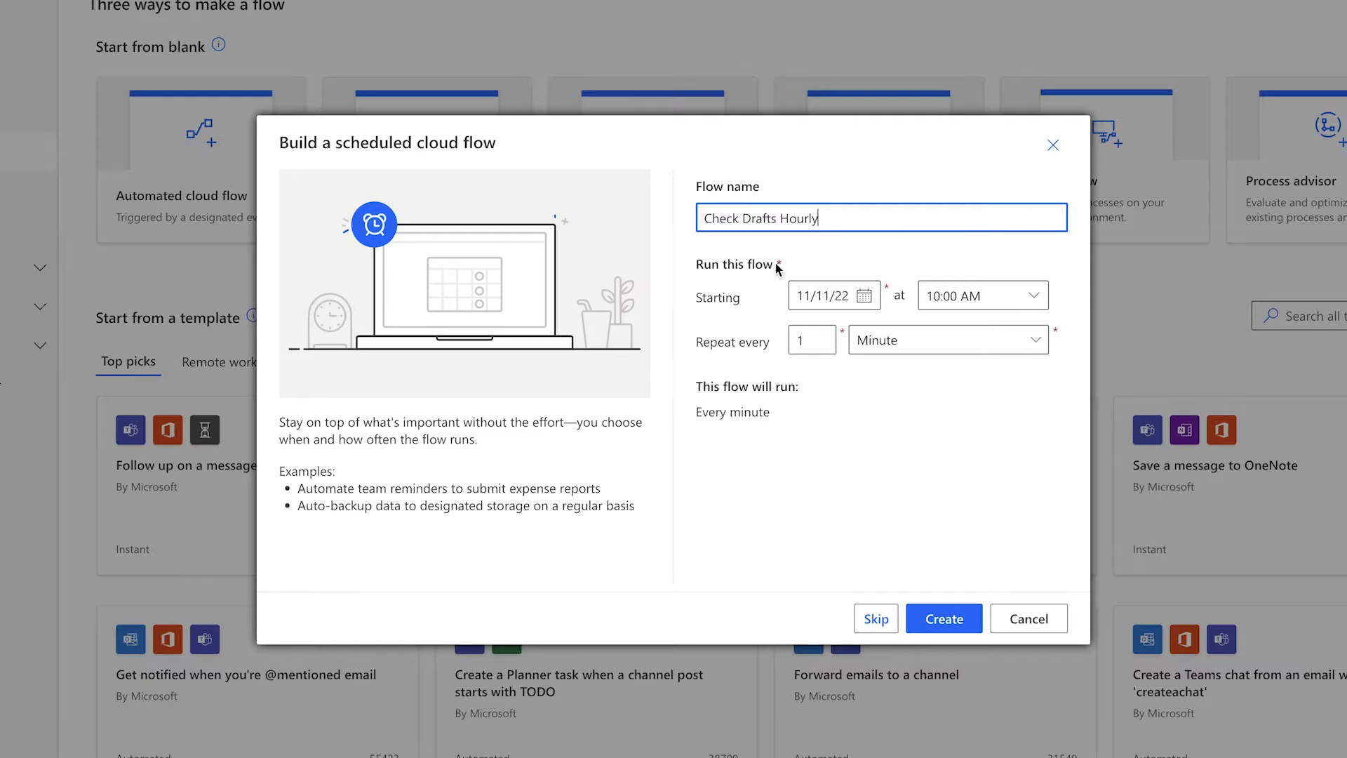
pyautogui.click(945, 340)
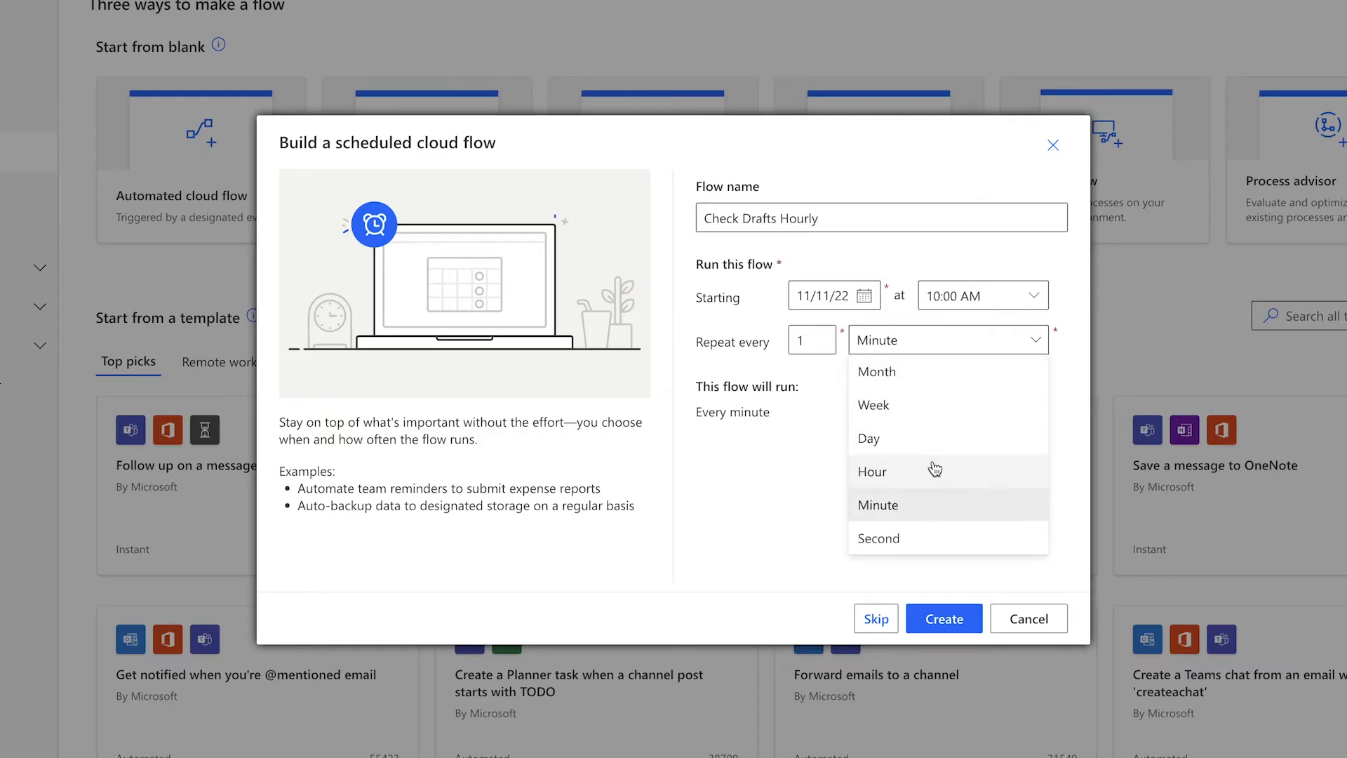
pyautogui.click(942, 619)
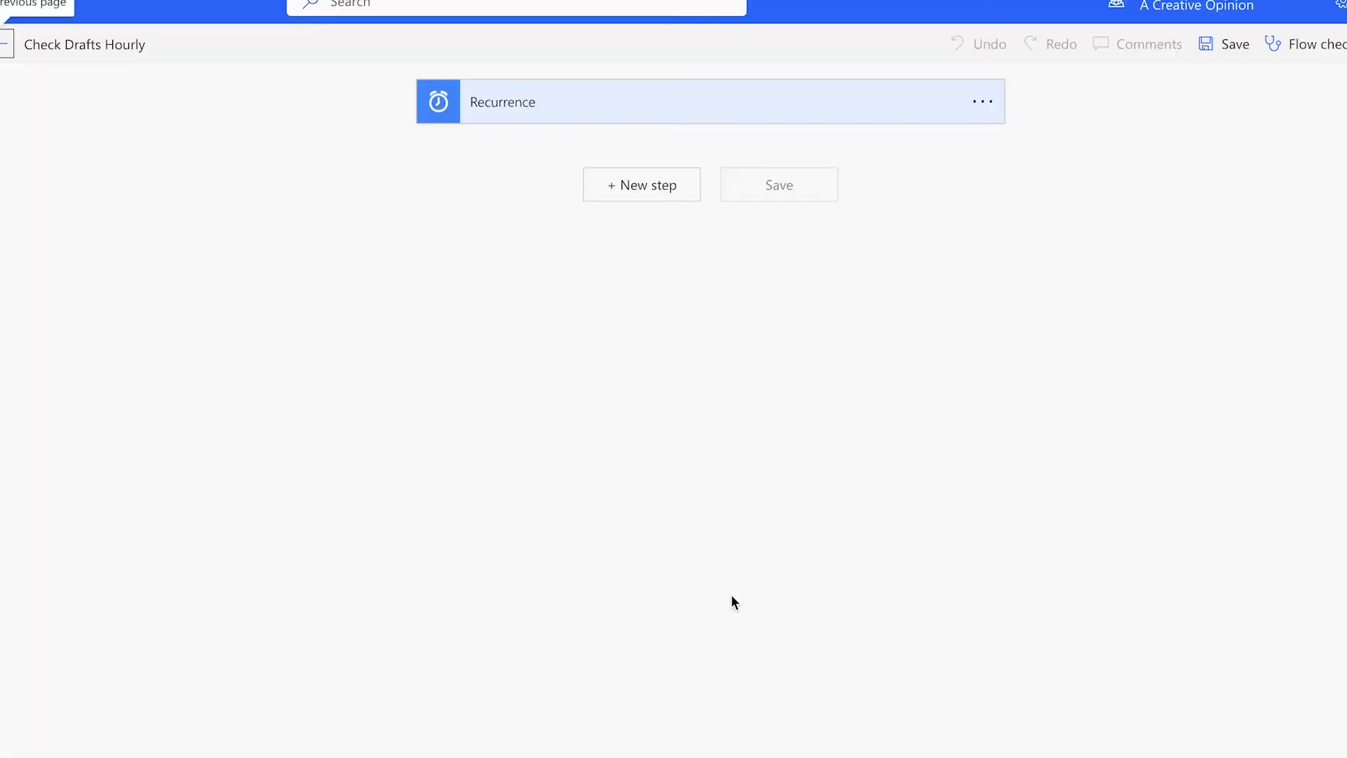
# Step: Add an Initialize variable step named varCurrentTime and choose its data type
pyautogui.click(640, 184)
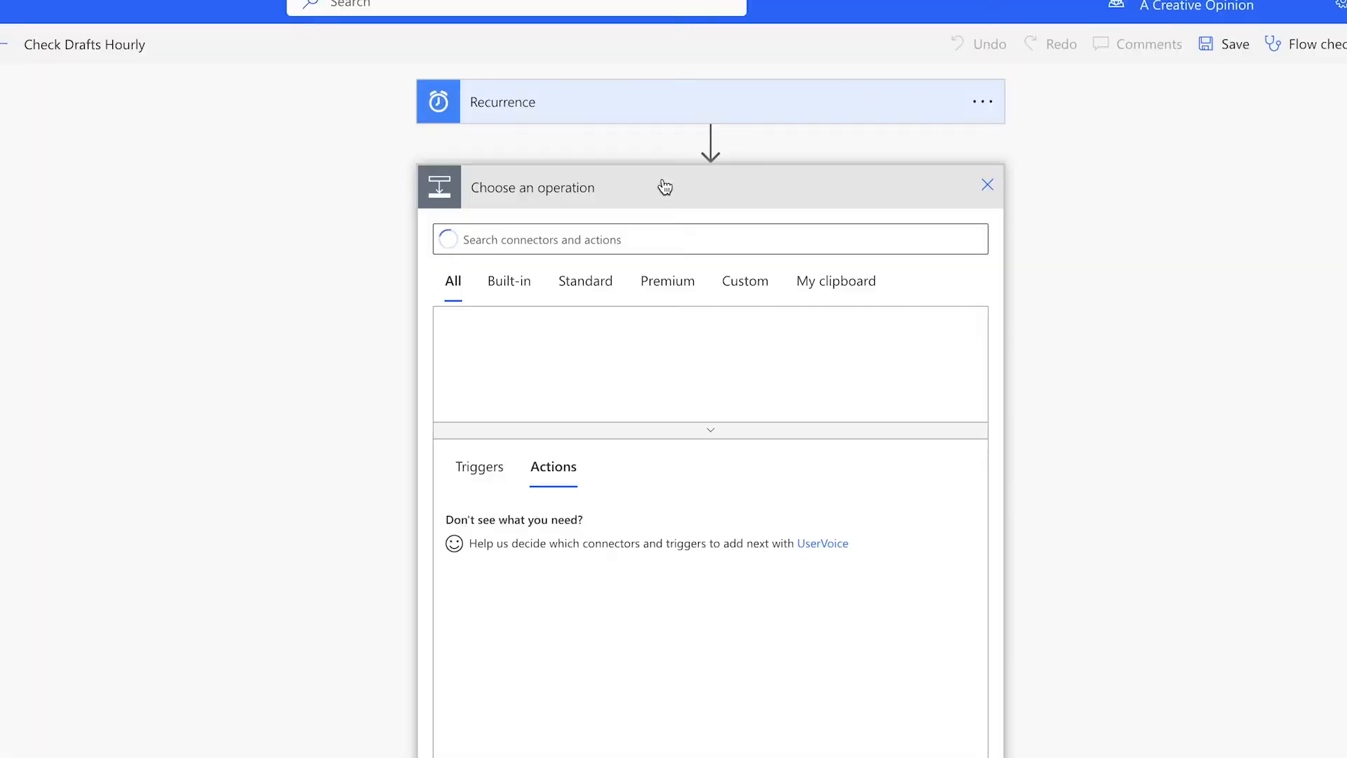
pyautogui.write('init')
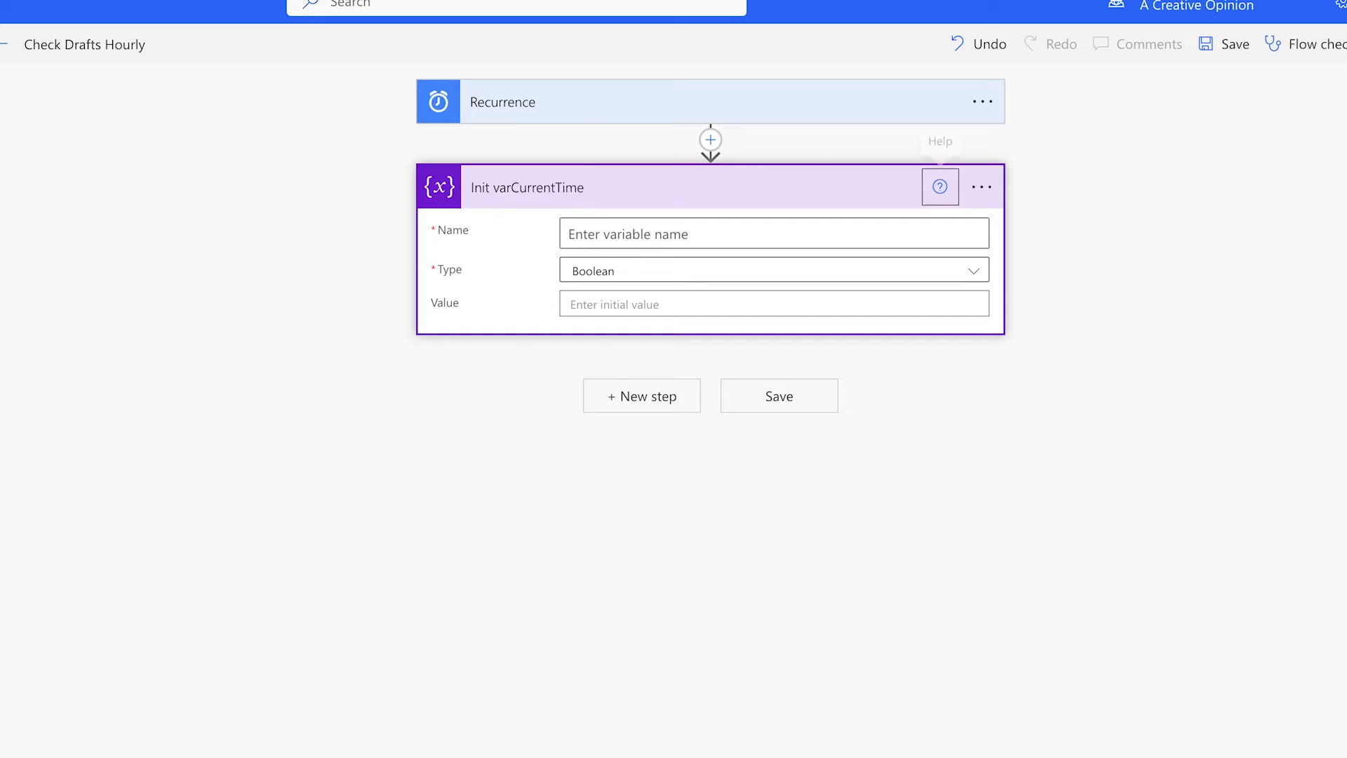
pyautogui.write('varCurrentTime')
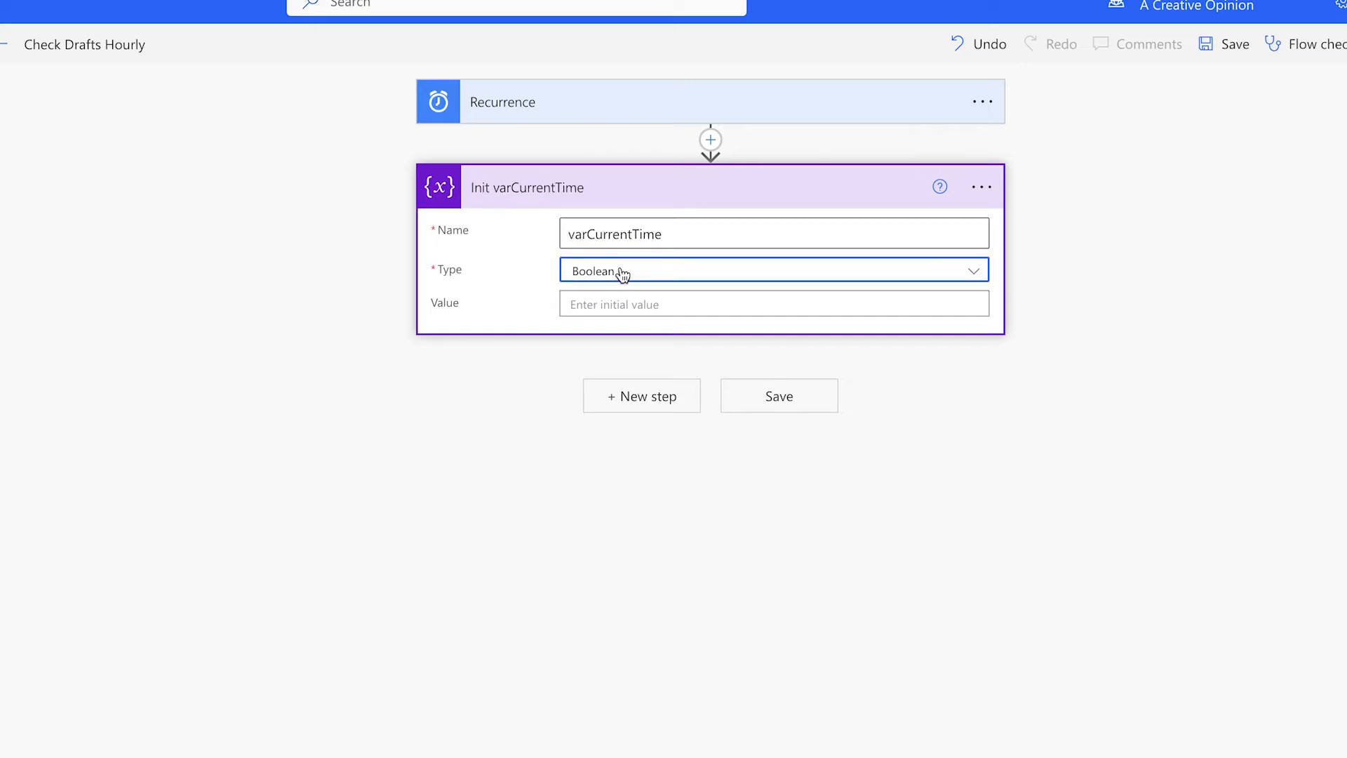
pyautogui.click(772, 269)
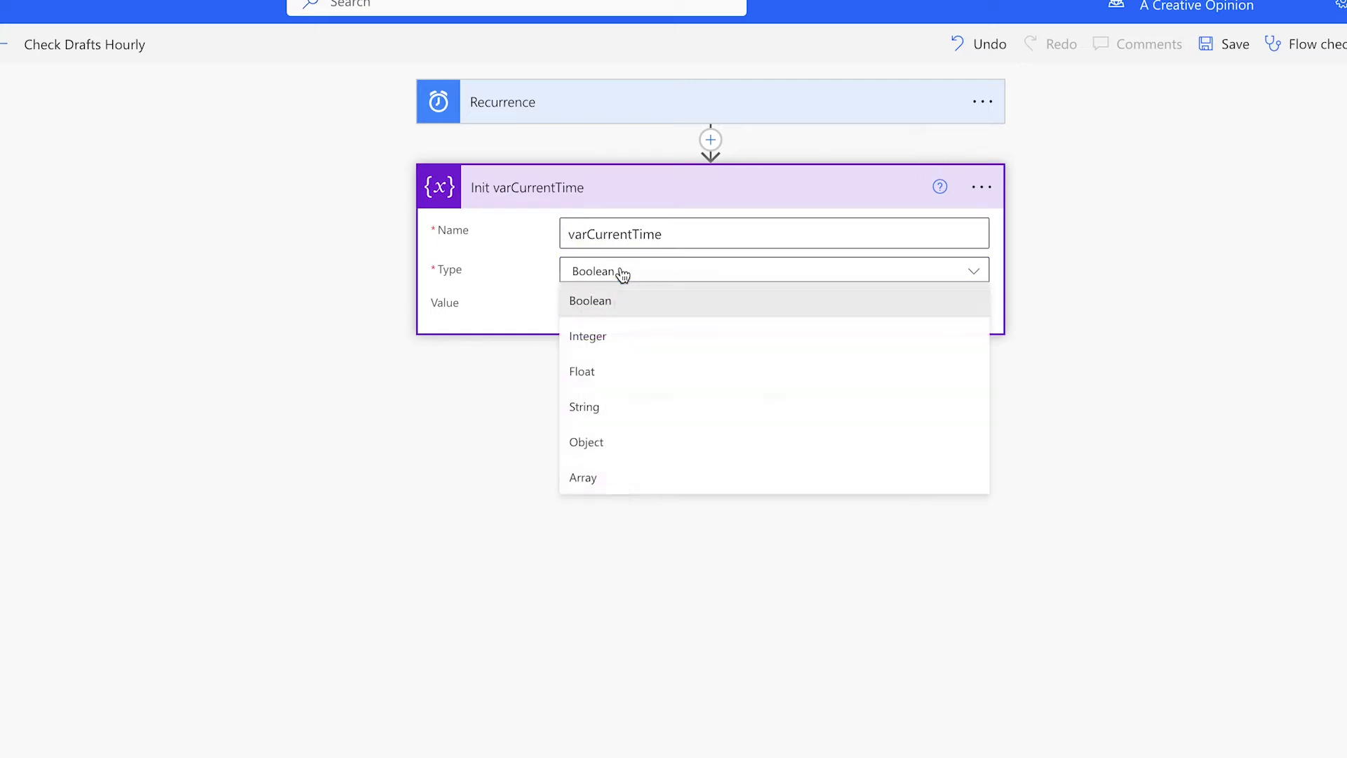
pyautogui.click(588, 336)
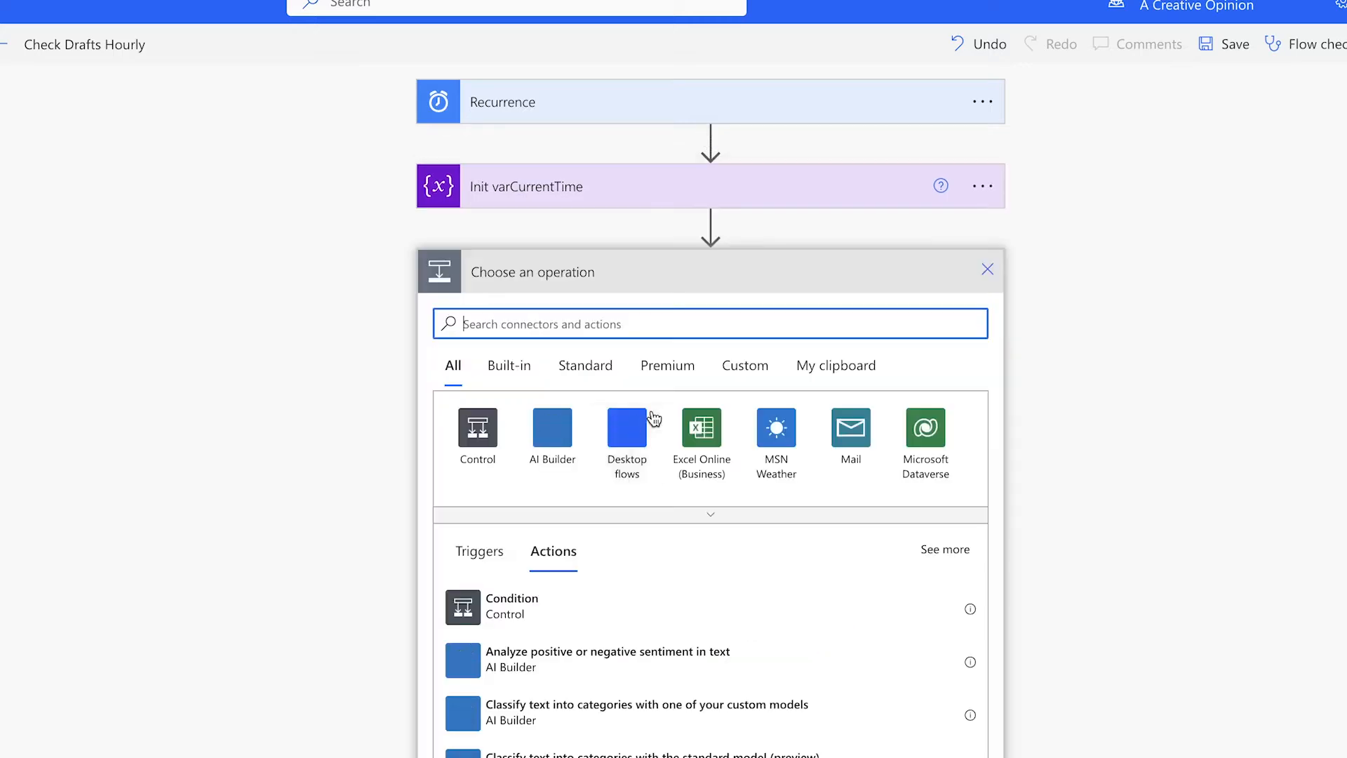
# Step: Add another Initialize variable action after the variable steps
pyautogui.write('s')
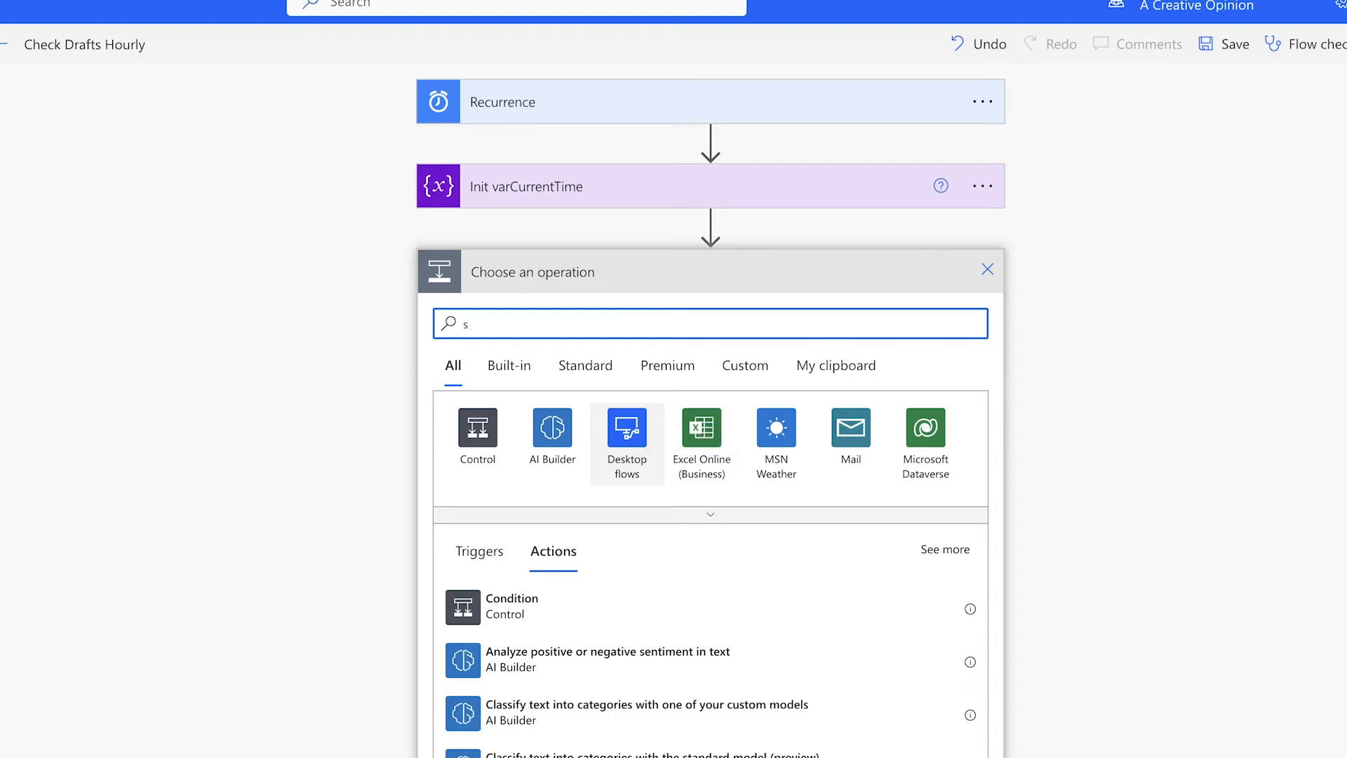
pyautogui.write('init')
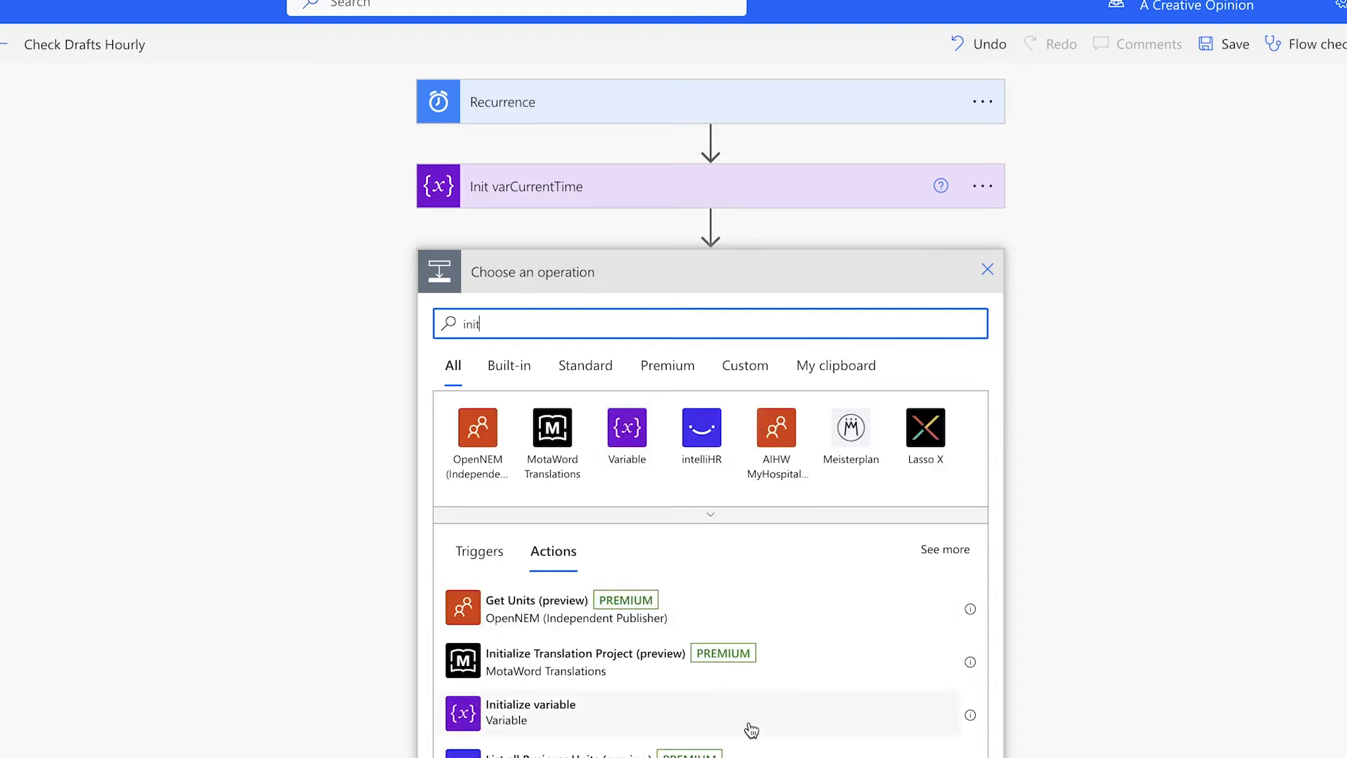
pyautogui.click(530, 711)
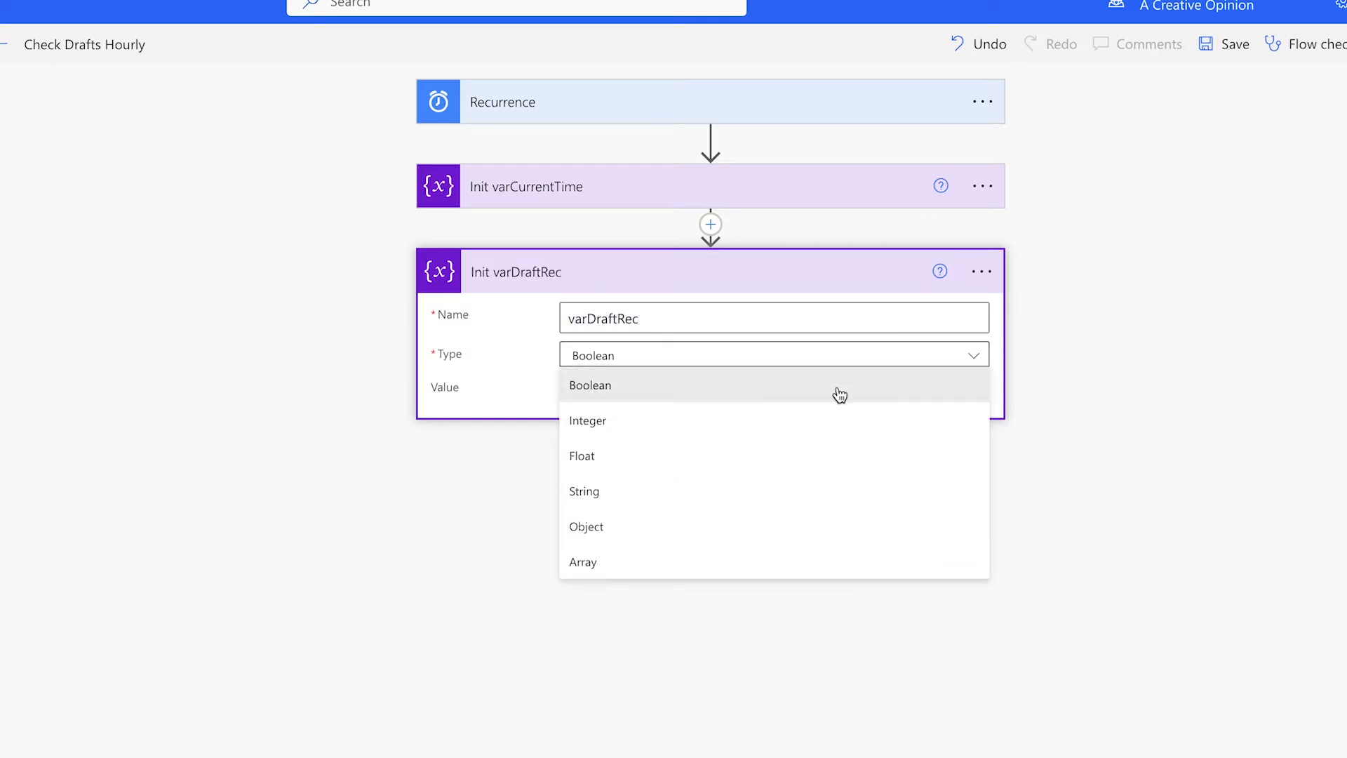
pyautogui.moveTo(833, 485)
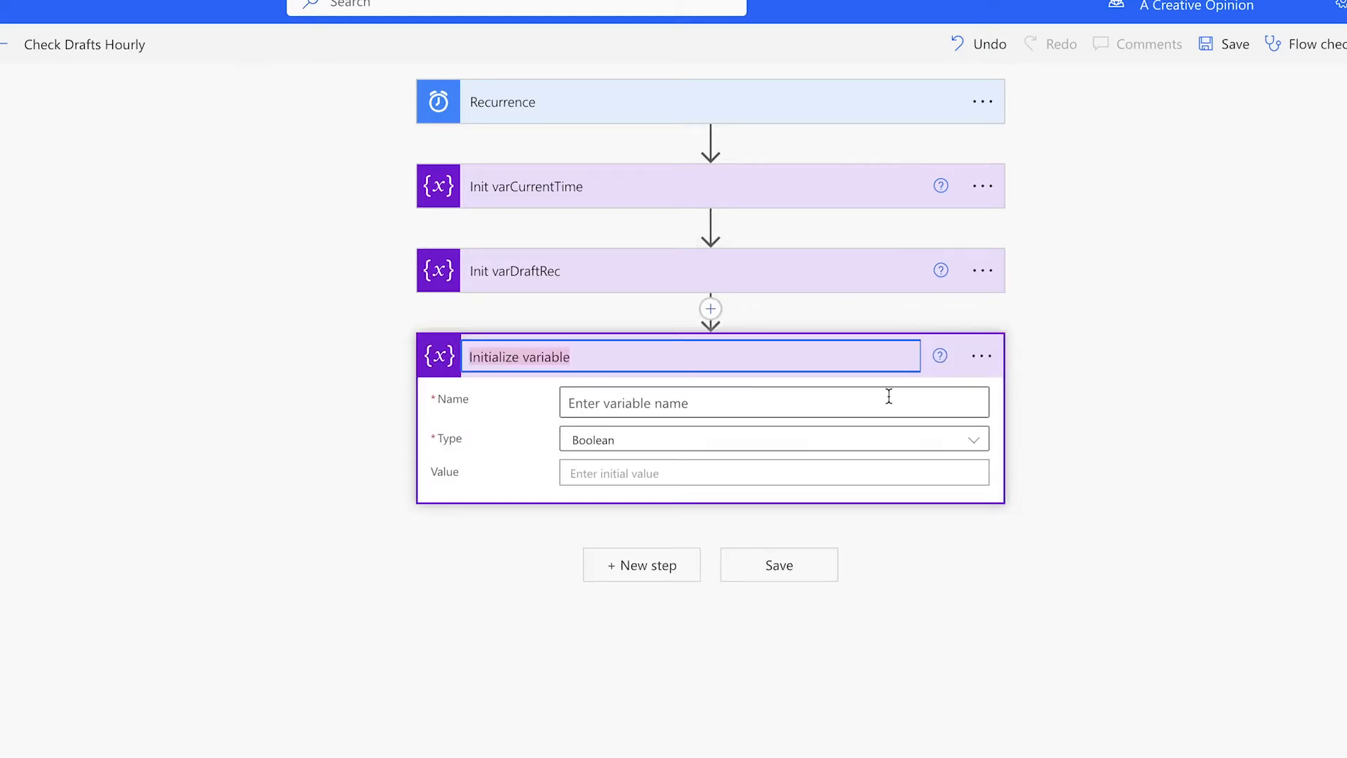
# Step: Name the varDraftTime variable, then add varDiff as an Integer with value 0
pyautogui.write('var')
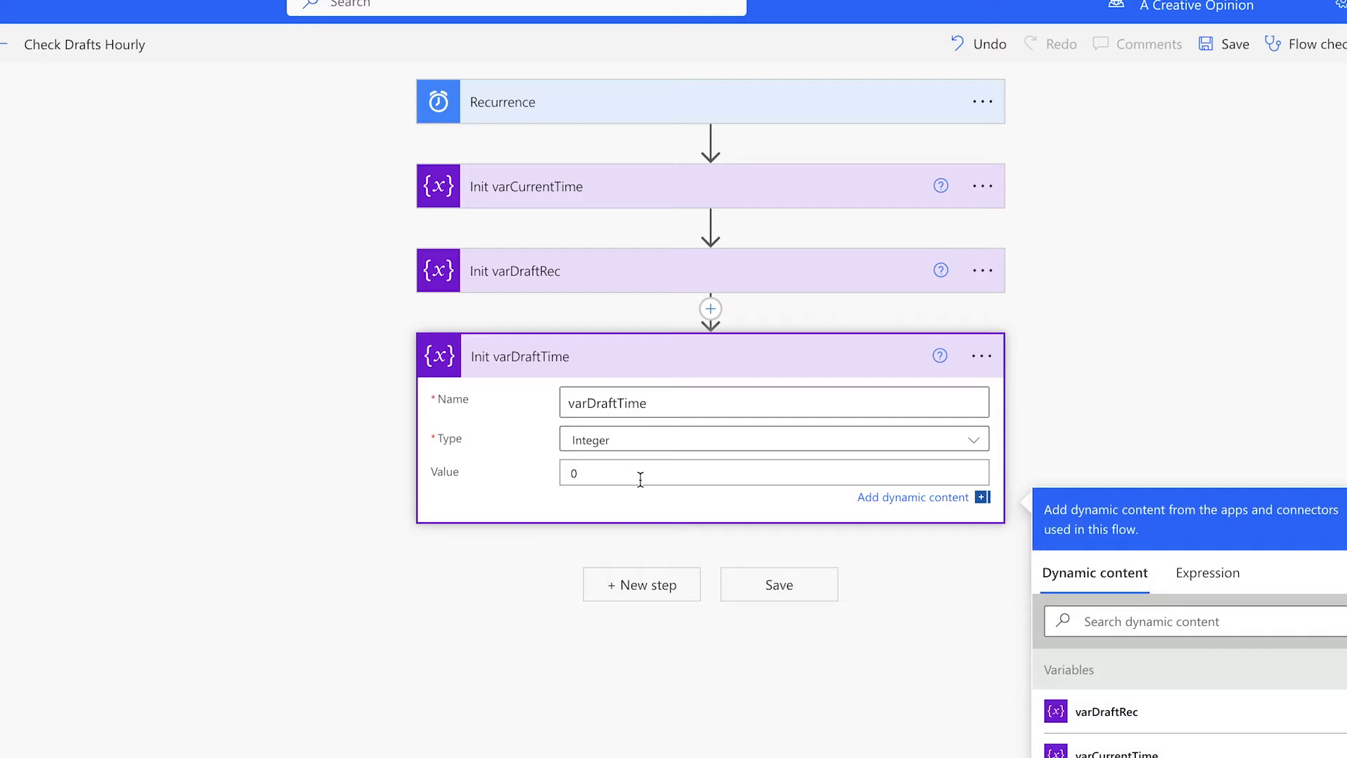
pyautogui.click(641, 585)
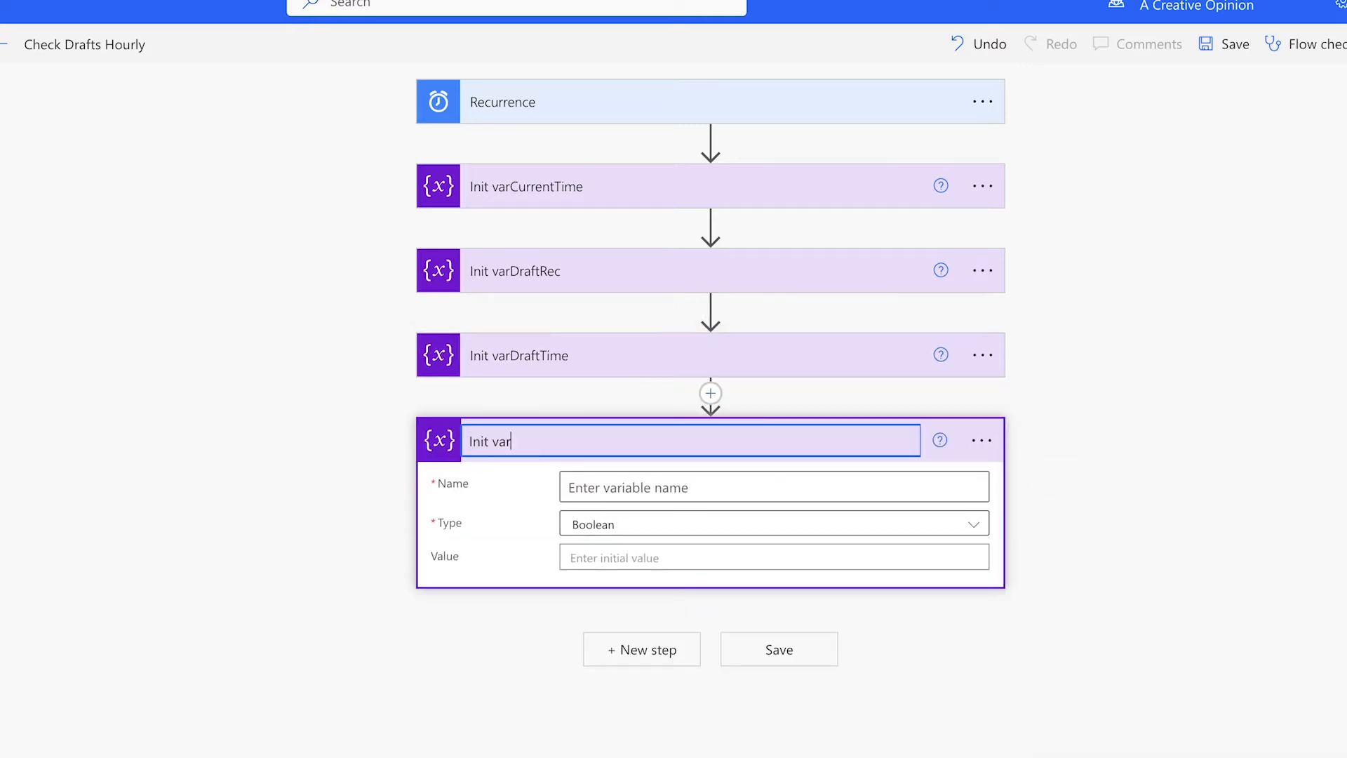
pyautogui.write('varDiff')
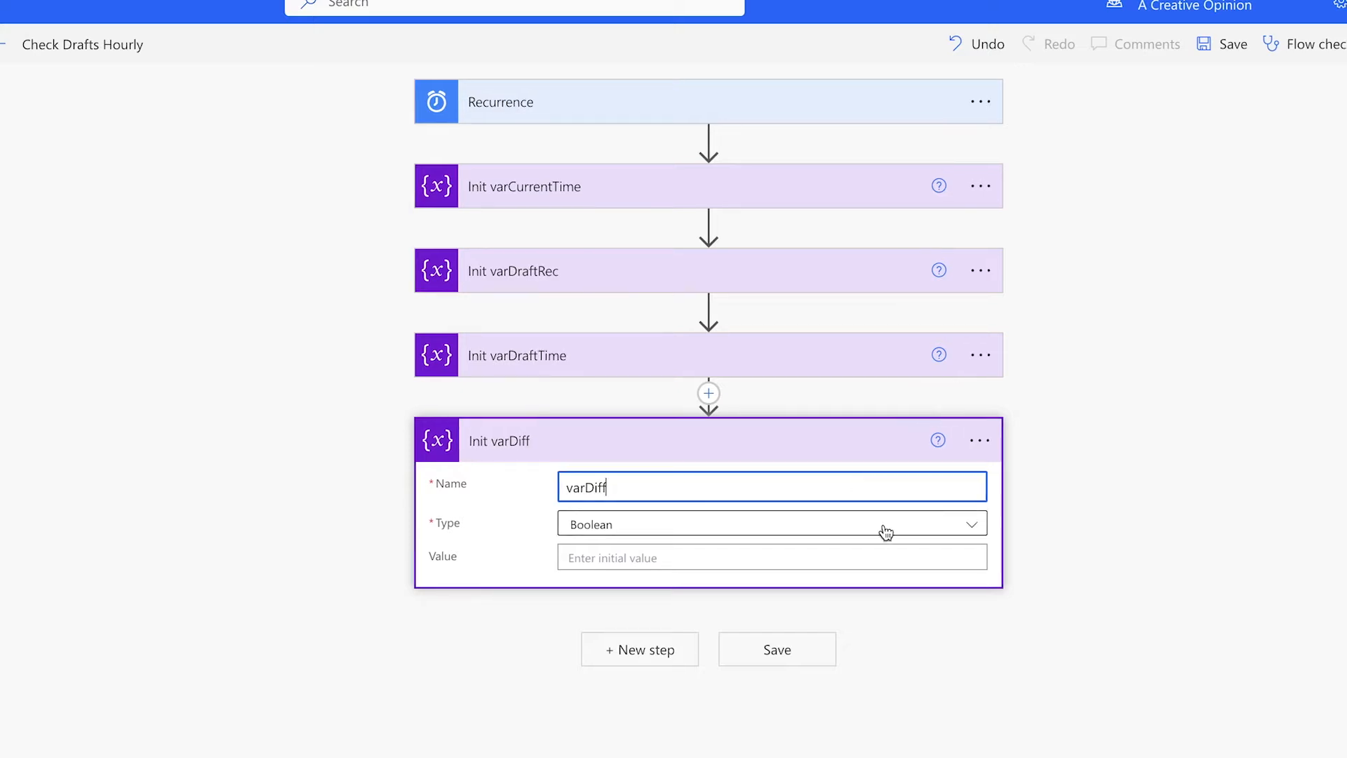
pyautogui.click(770, 523)
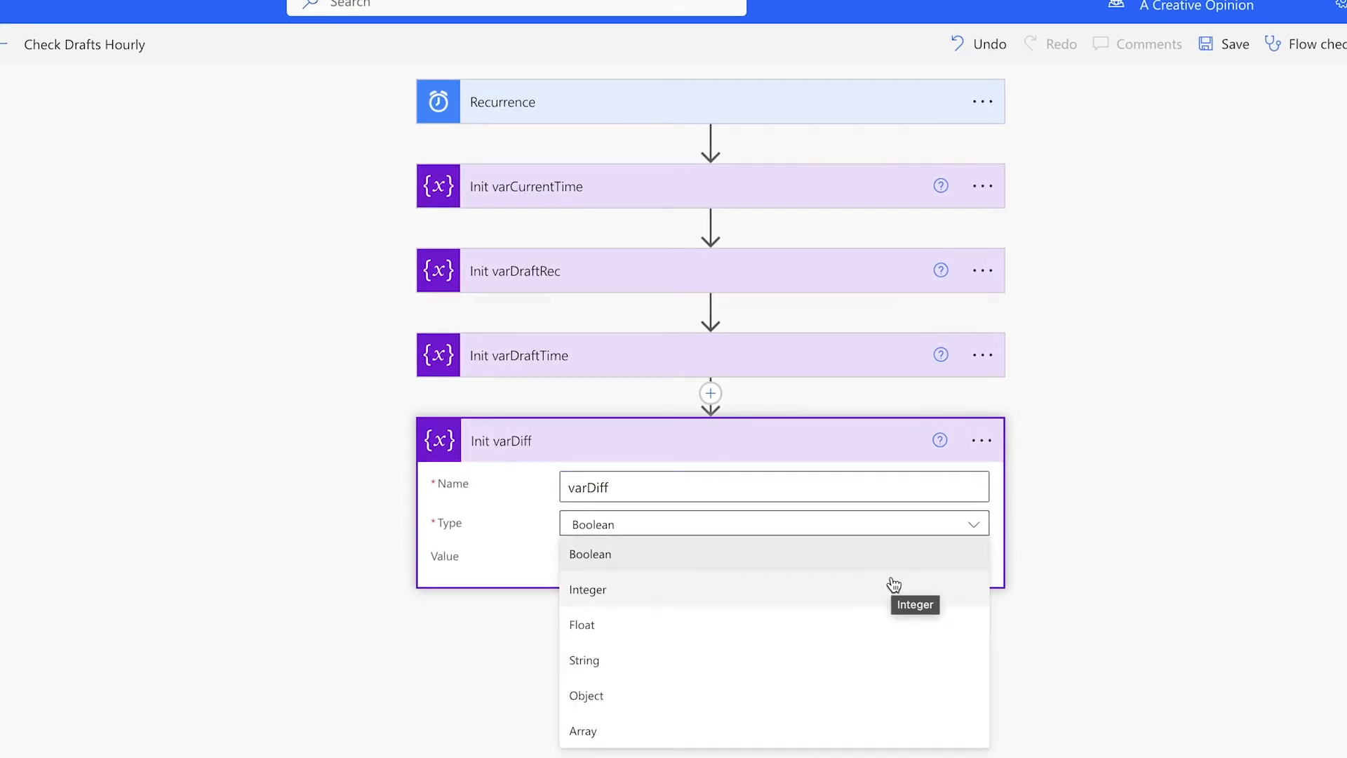
pyautogui.click(588, 589)
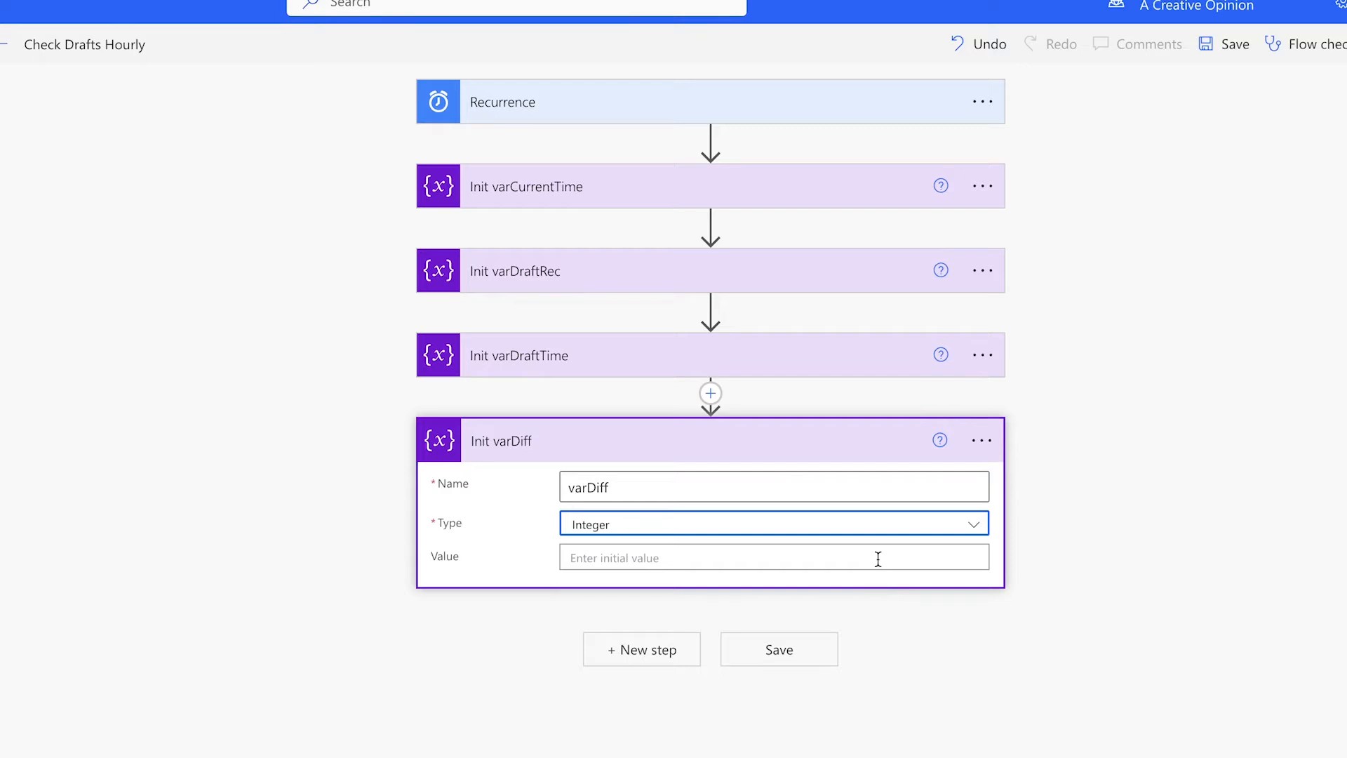
pyautogui.write('0')
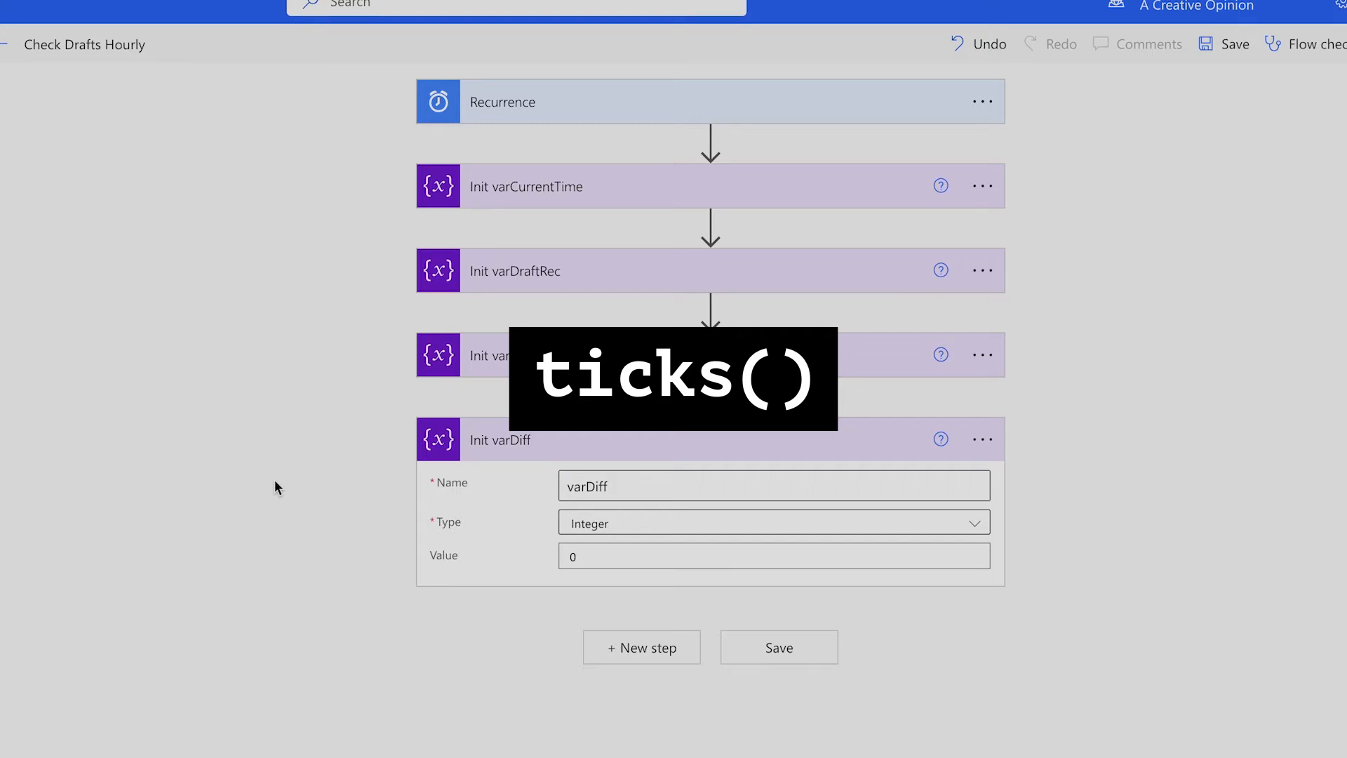
# Step: Add a Set variable step for varCurrentTime and begin entering ticks(utcNow())
pyautogui.click(640, 646)
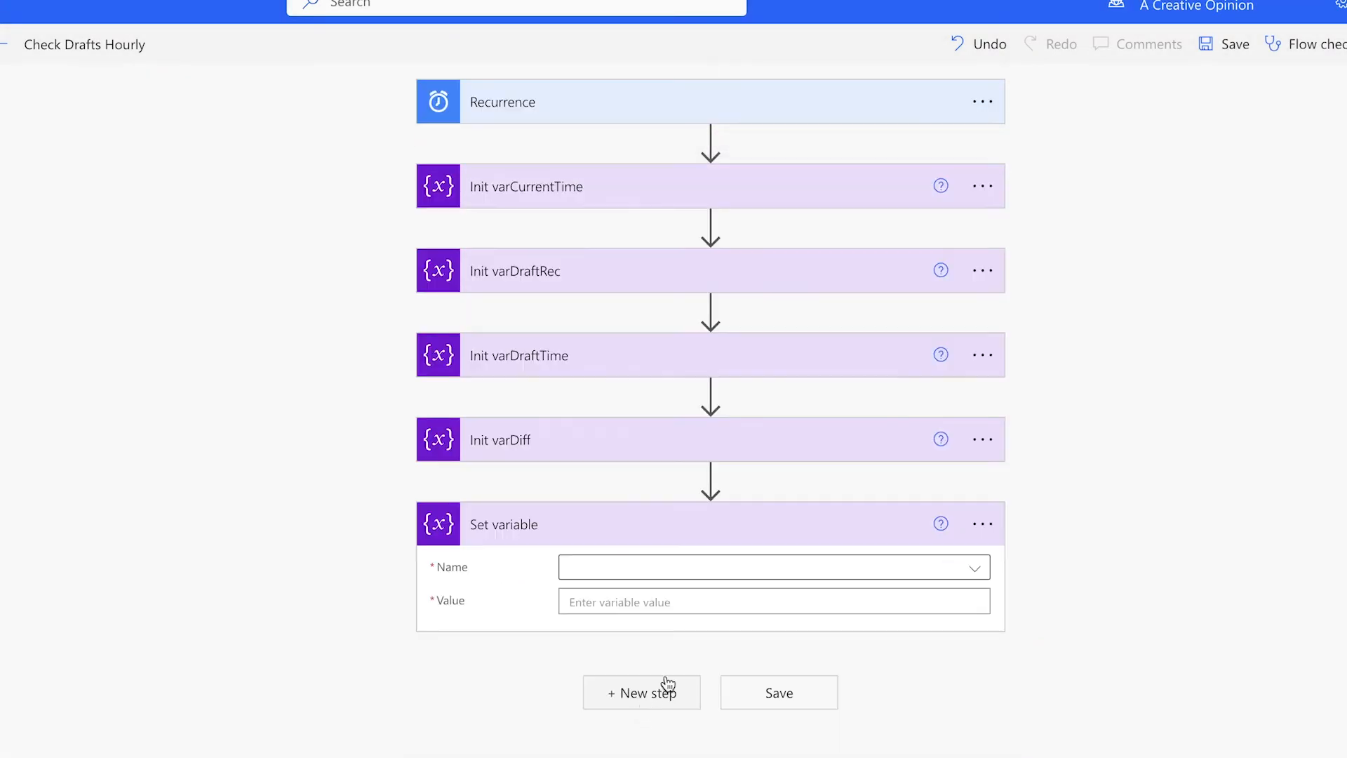
pyautogui.click(772, 566)
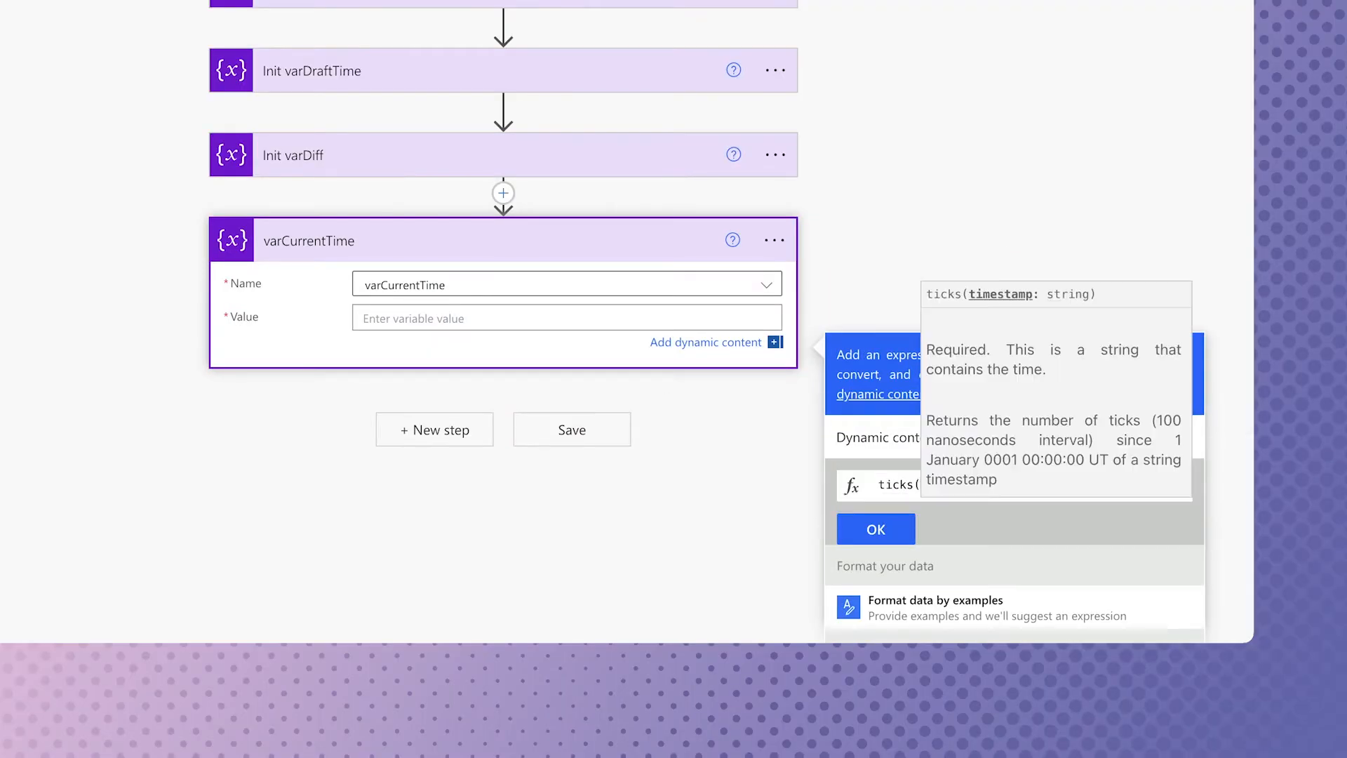
pyautogui.write('ut')
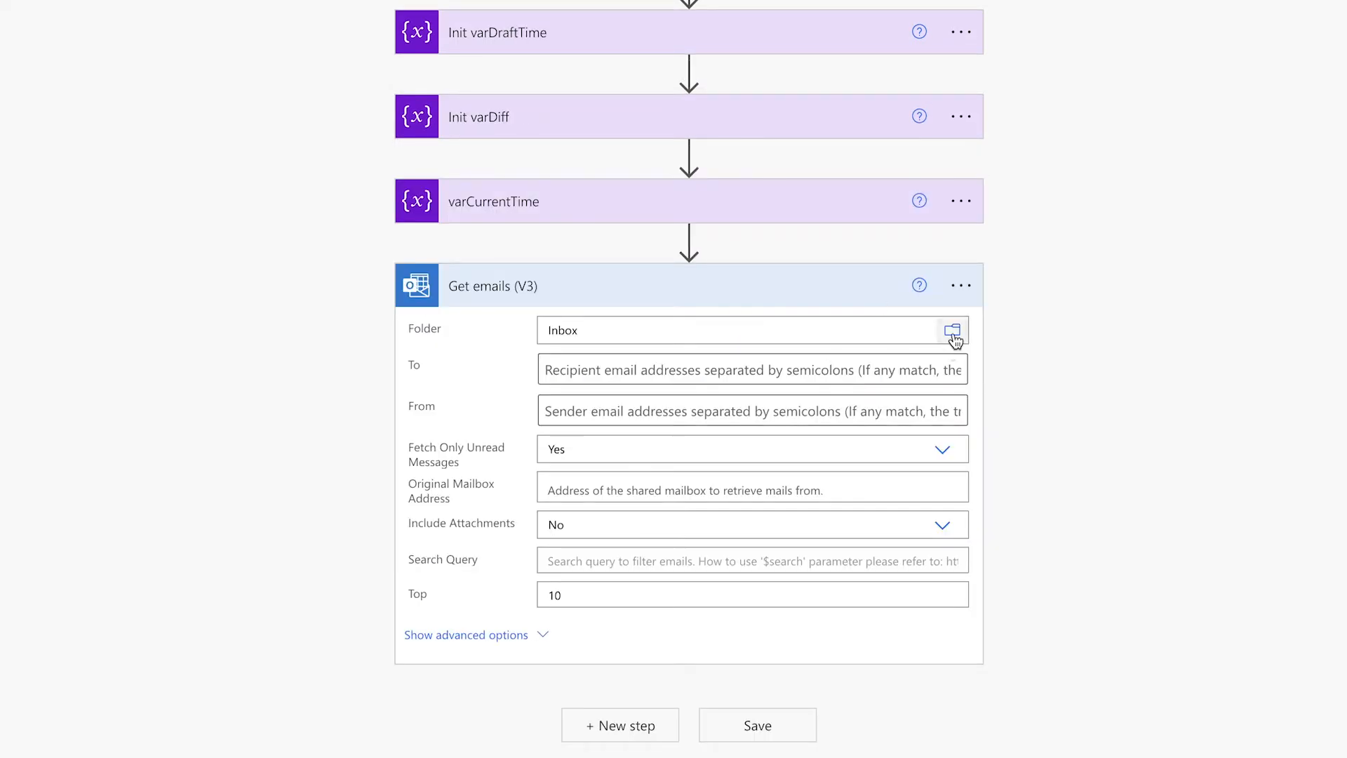
pyautogui.moveTo(1118, 137)
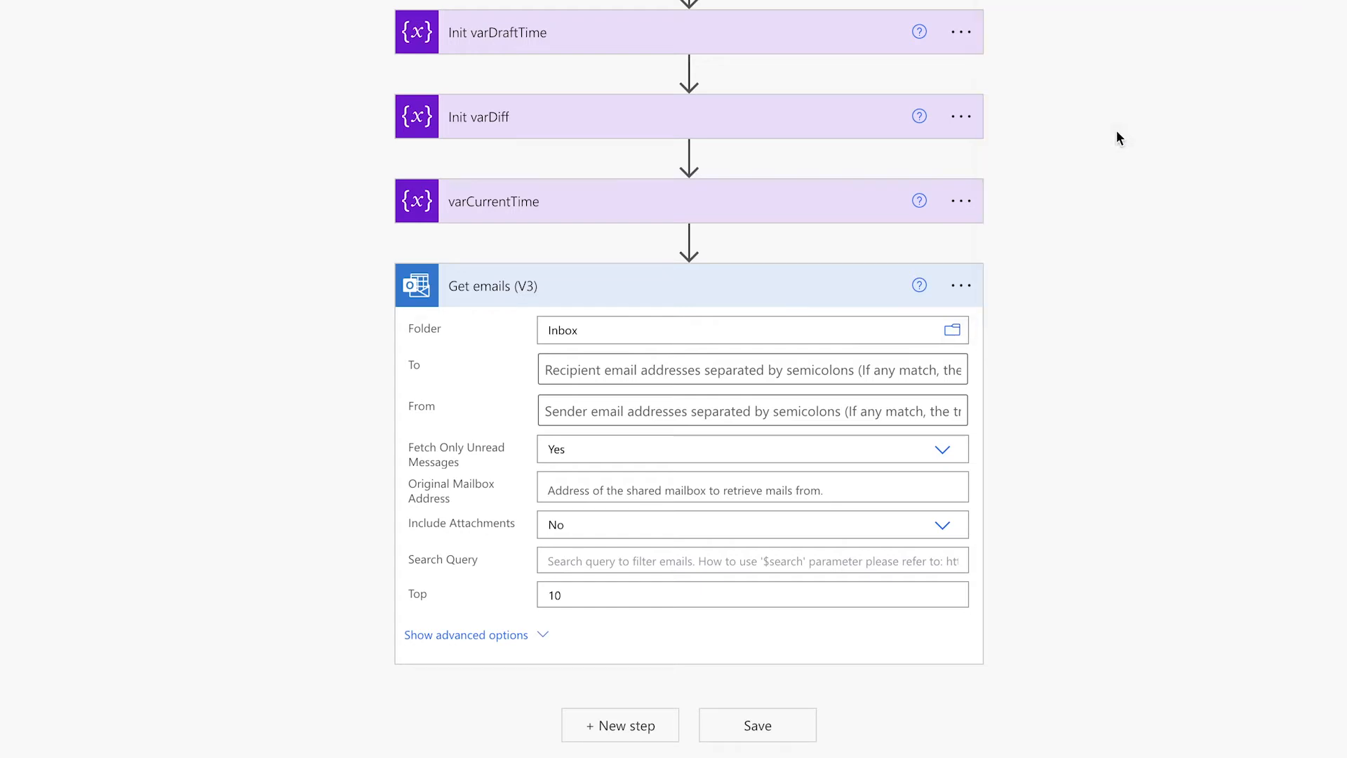
# Step: Point Get emails (V3) at the Drafts folder and set Top to 10
pyautogui.click(751, 330)
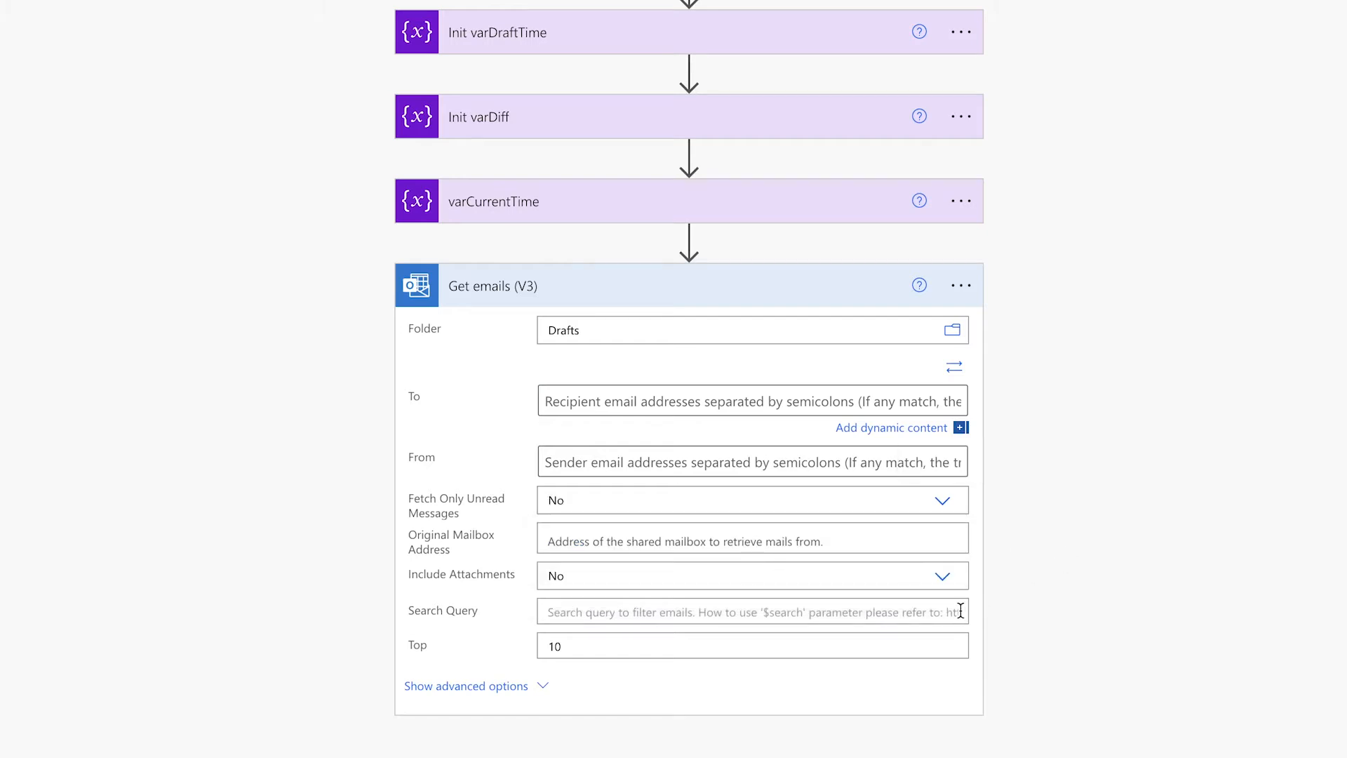
pyautogui.moveTo(655, 646)
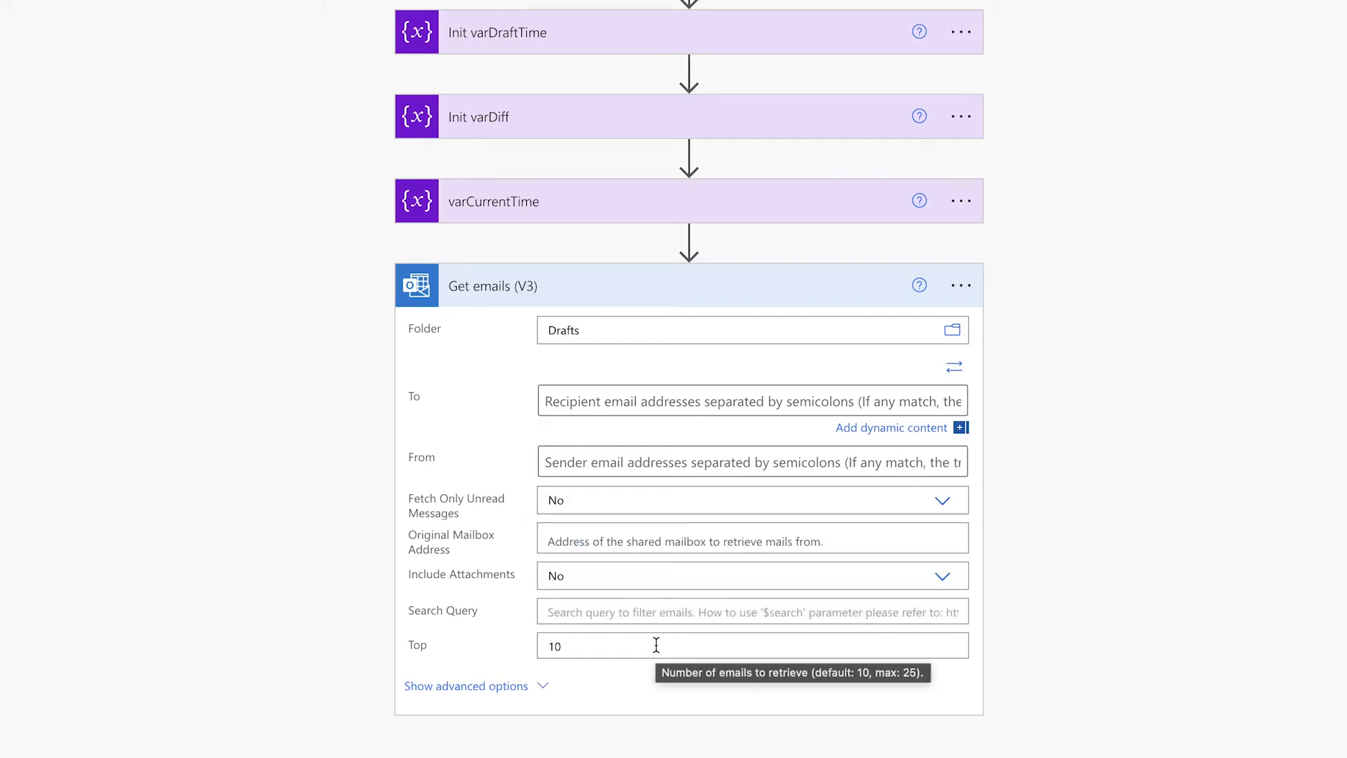
pyautogui.click(653, 645)
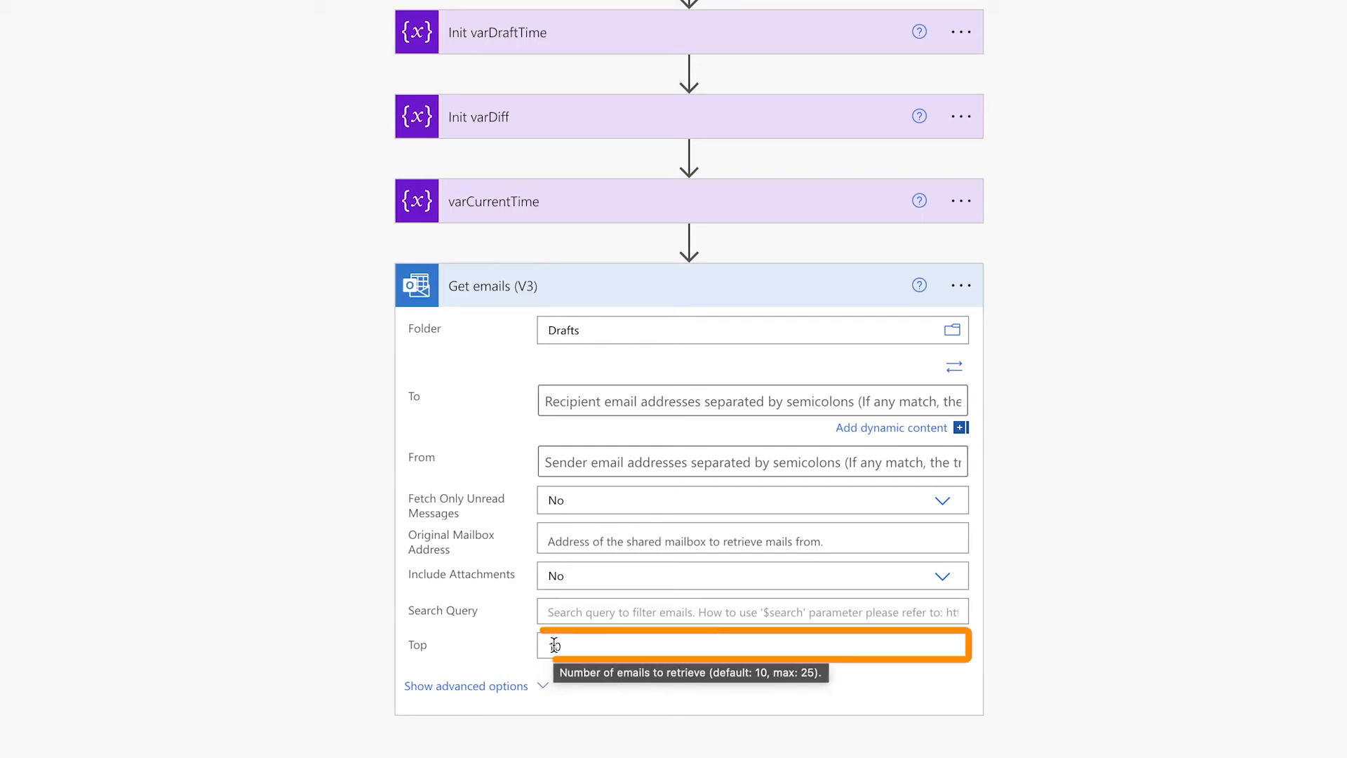
pyautogui.write('10')
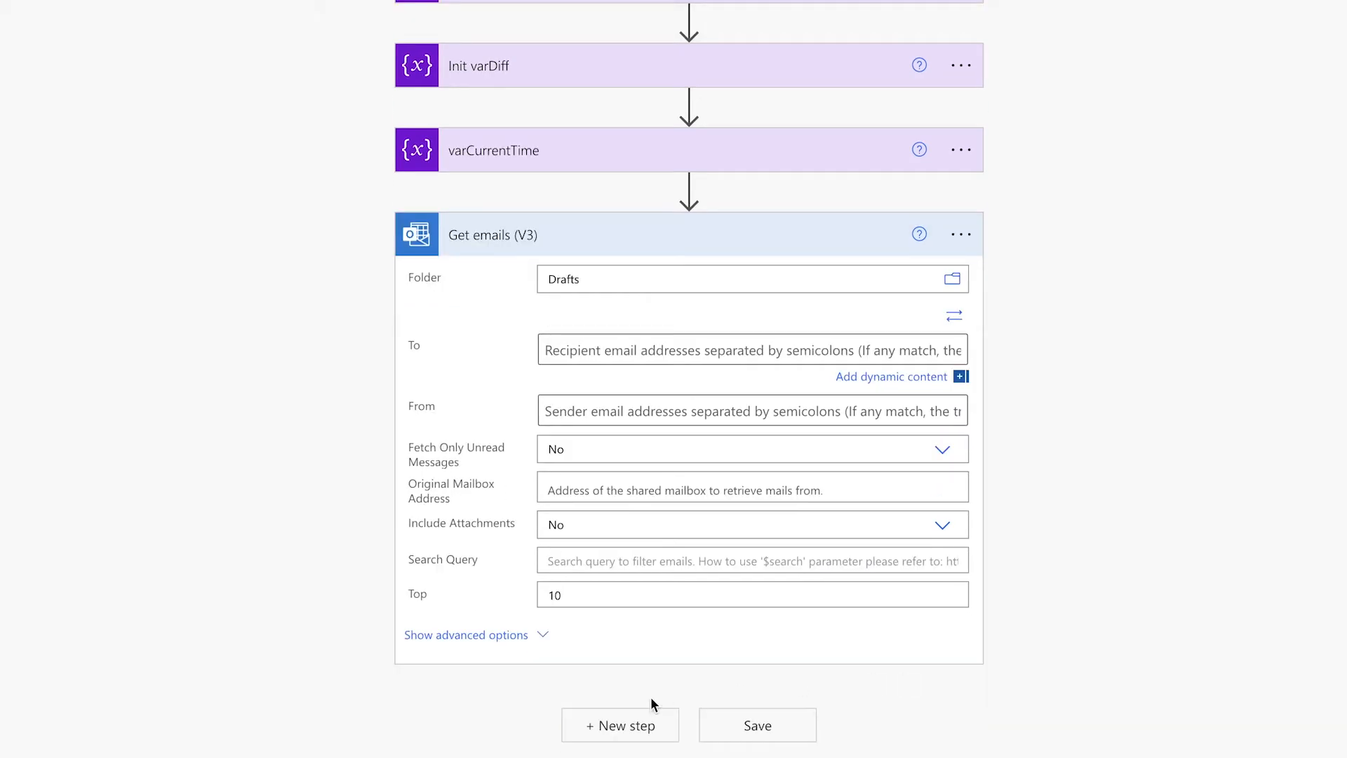
# Step: Add the Apply to each - Draft loop with ticks()-based Set variable steps for varDraftRec and varDraftTime
pyautogui.click(620, 725)
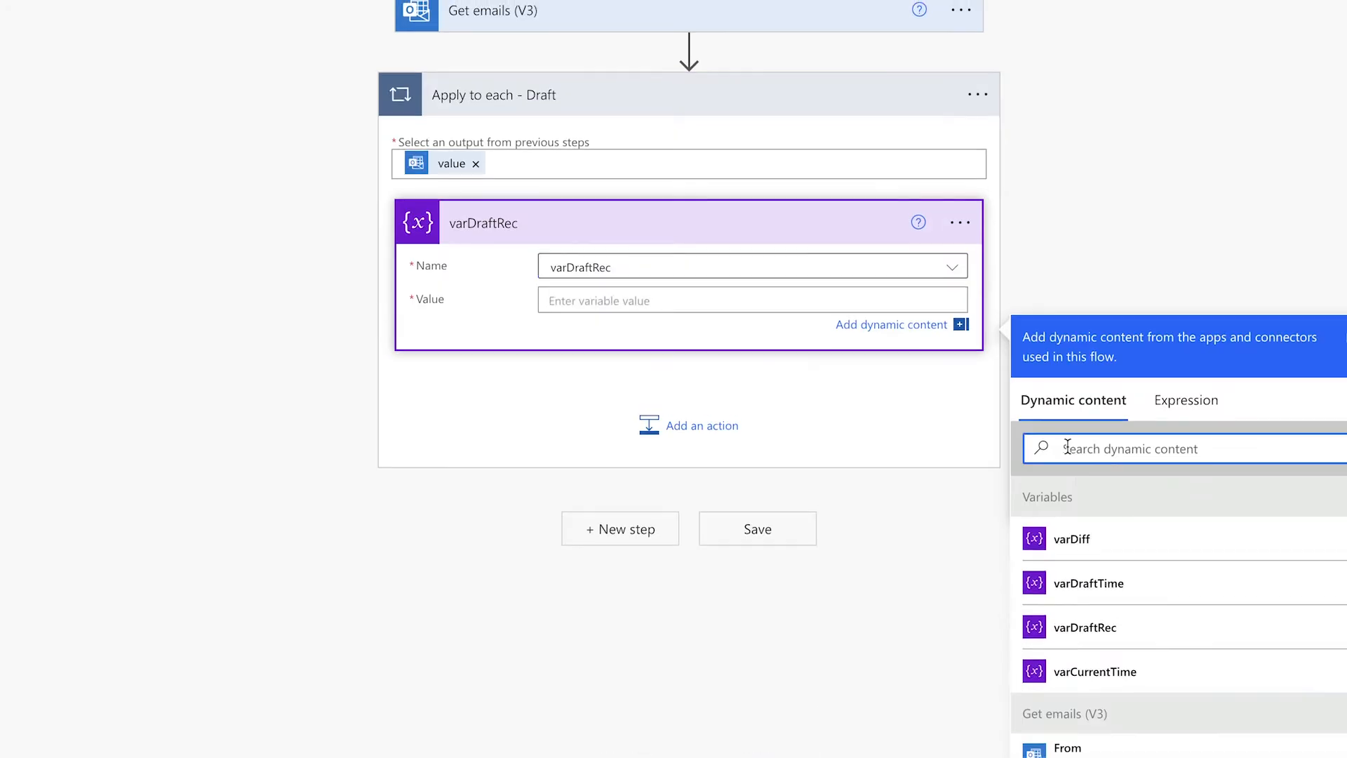
pyautogui.click(701, 425)
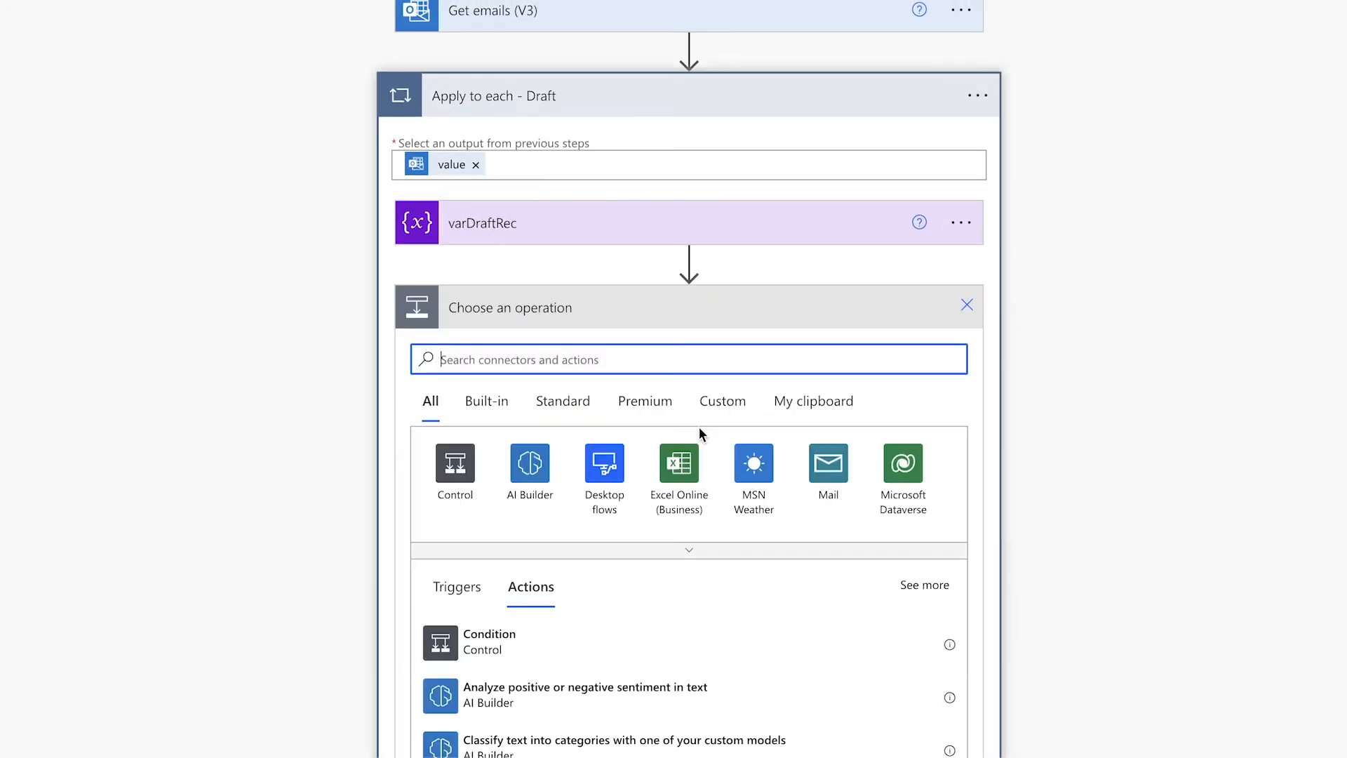
pyautogui.write('varDraftTime')
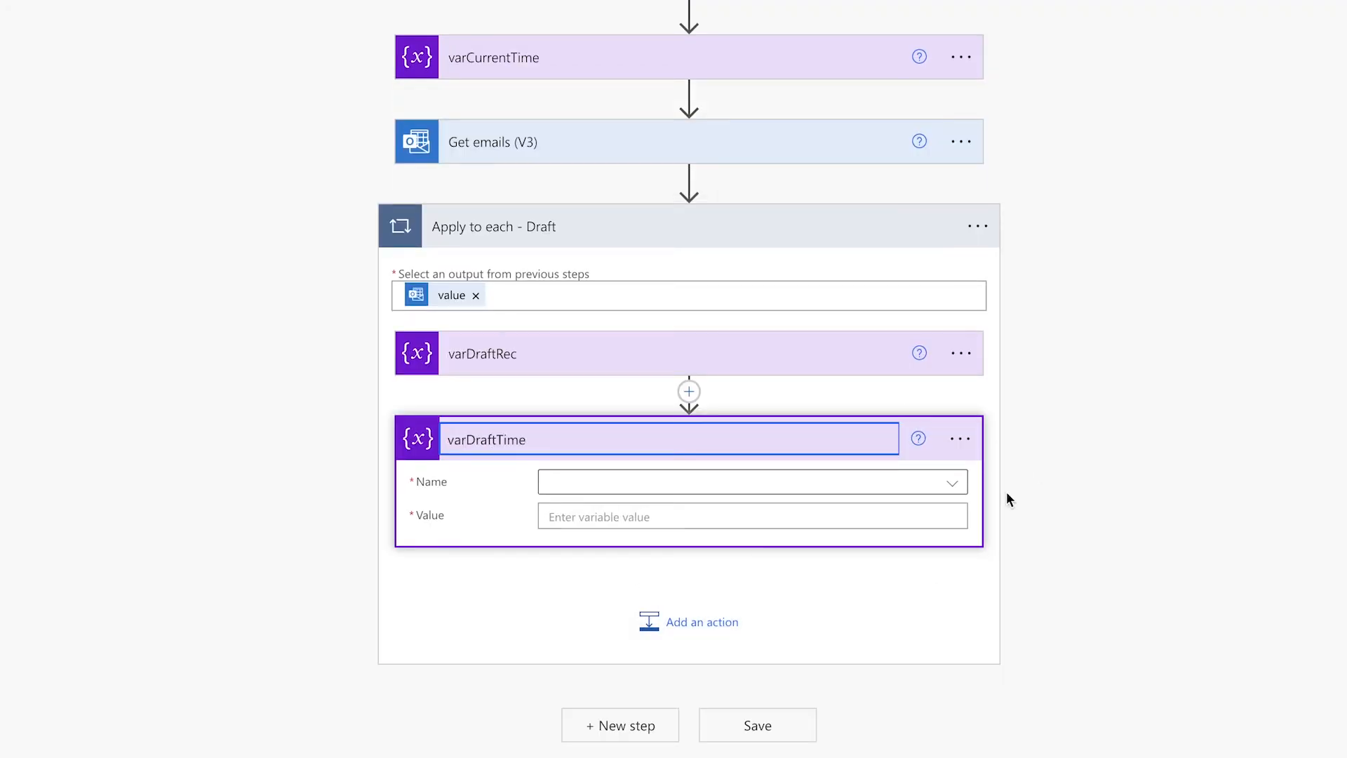
pyautogui.click(752, 516)
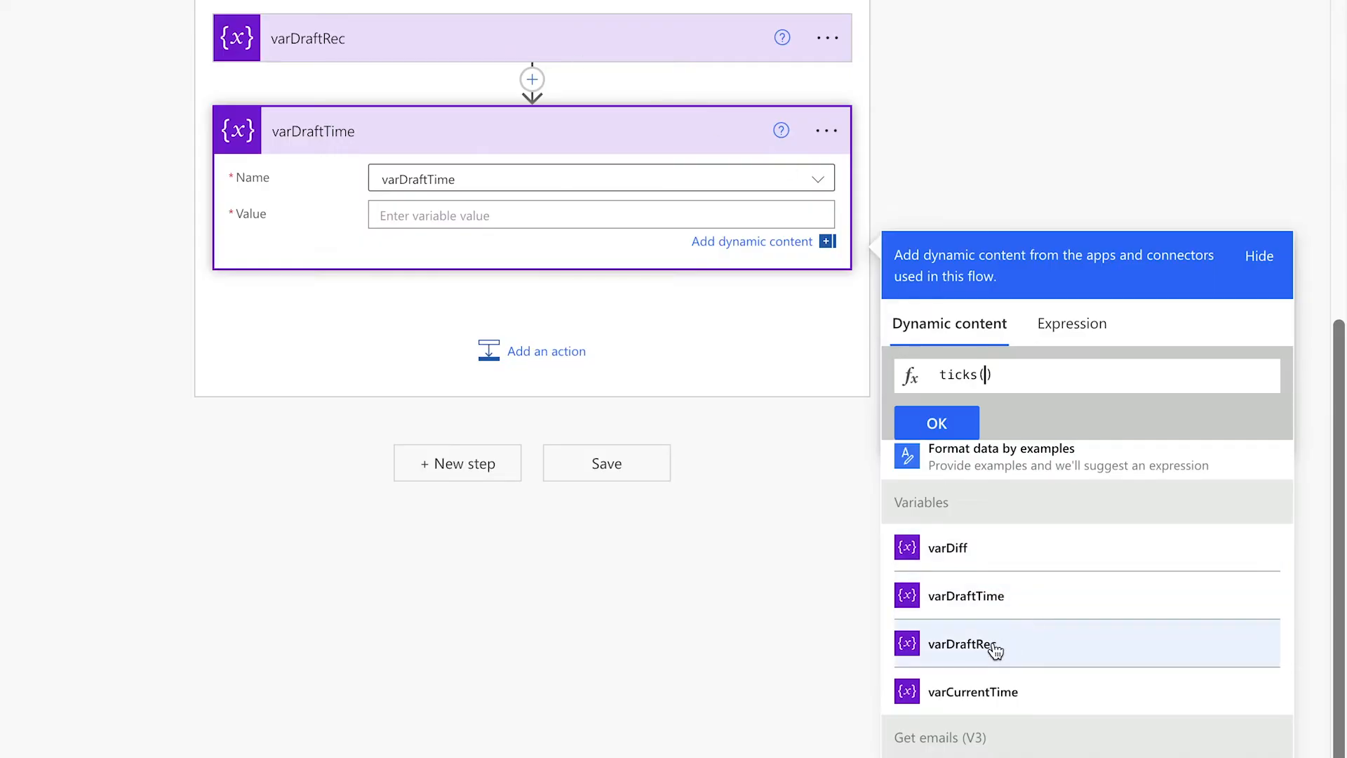
pyautogui.click(961, 643)
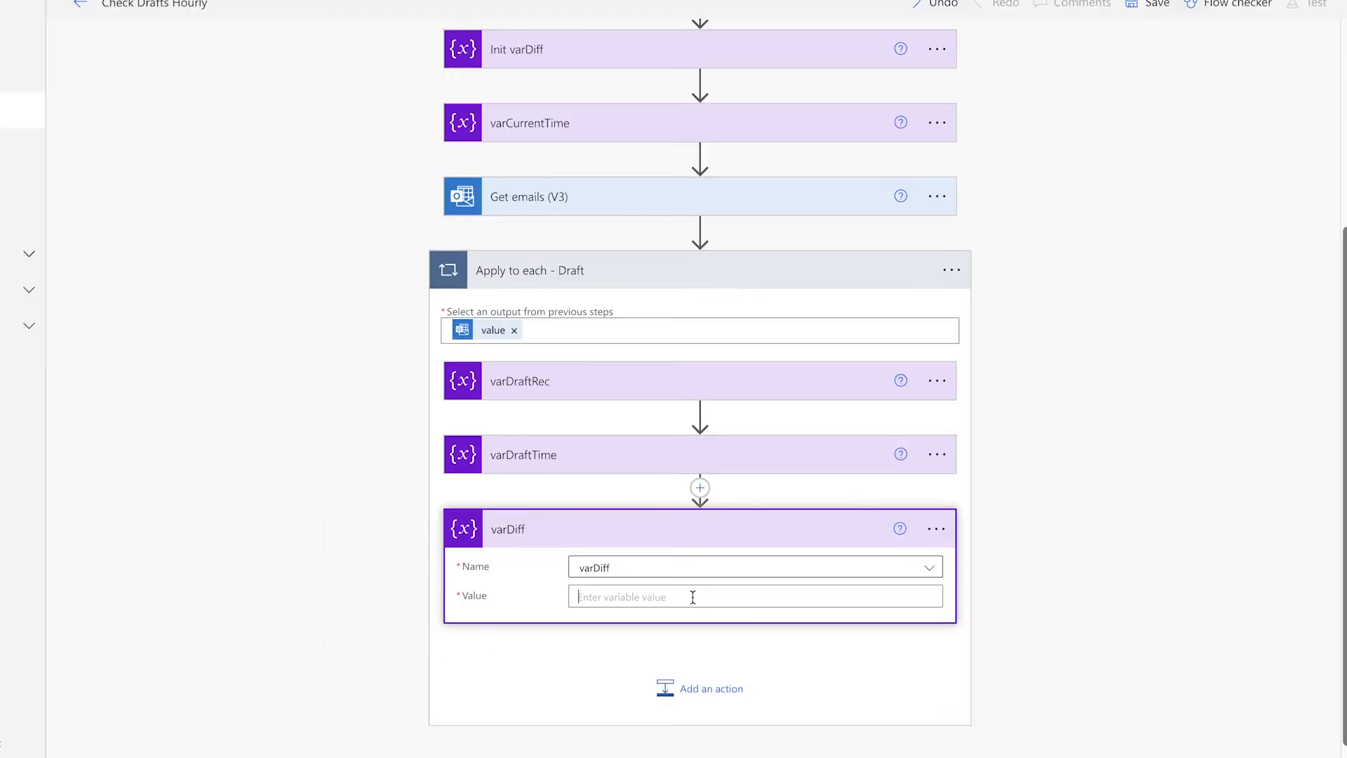
# Step: Set varDiff to div(sub(varCurrentTime, varDraftTime), 600000000) via the Expression tab
pyautogui.click(691, 596)
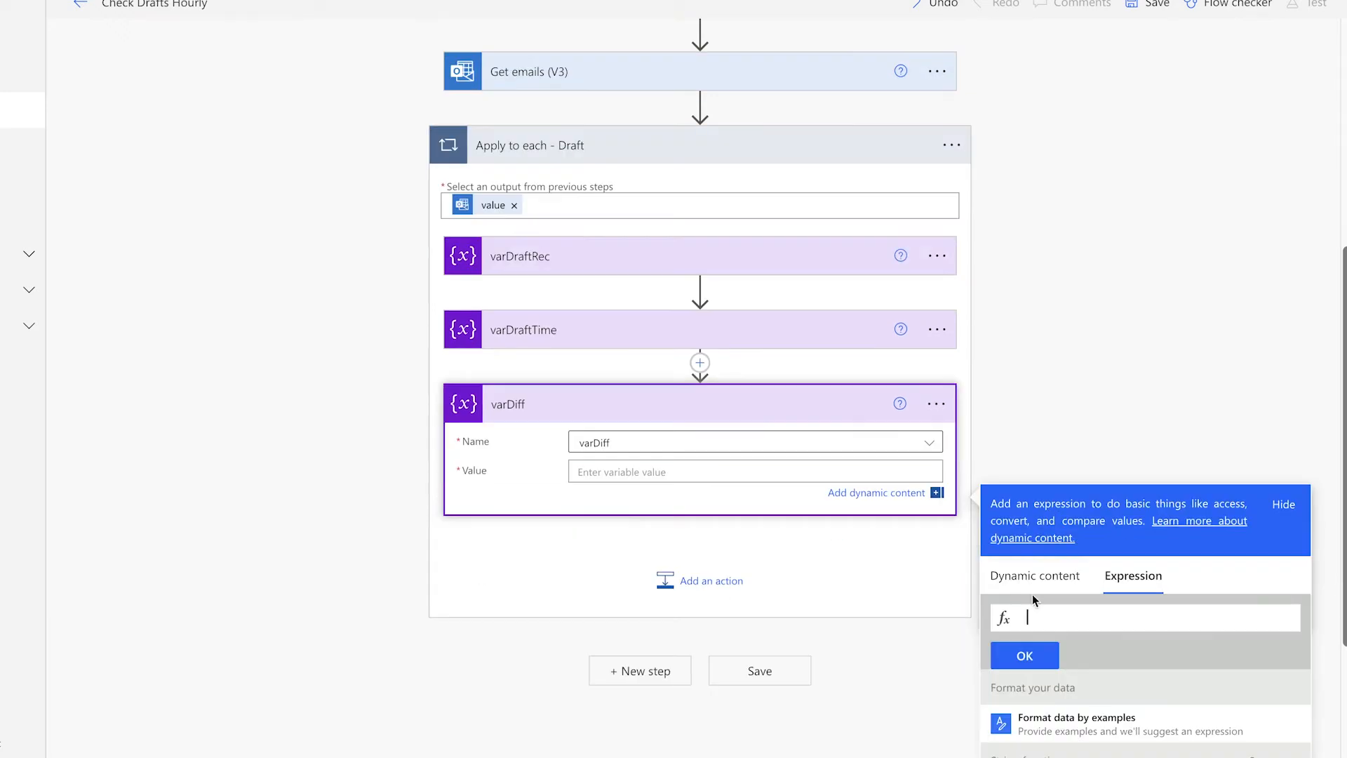
pyautogui.write('su')
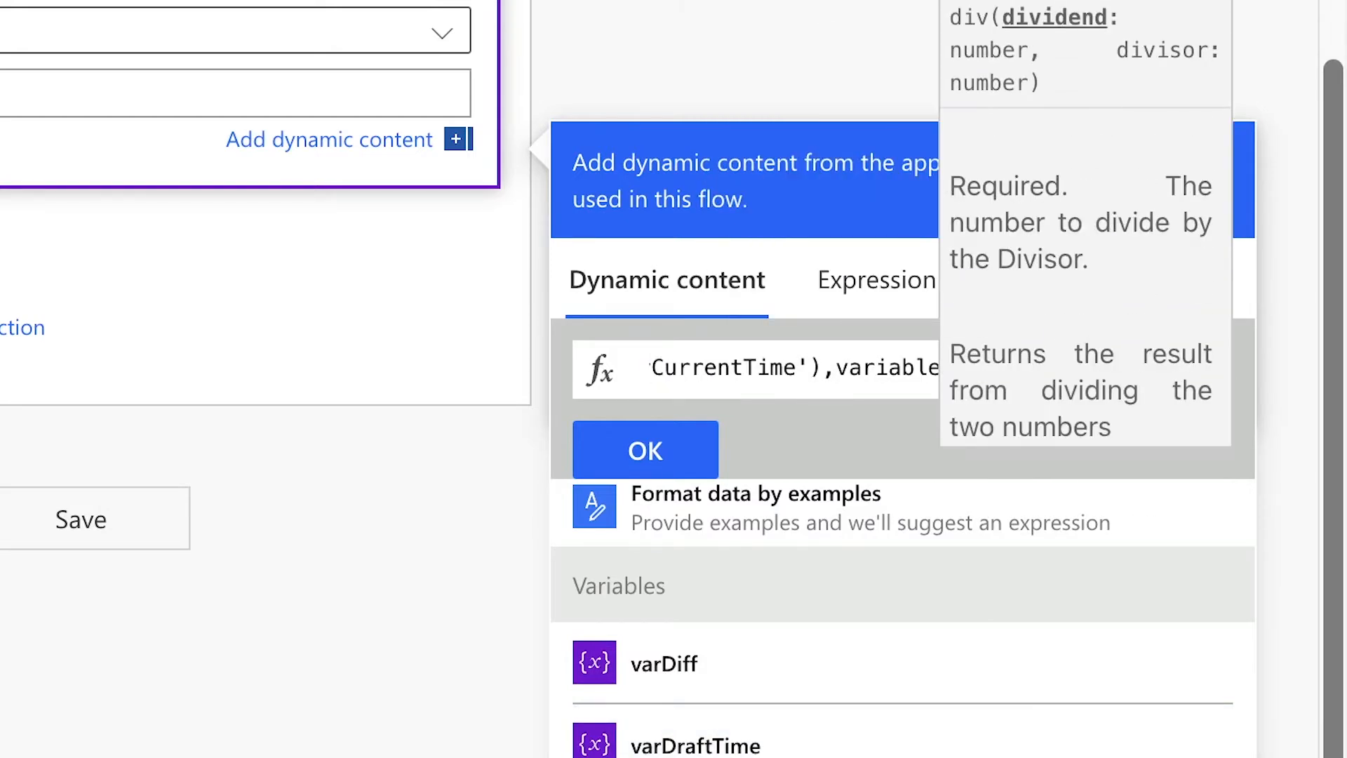
pyautogui.write(',600000000')
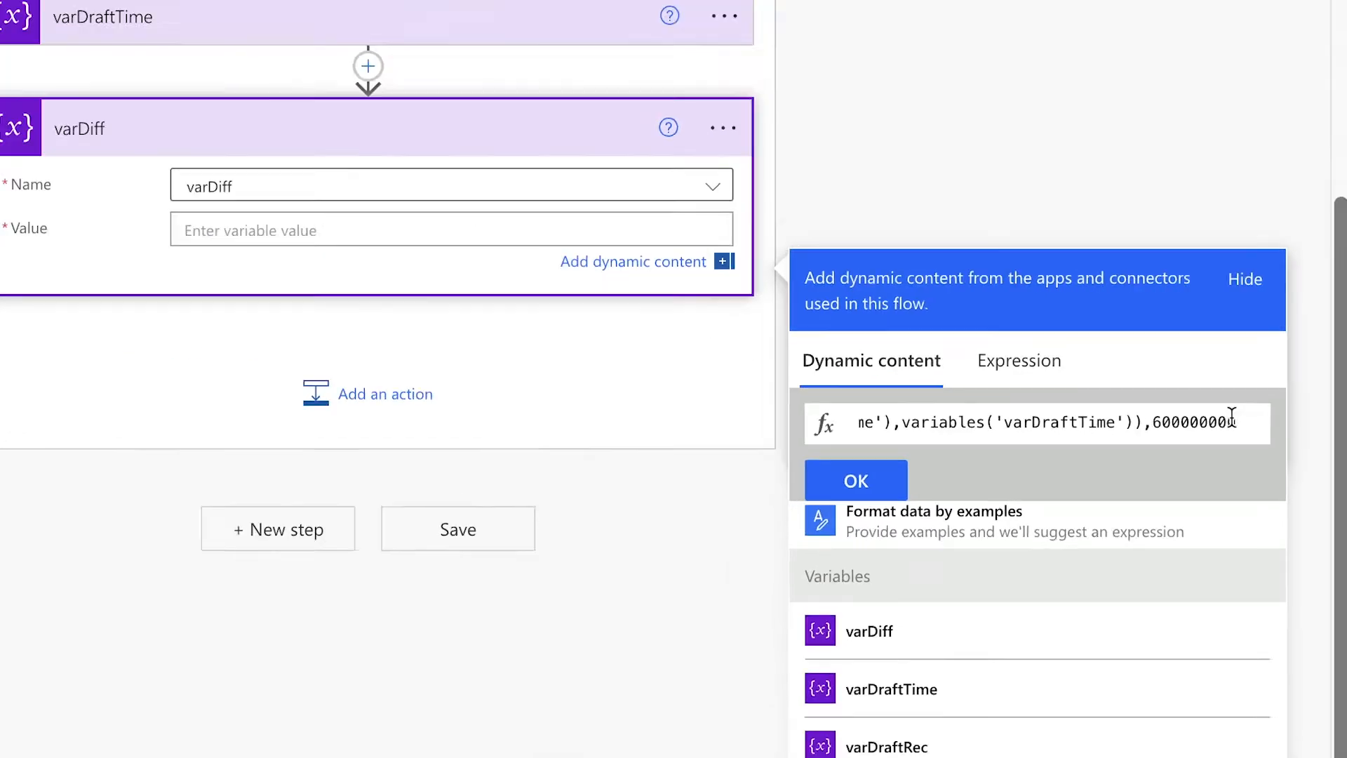
pyautogui.click(853, 479)
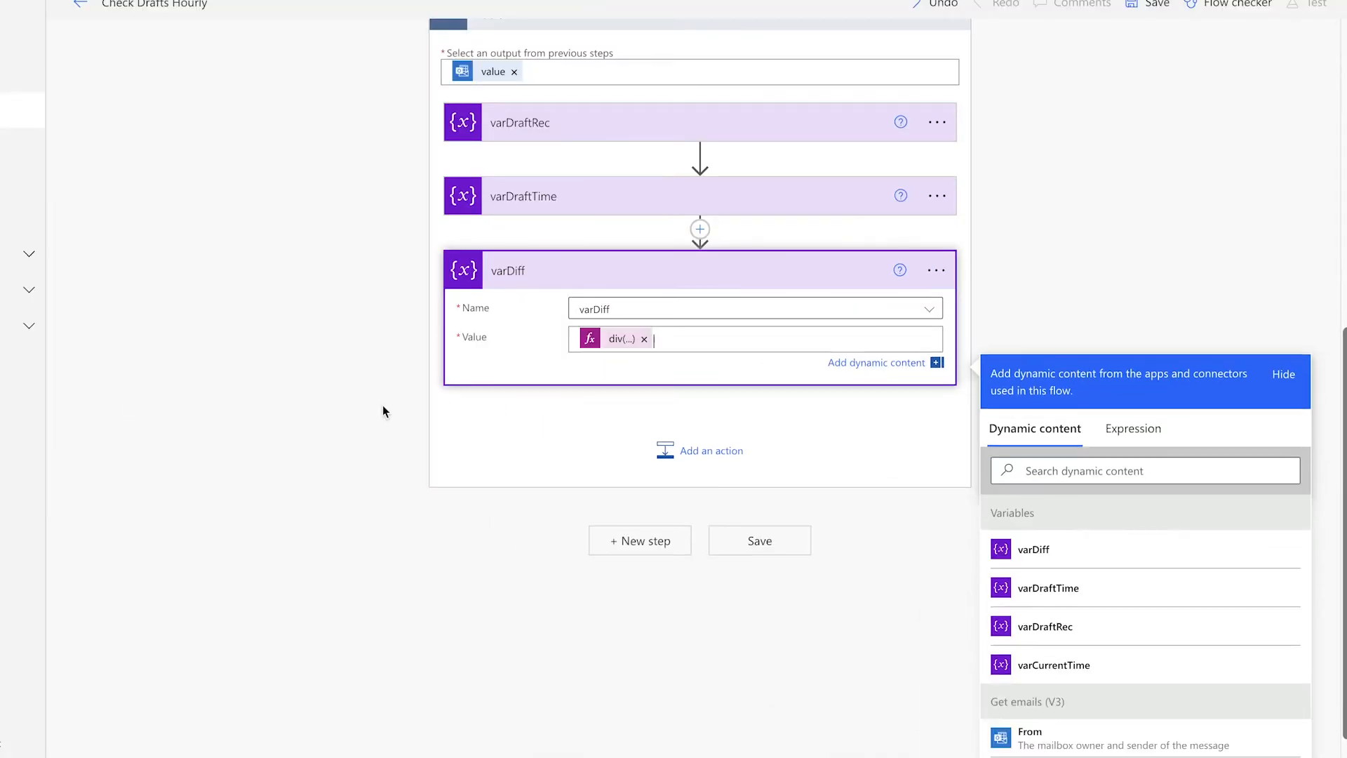
pyautogui.moveTo(699, 451)
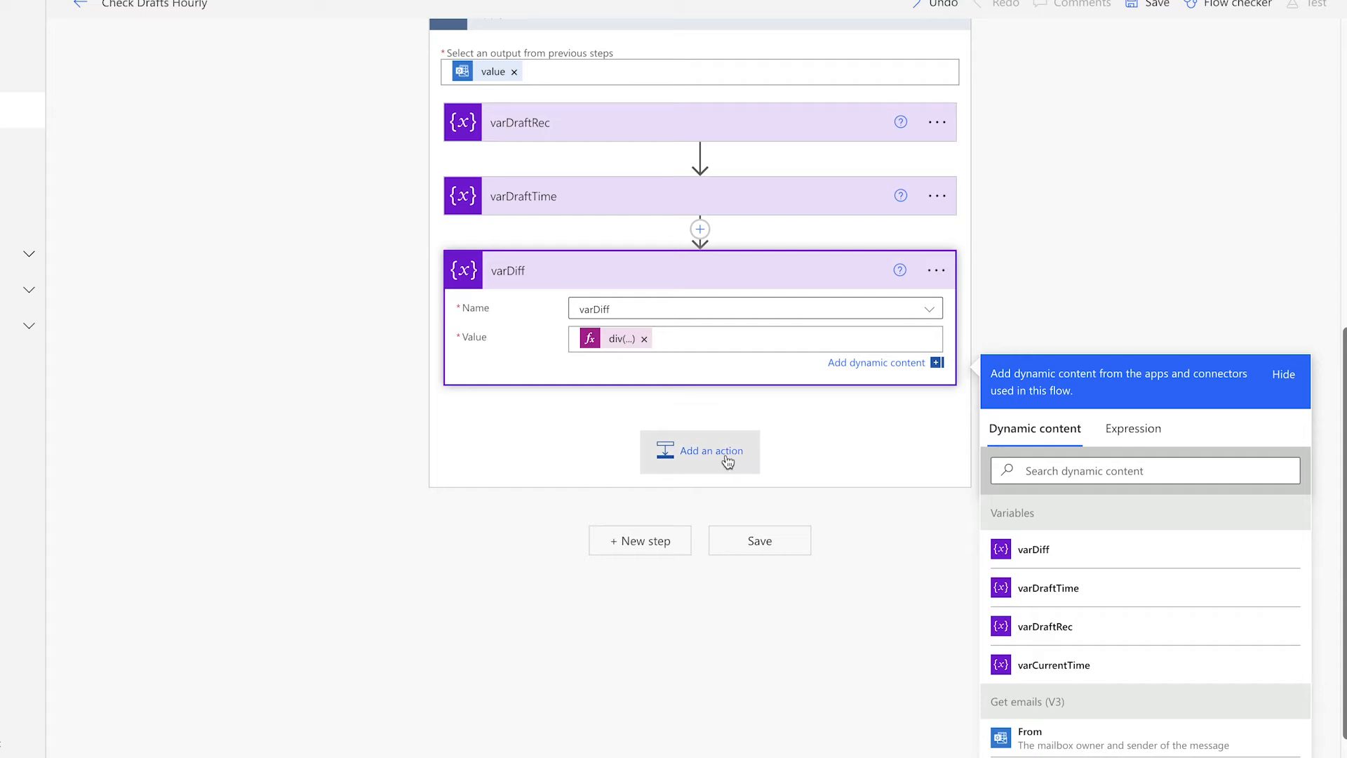
# Step: Add condition 'Check if Email Draft is One Hour Old' (varDiff > 60) with Compose - Draft Duration under yes
pyautogui.click(700, 451)
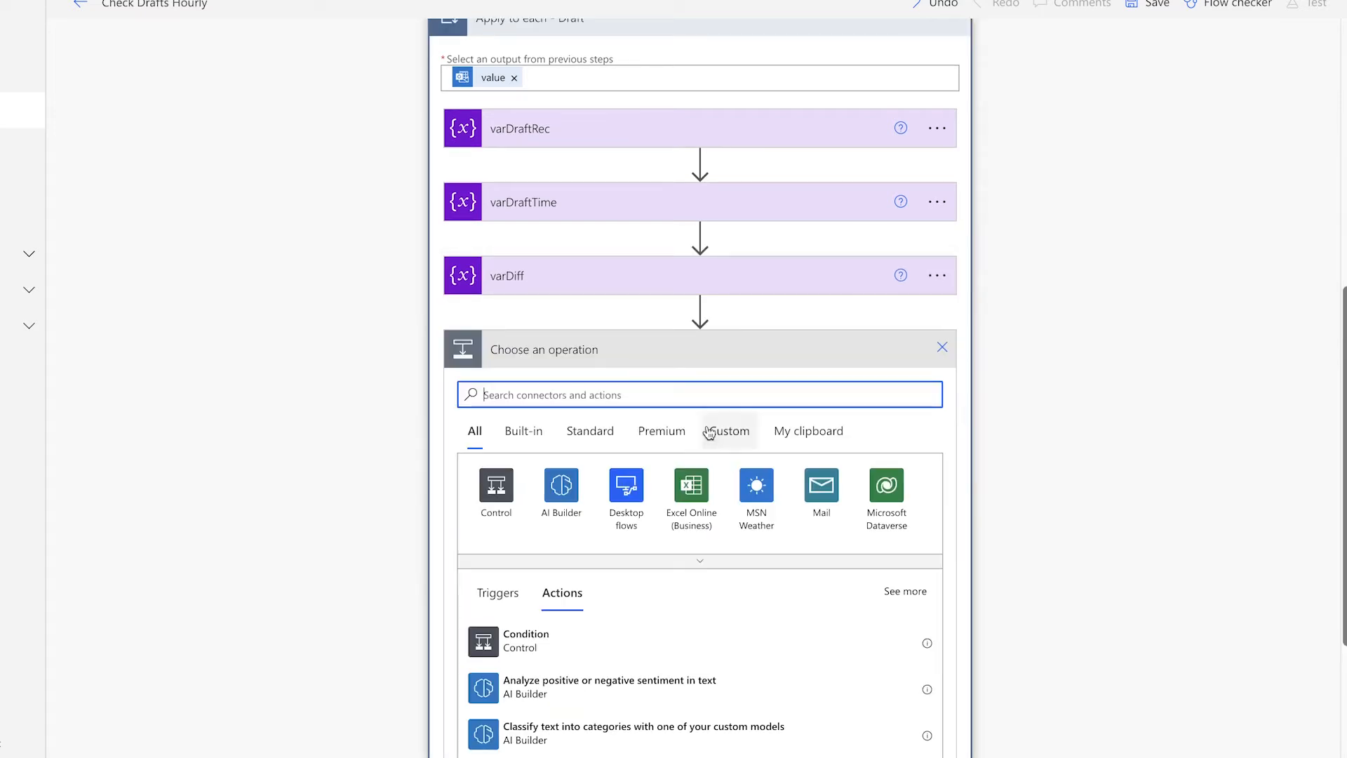
pyautogui.click(526, 640)
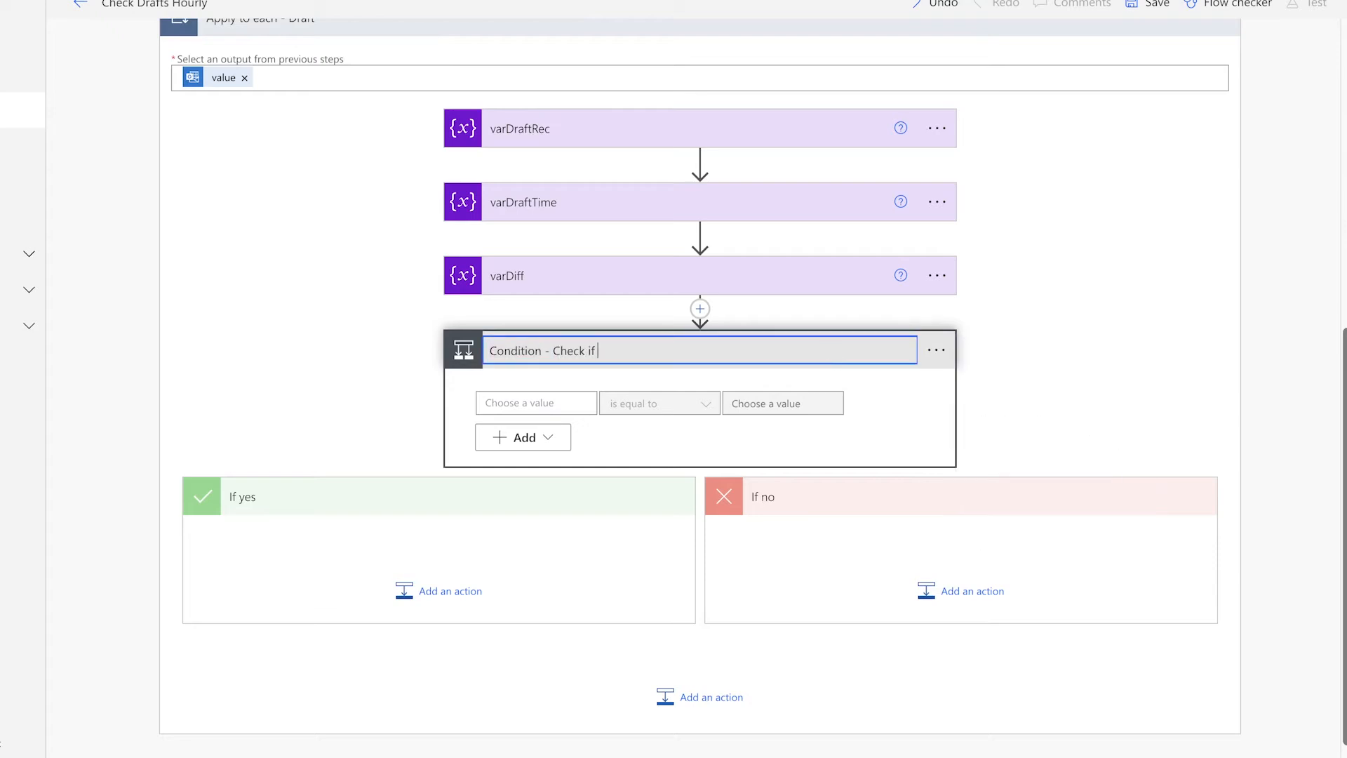
pyautogui.write('Email Draft is One Hour Old')
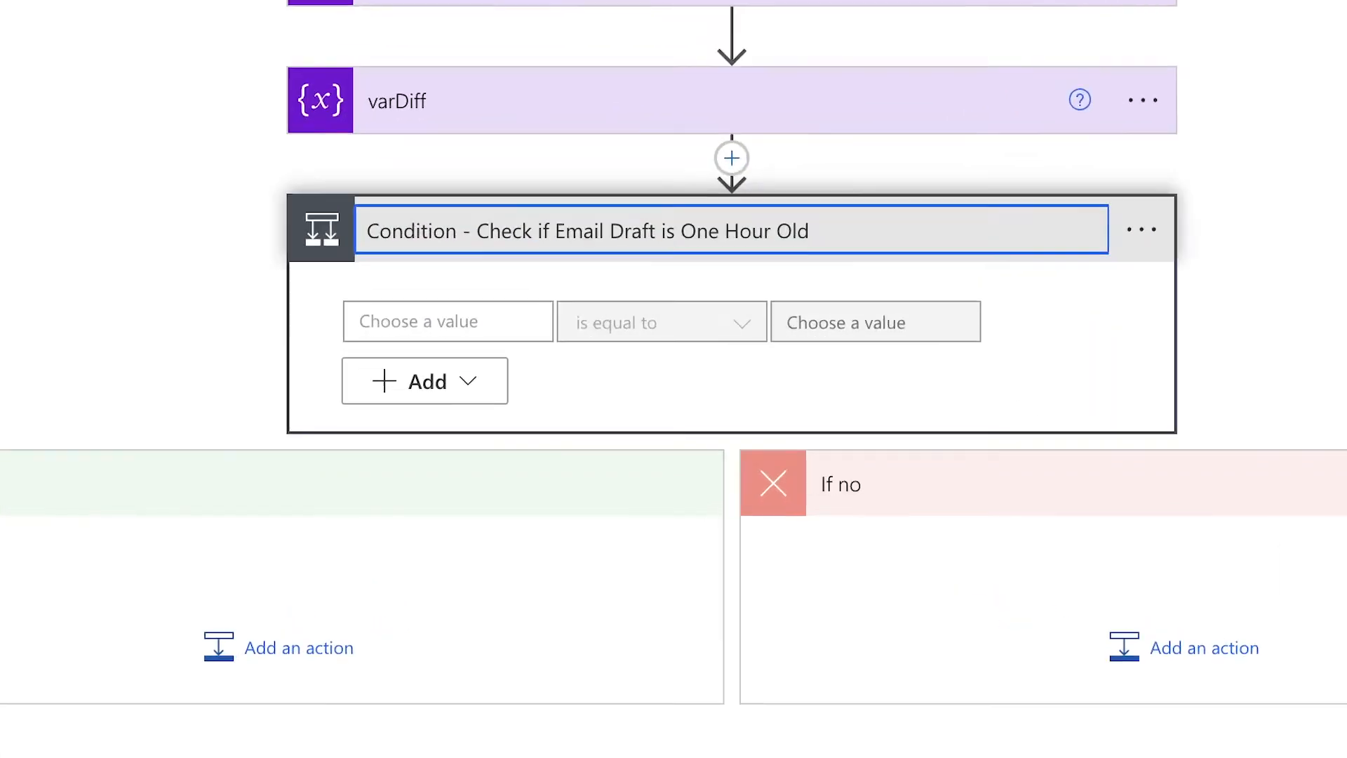
pyautogui.click(447, 321)
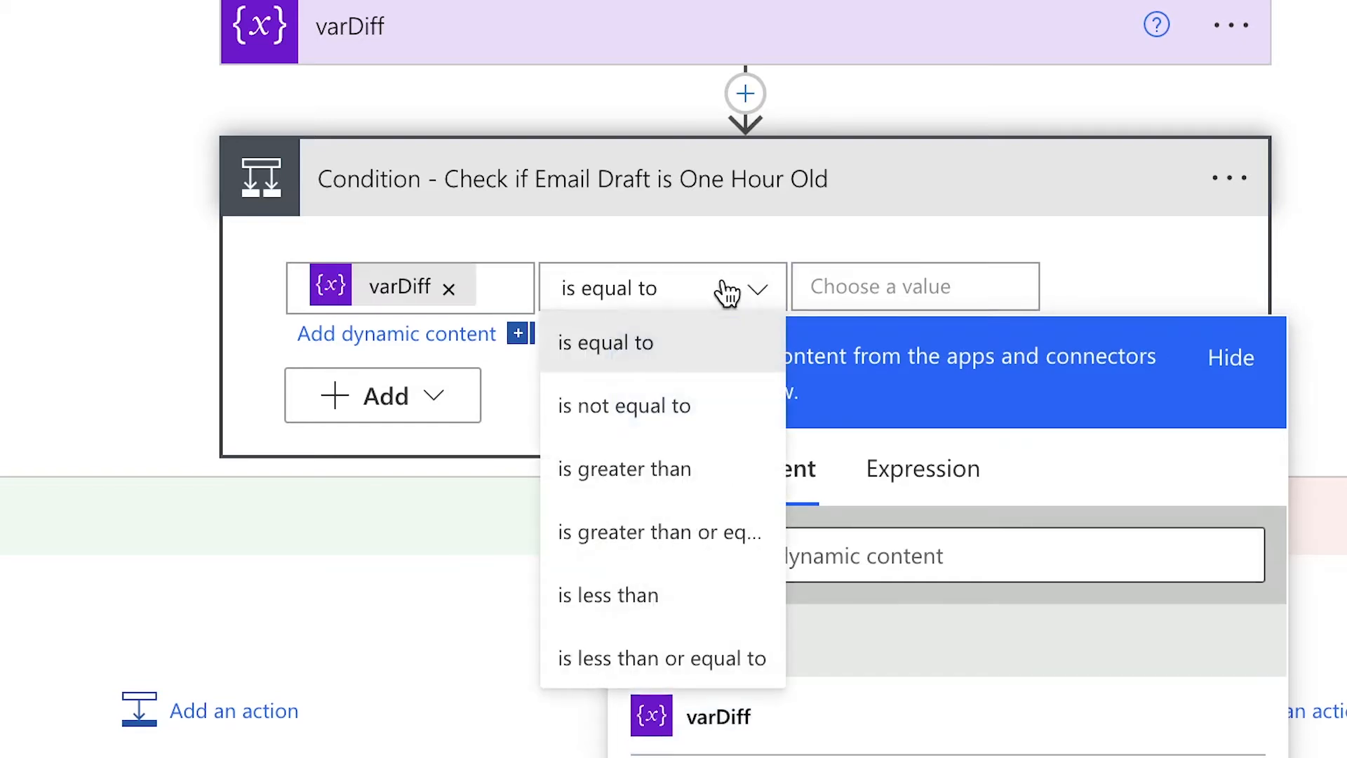
pyautogui.click(624, 468)
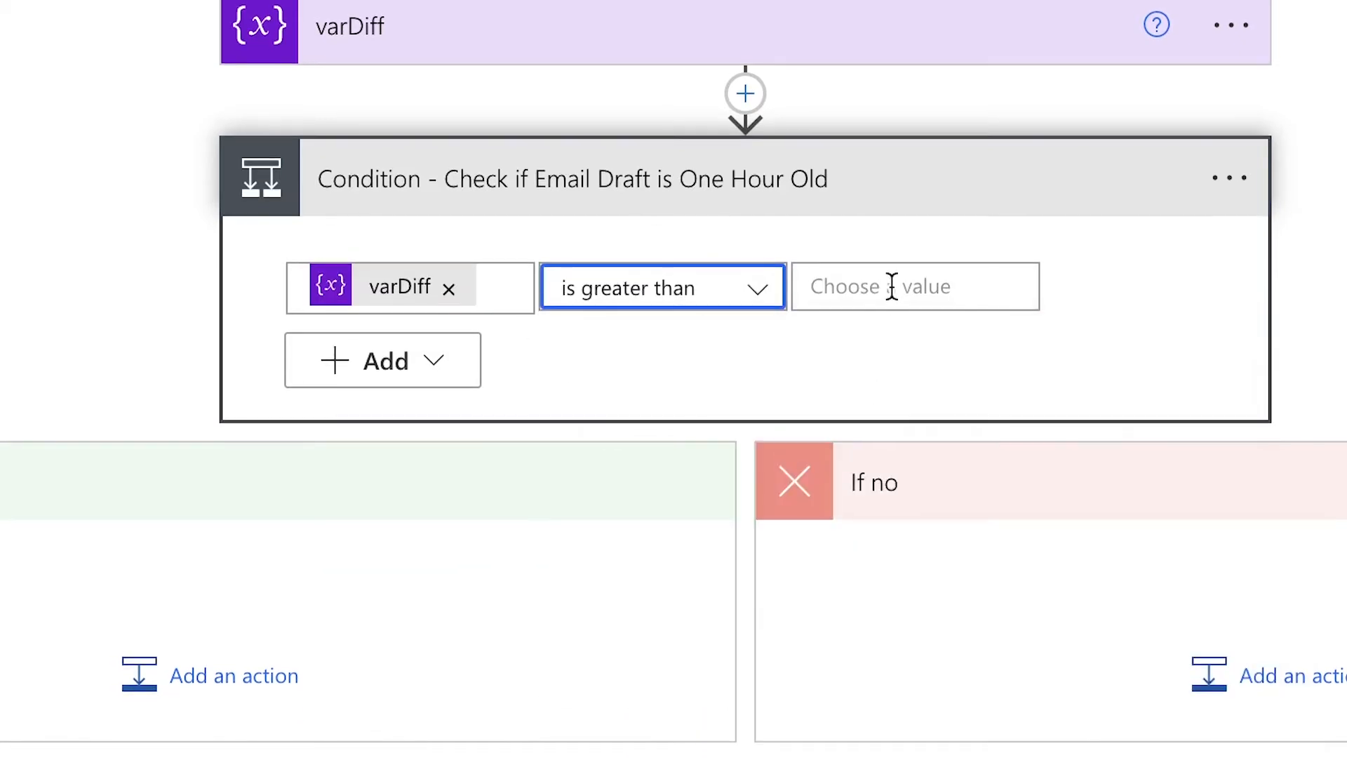
pyautogui.write('60')
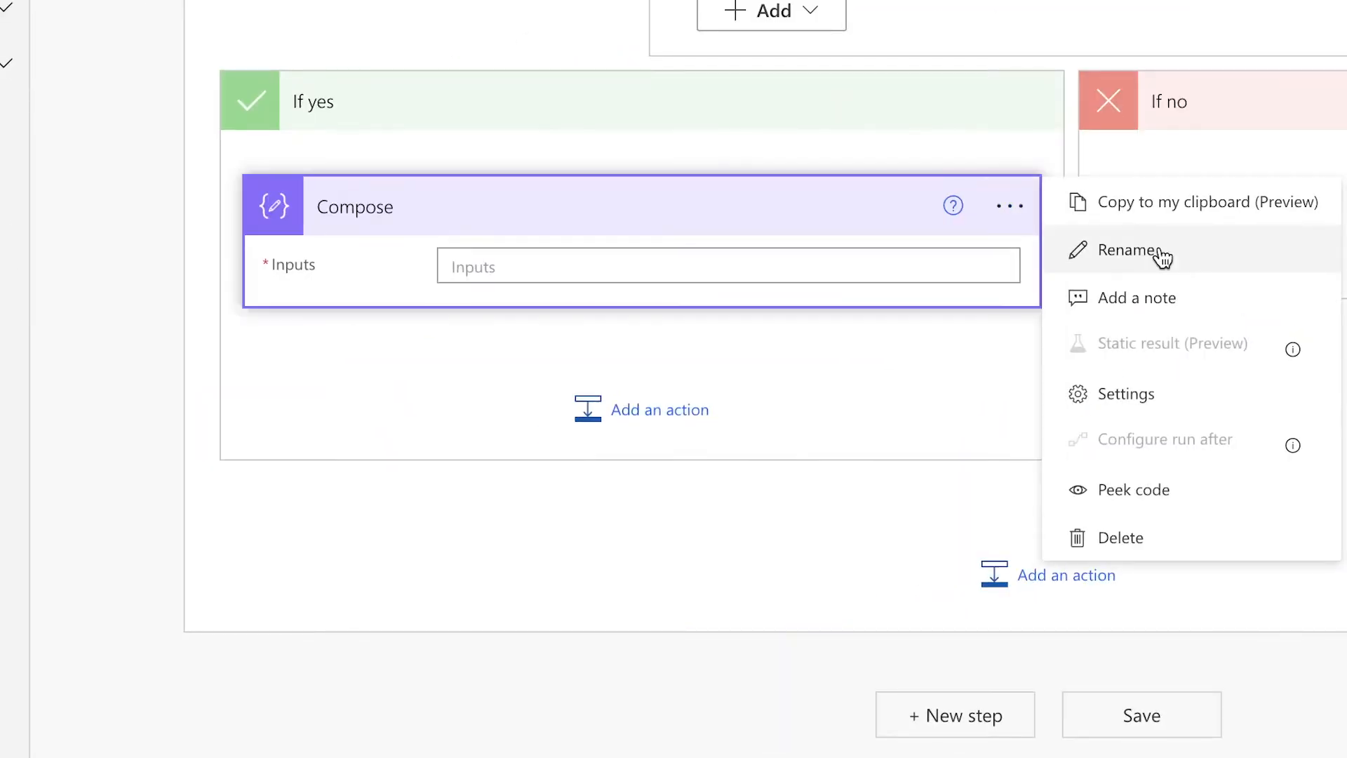
pyautogui.click(1129, 250)
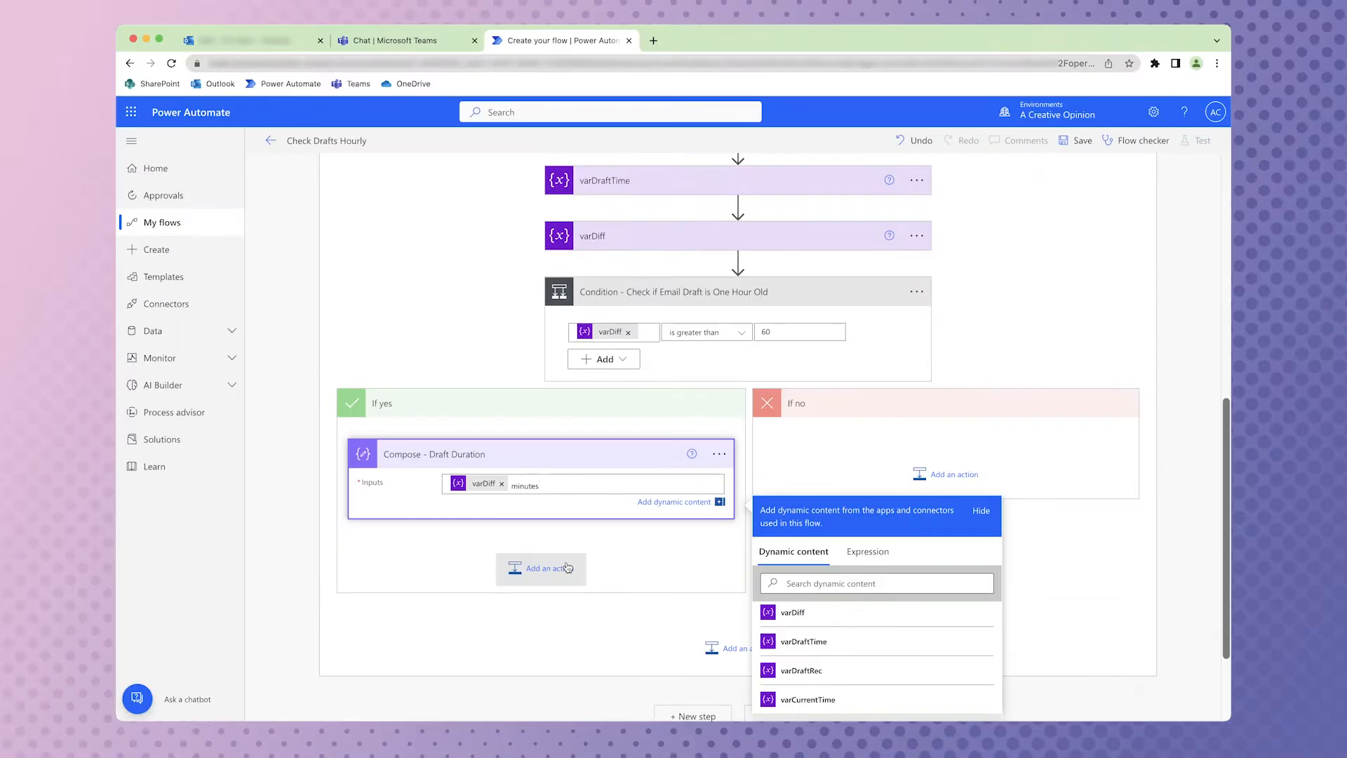
pyautogui.click(540, 568)
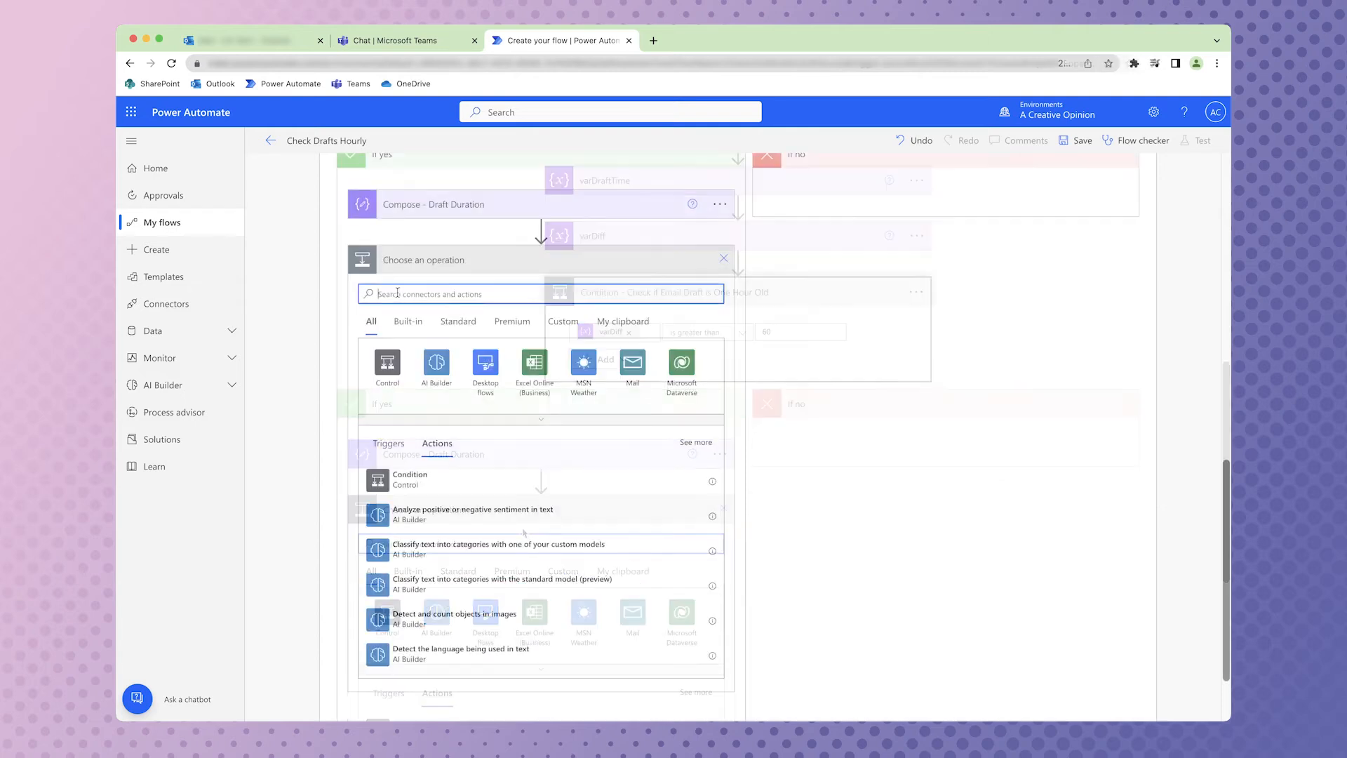
pyautogui.write('post message')
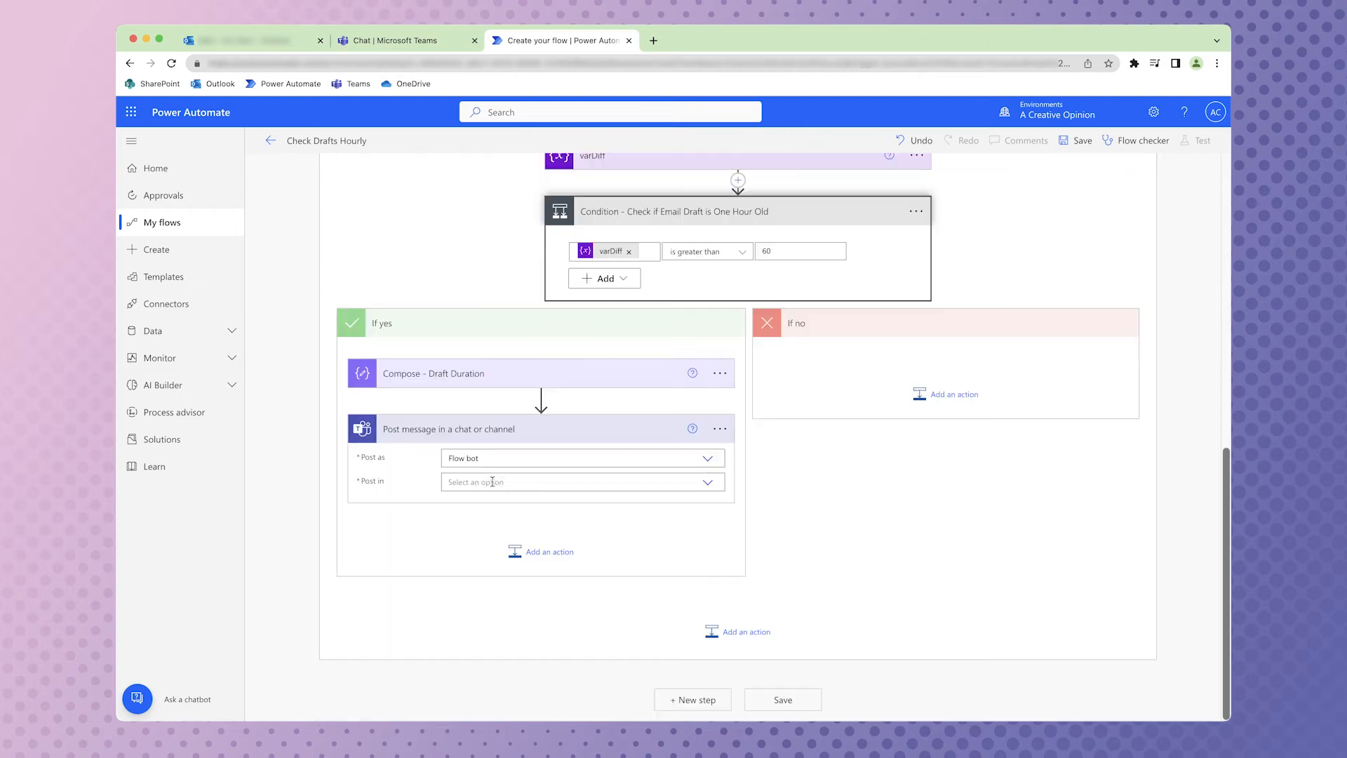
pyautogui.click(708, 481)
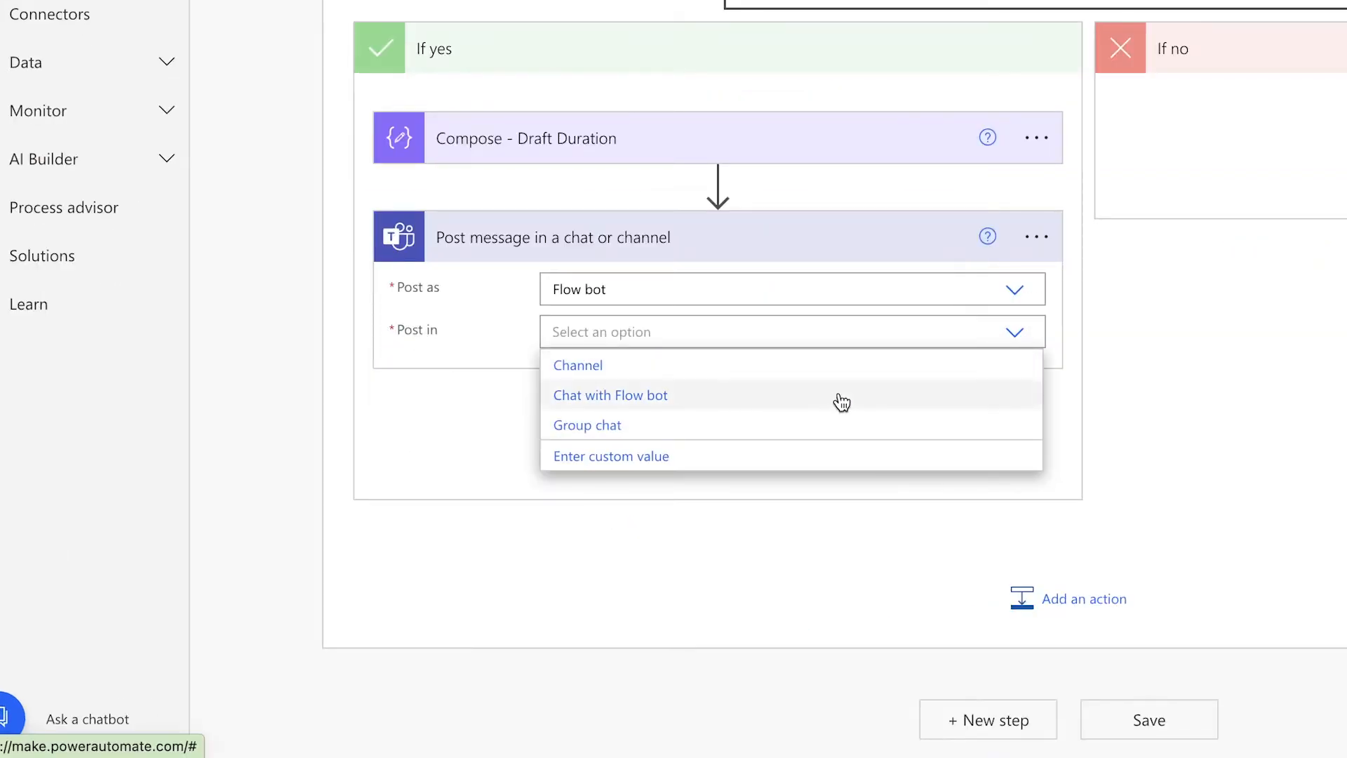
pyautogui.click(609, 395)
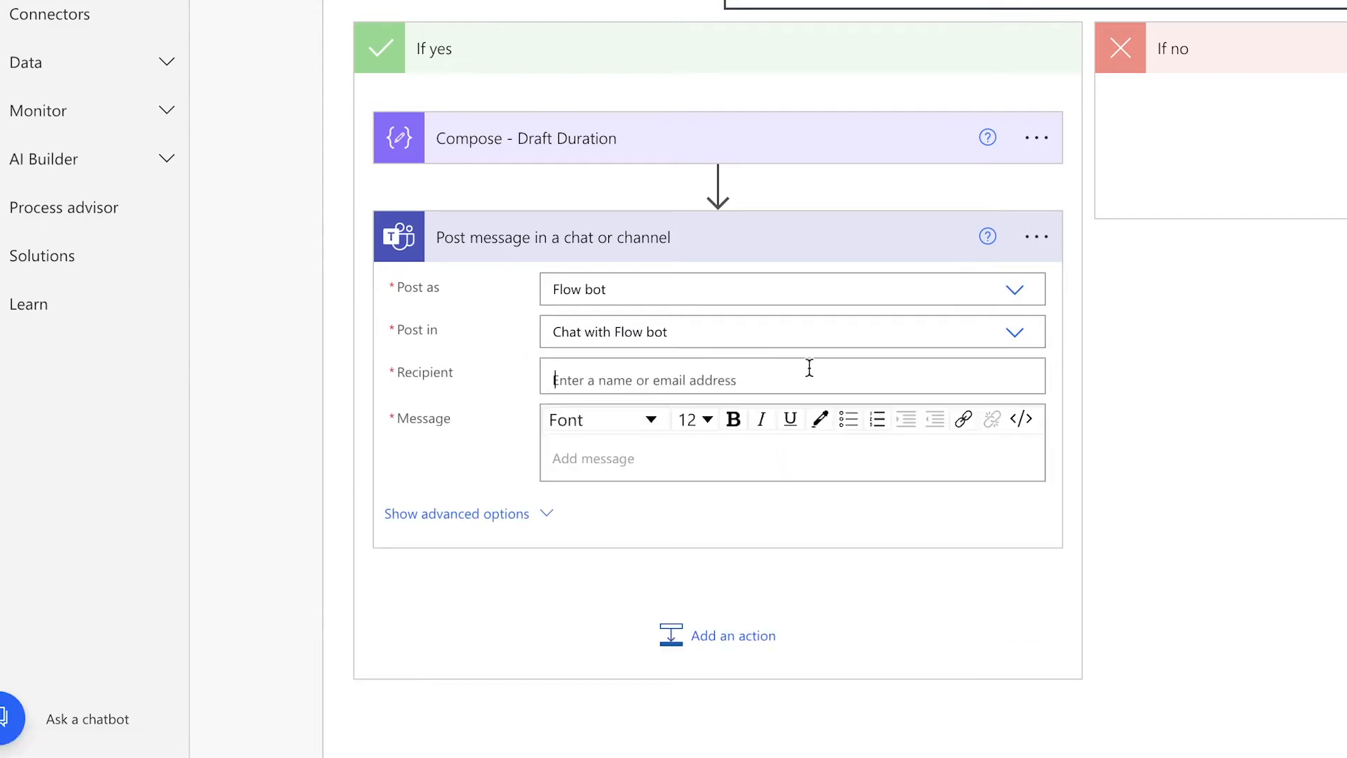
pyautogui.write('email@email.com')
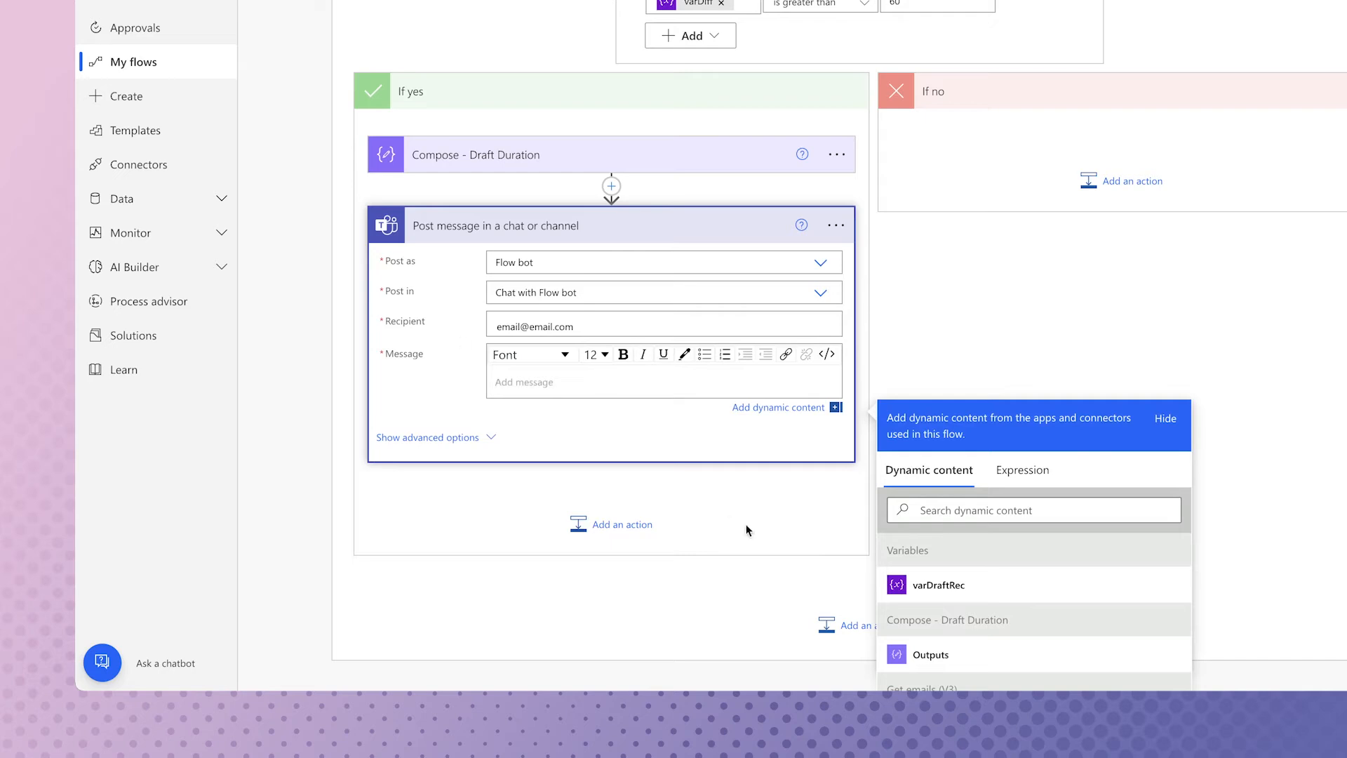
pyautogui.write('An email draft has been sitting in your drafts folder for')
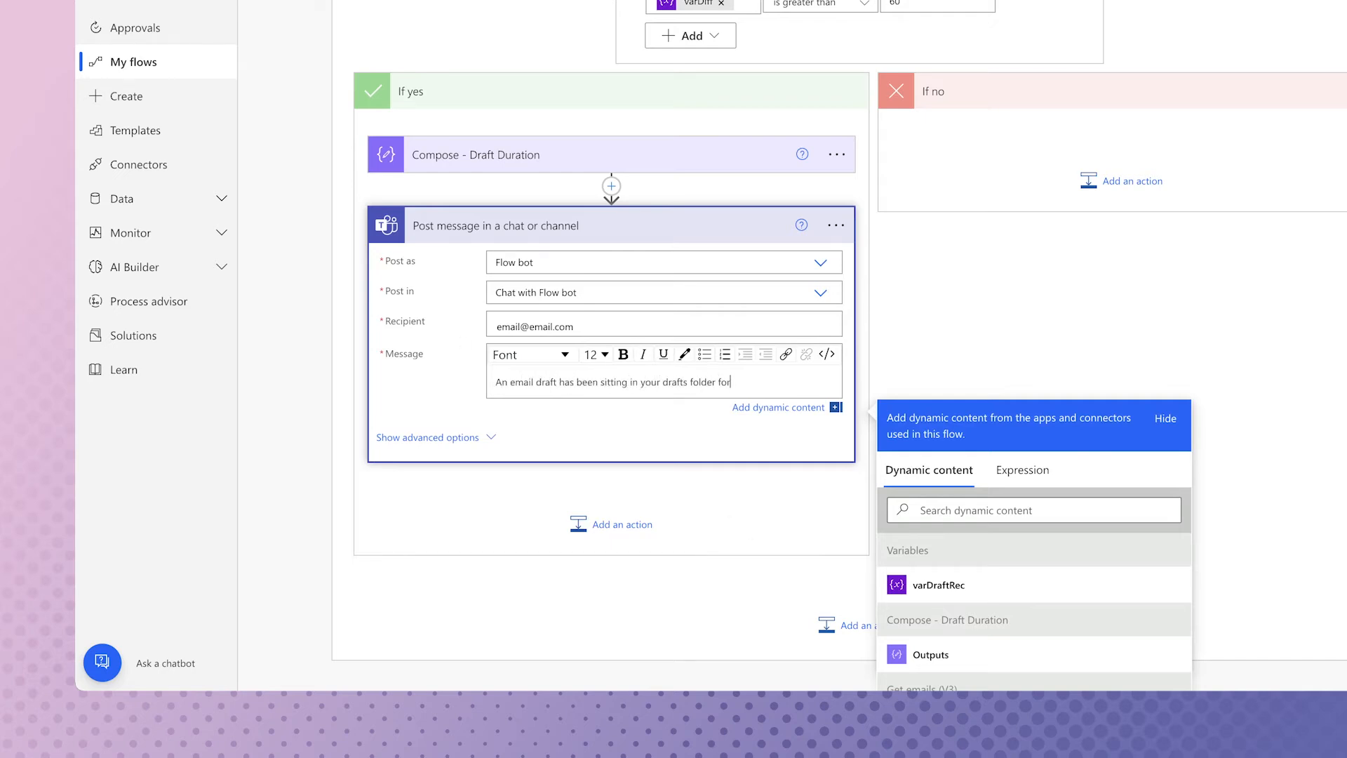
pyautogui.scroll(-3)
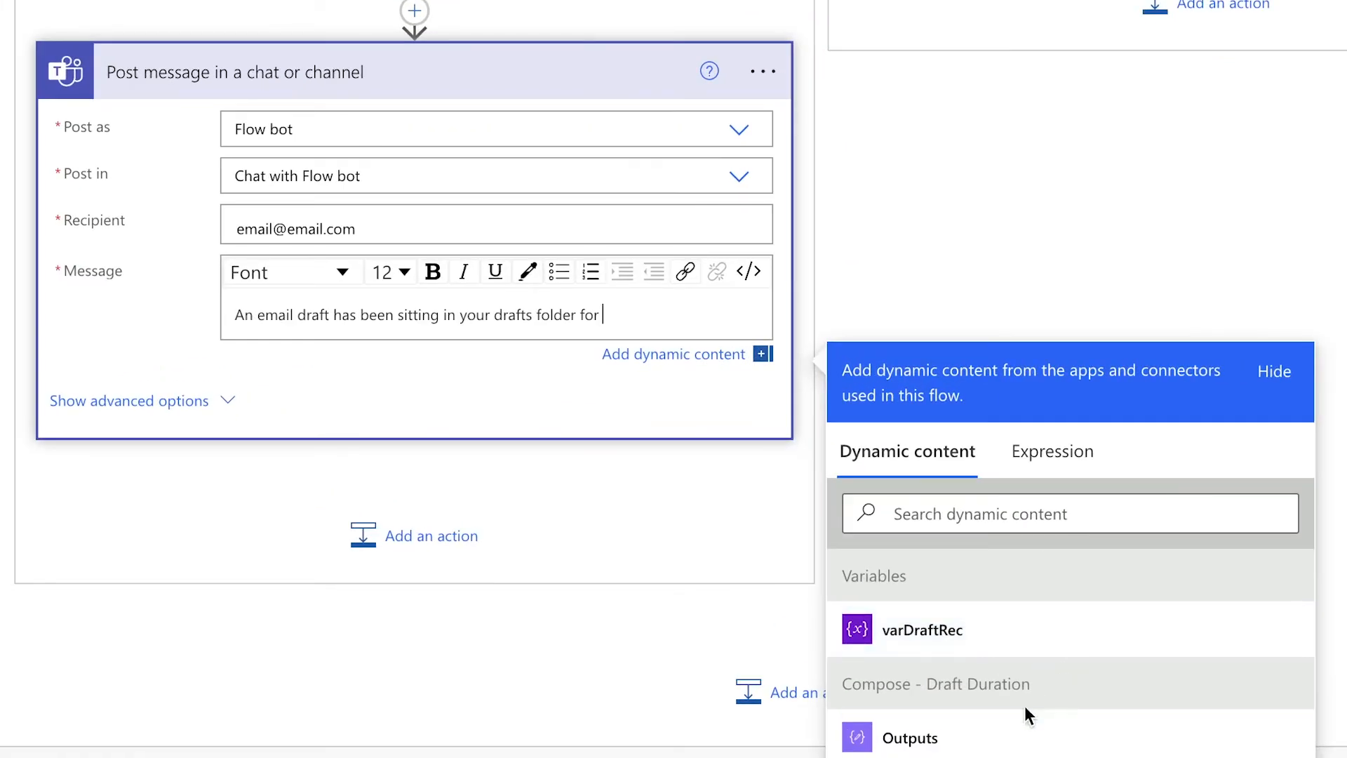
pyautogui.click(909, 736)
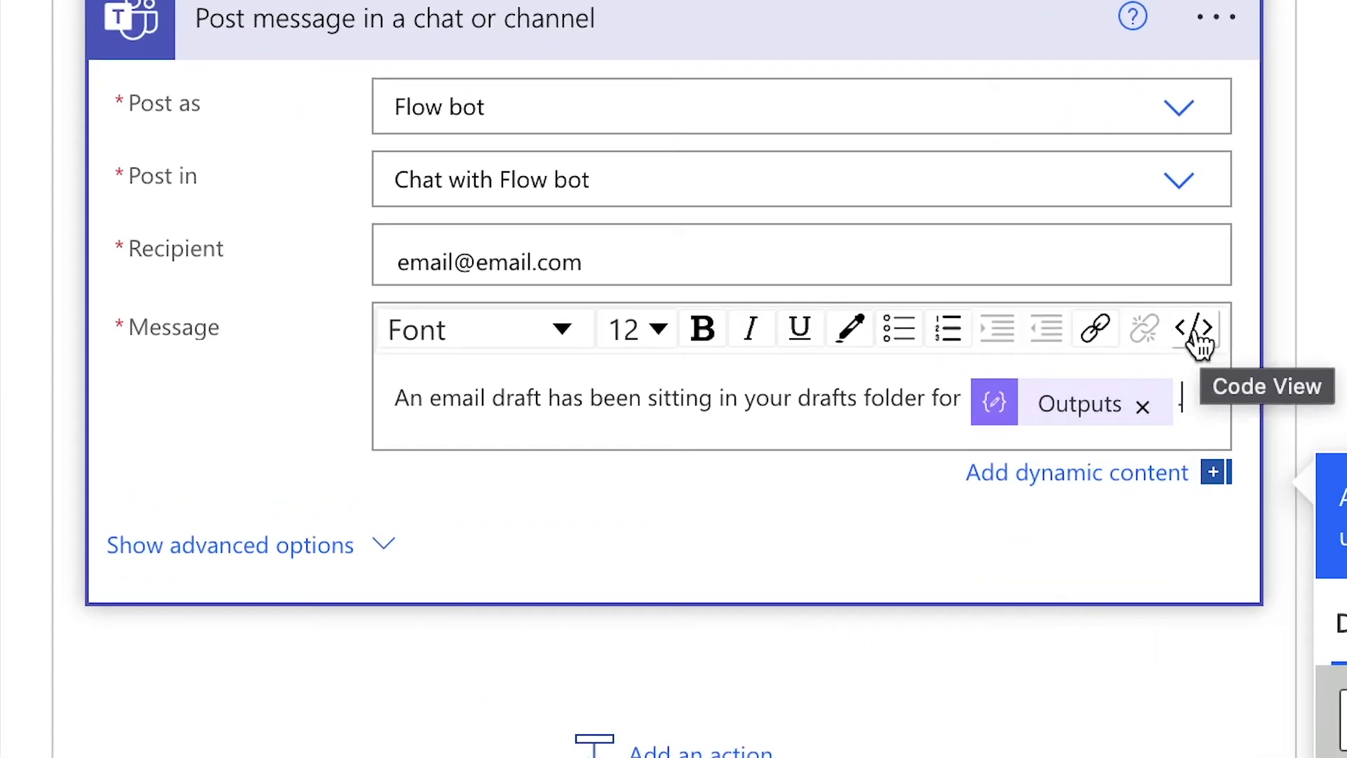
pyautogui.click(1202, 328)
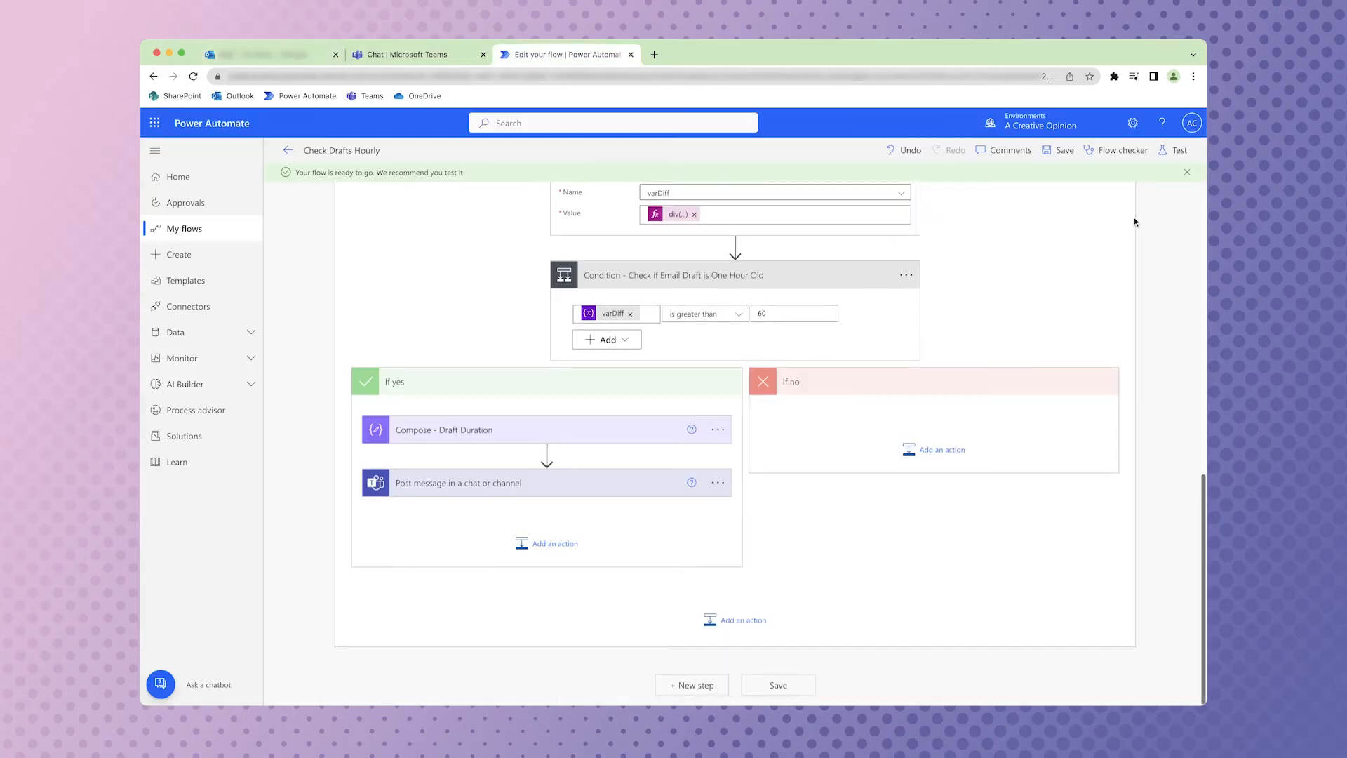
# Step: Test-run the flow now and check that it succeeds
pyautogui.click(1178, 149)
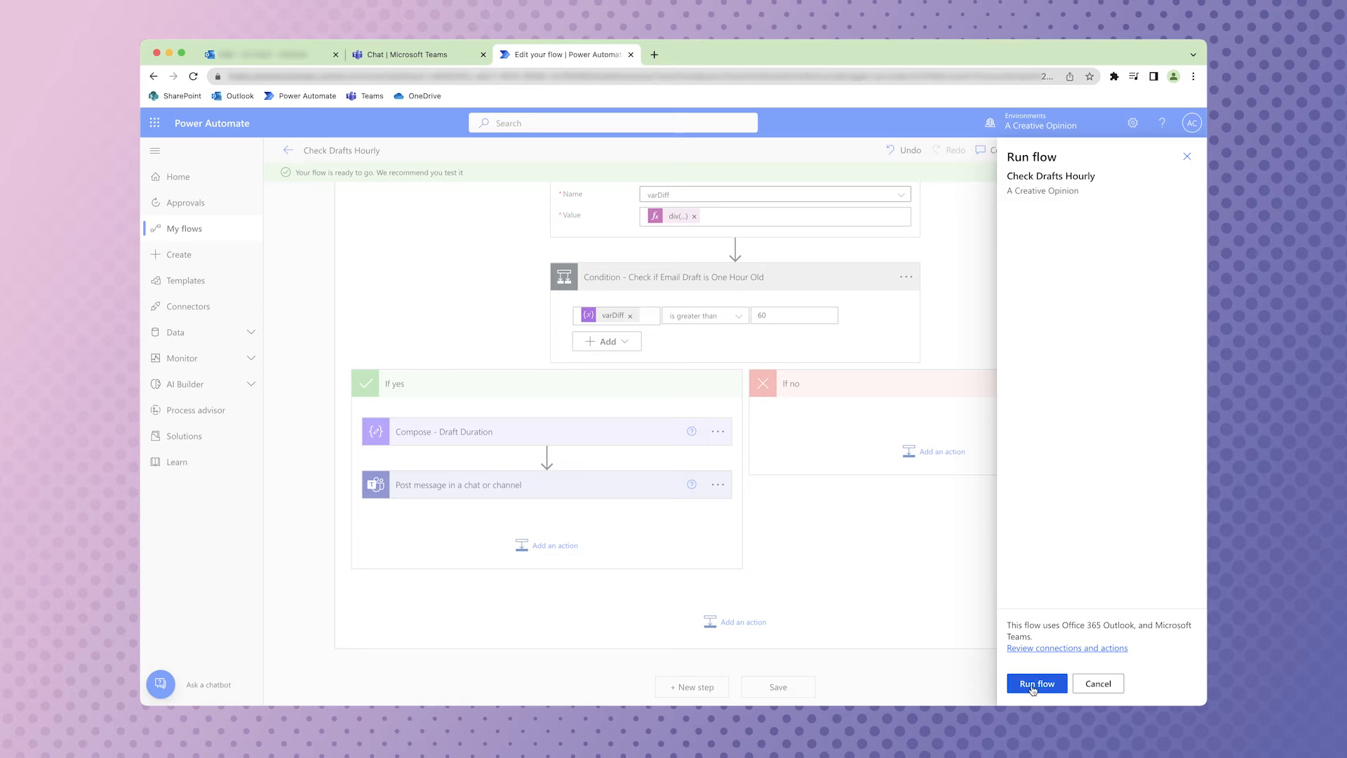
pyautogui.click(1036, 682)
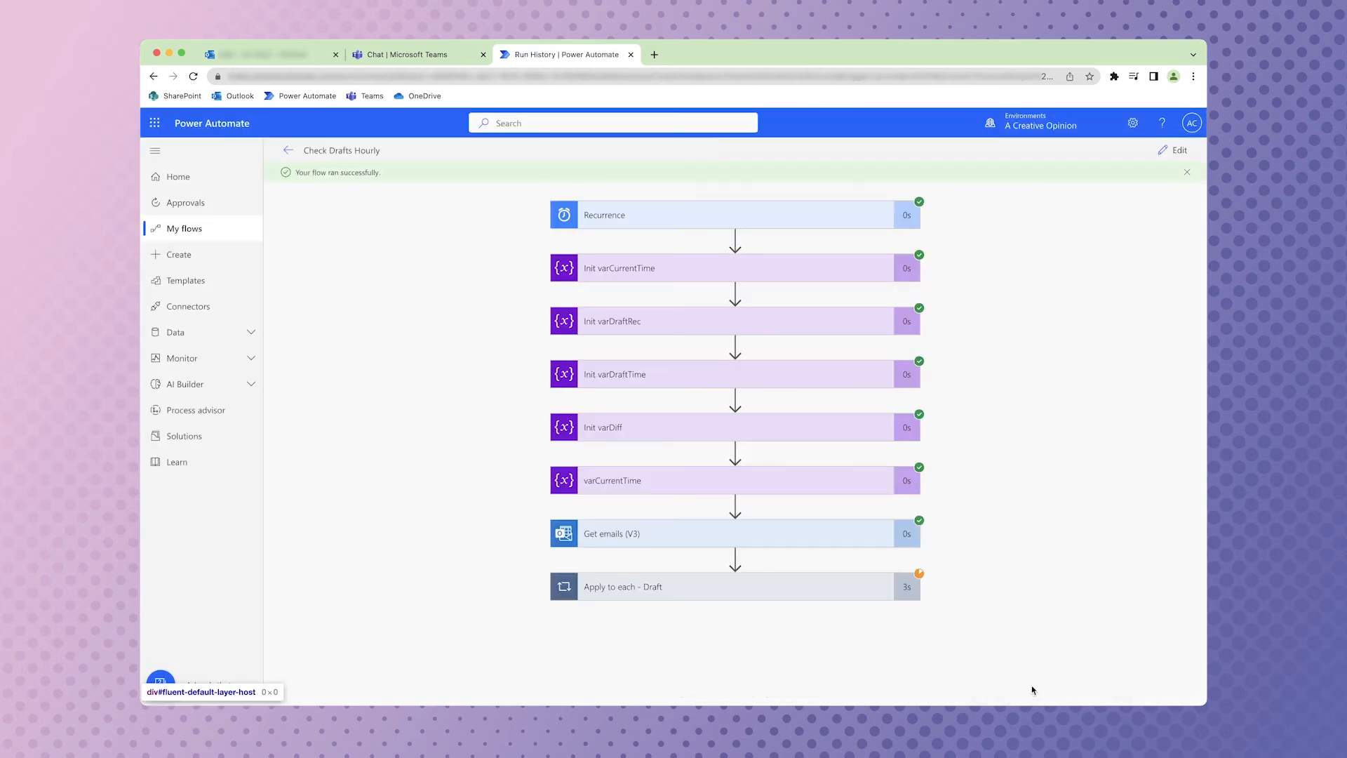
pyautogui.click(416, 54)
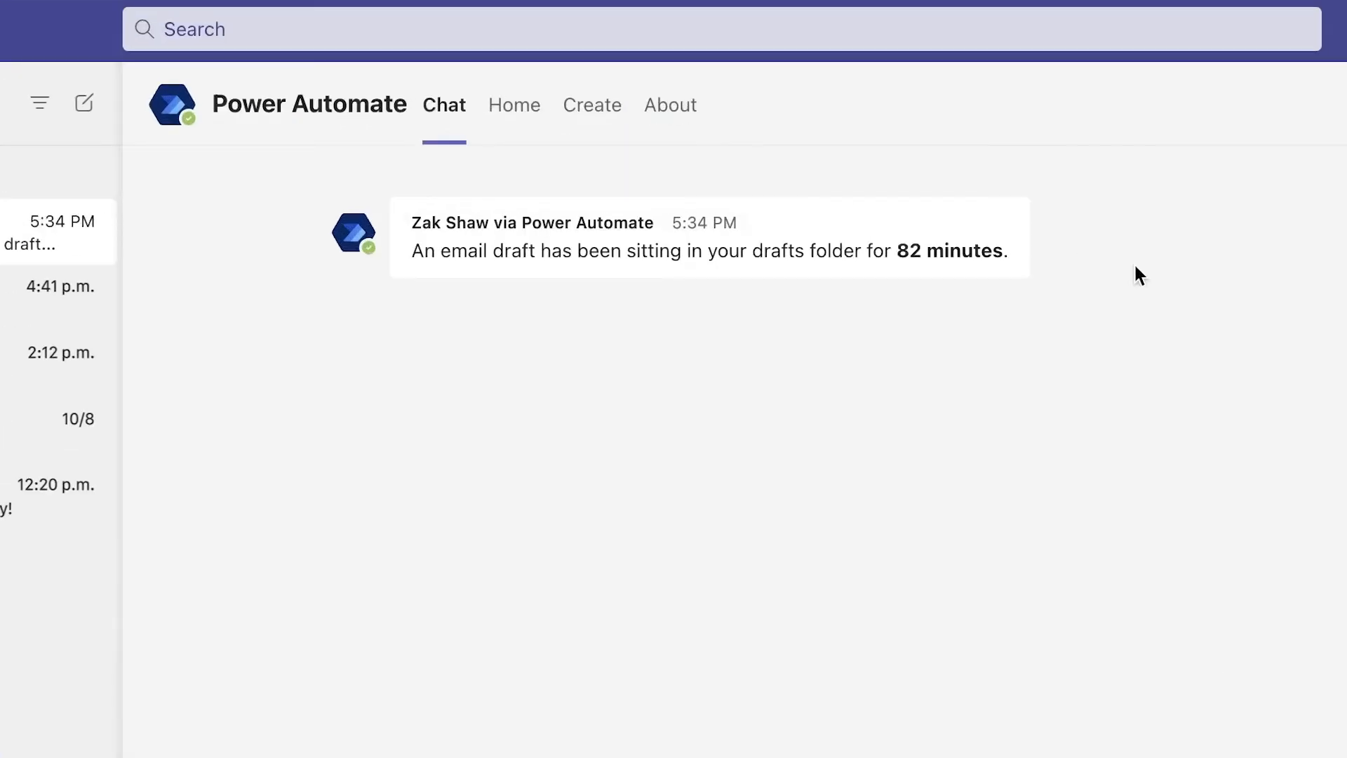
# Step: Open the Teams bot chat showing the draft-sitting-82-minutes message
pyautogui.click(707, 250)
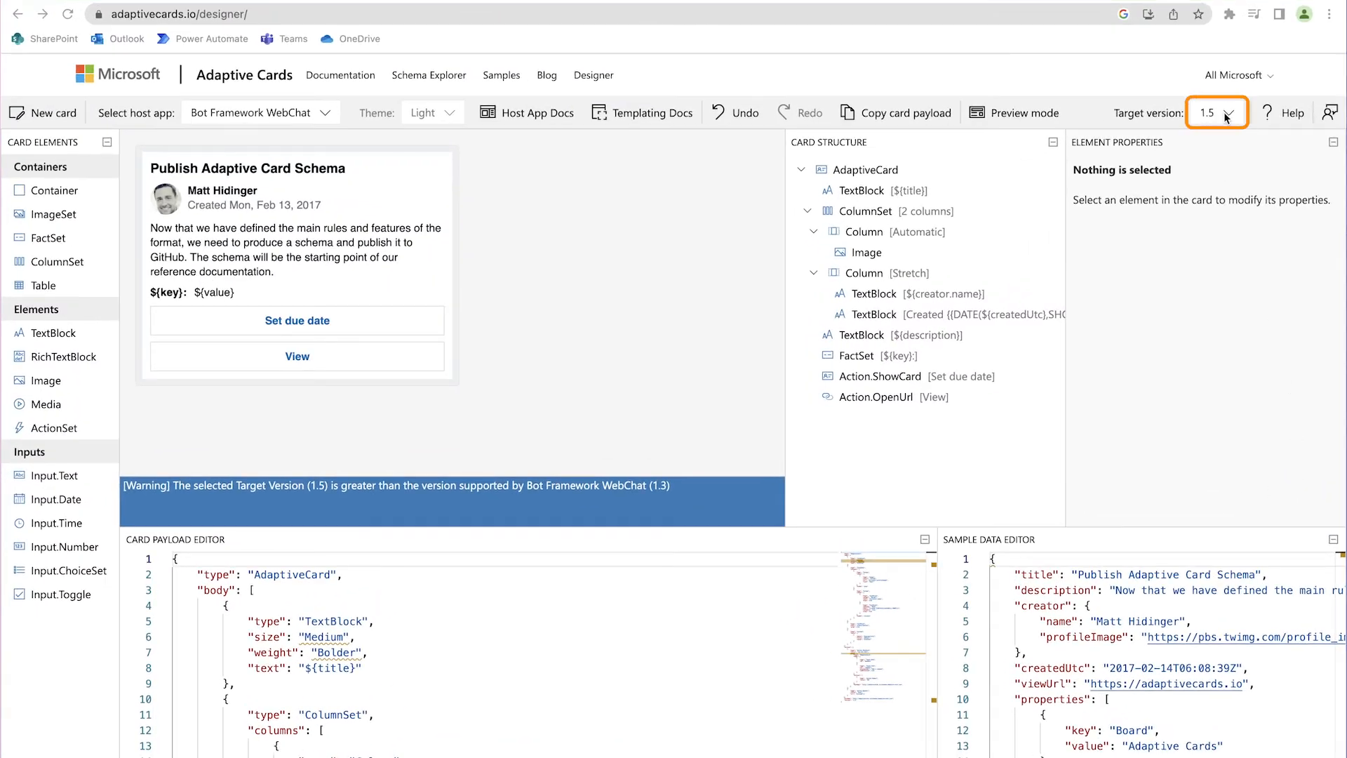
# Step: Target card version 1.3, make the title Large, and set the second line to 'Message goes here'
pyautogui.click(1212, 112)
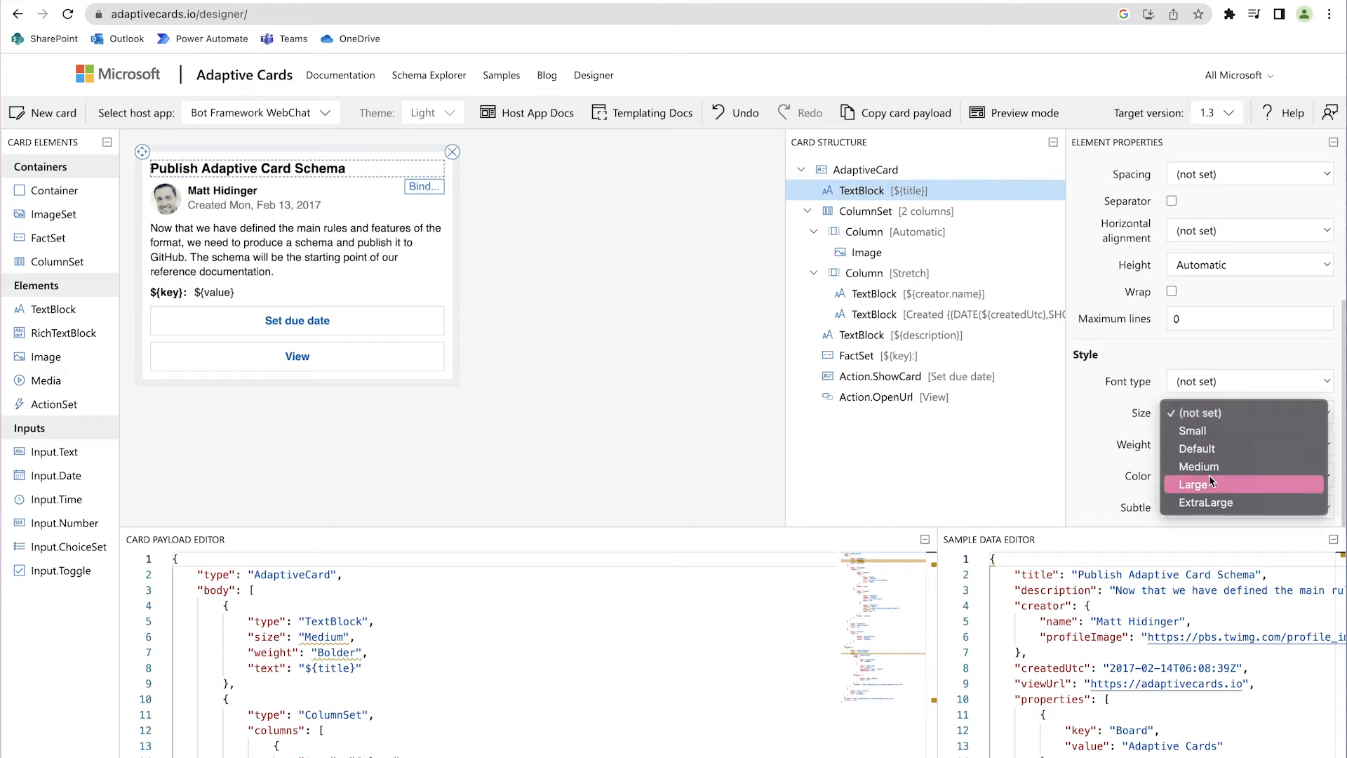
pyautogui.click(1193, 484)
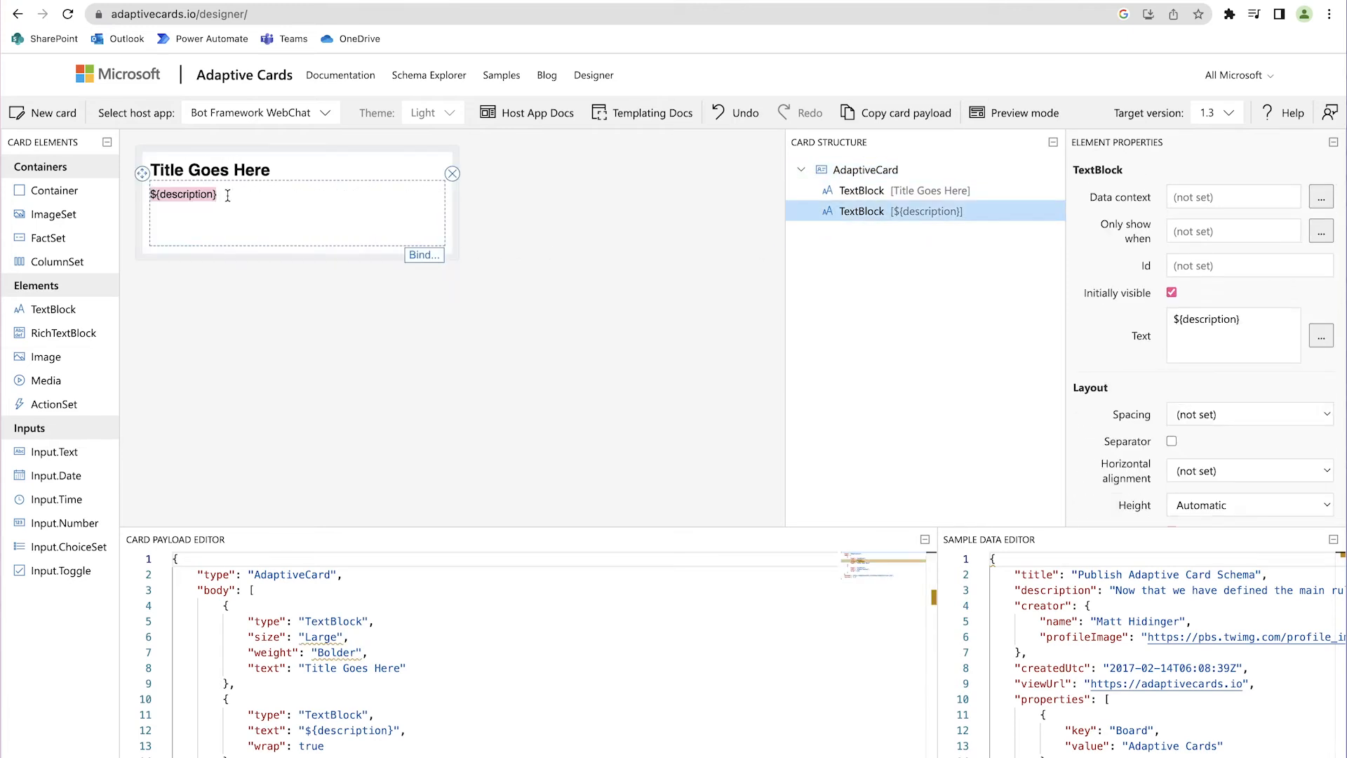
pyautogui.write('Message goes here')
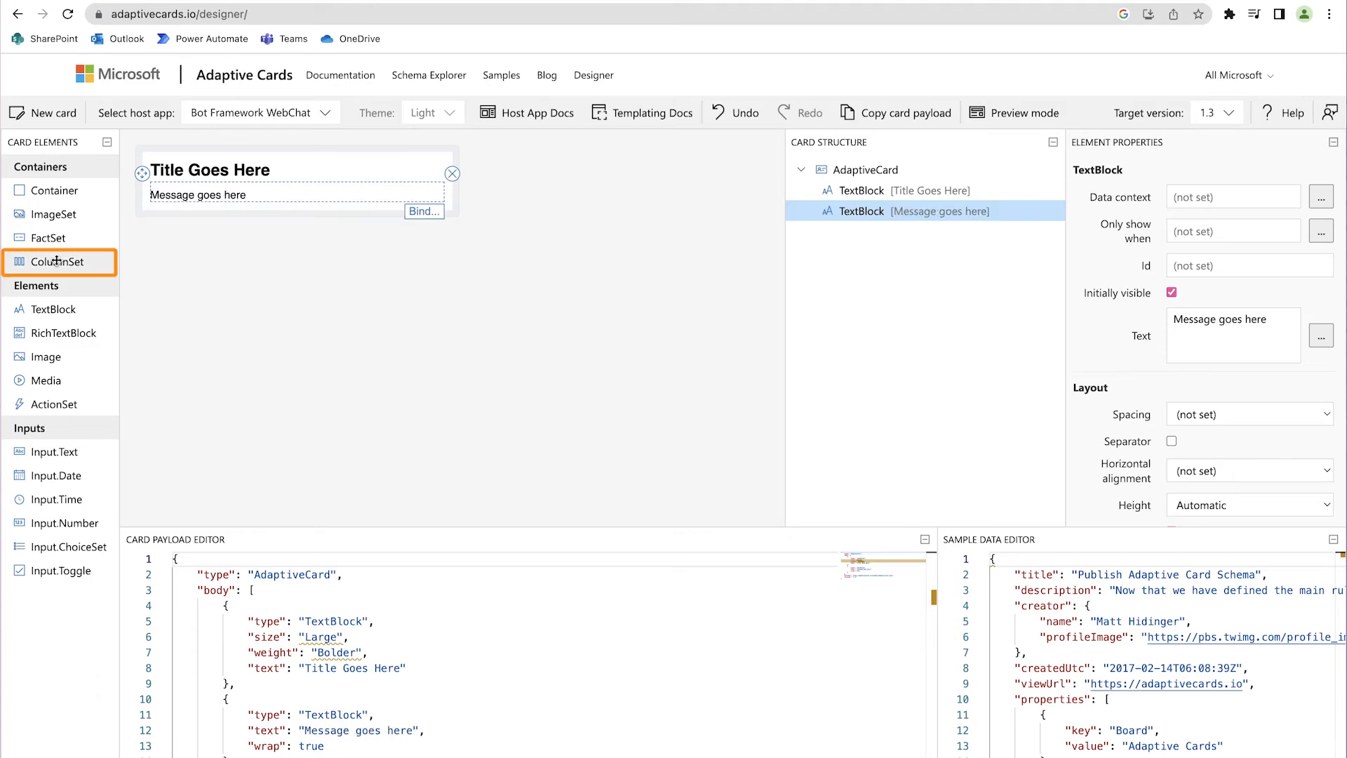
# Step: Add a ColumnSet with a bold 'Recipient:' label in a 120px column beside a value column
pyautogui.click(58, 260)
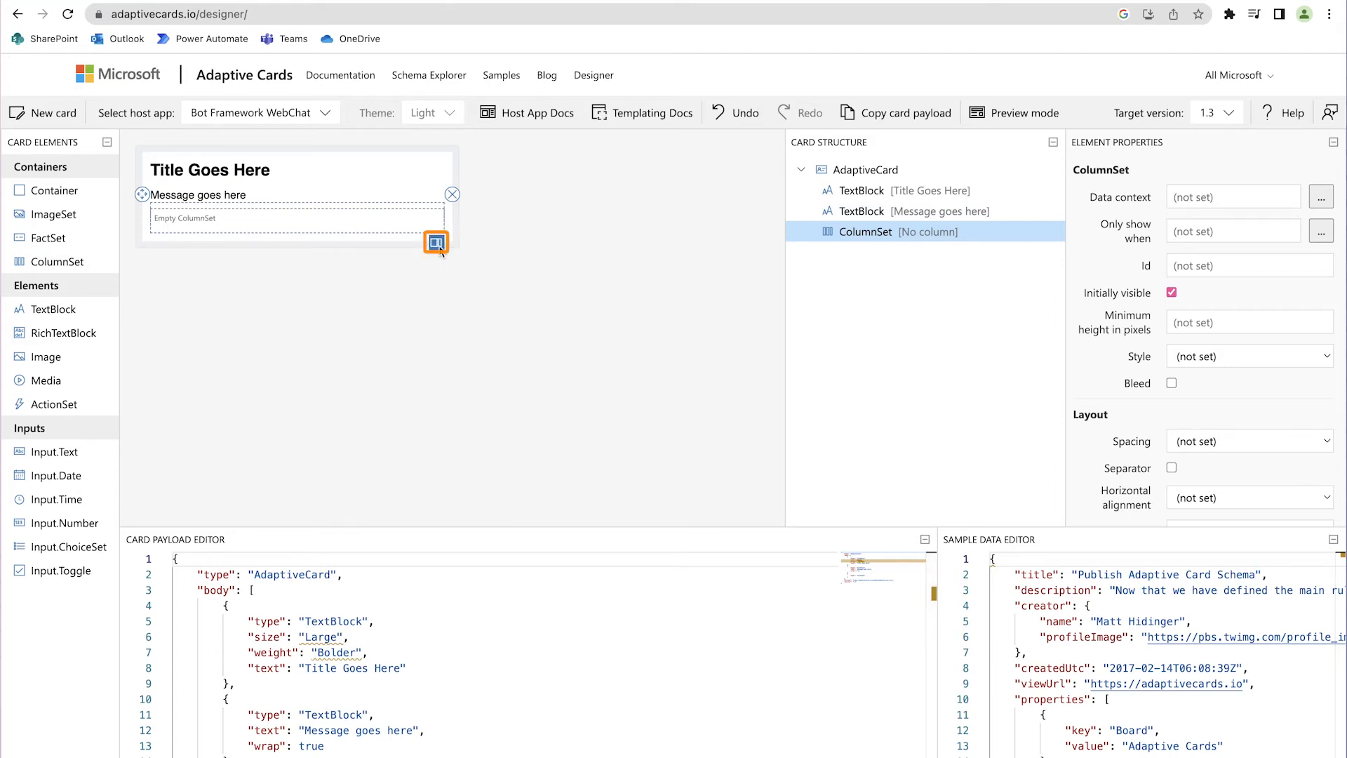
pyautogui.click(437, 242)
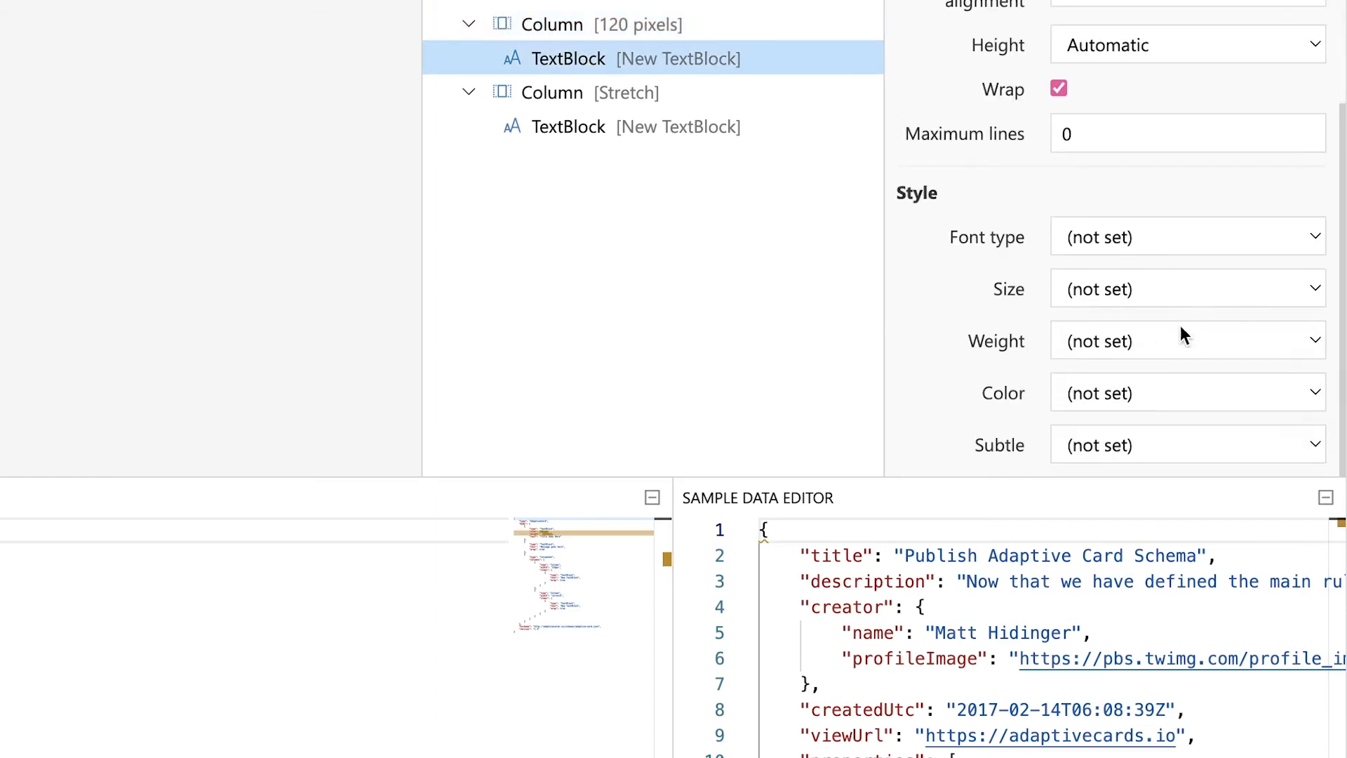
pyautogui.click(1185, 340)
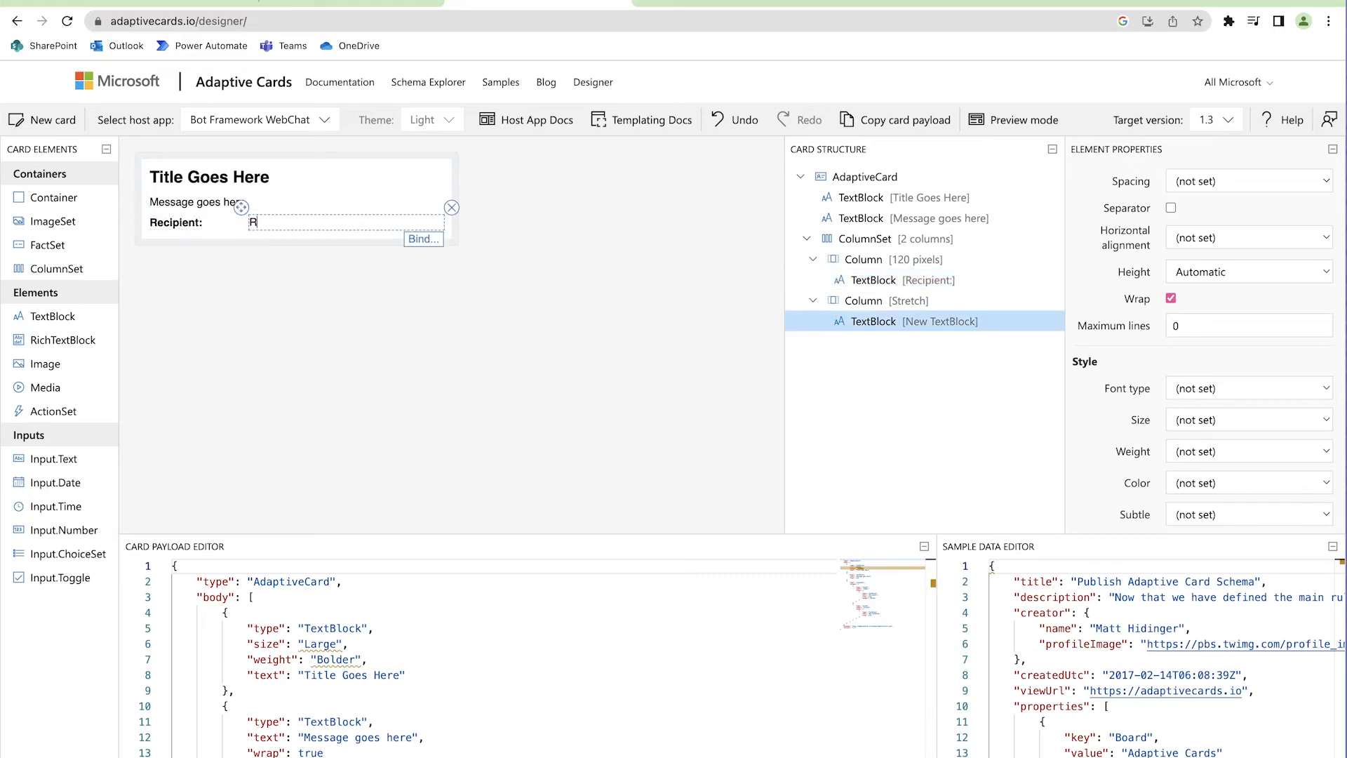
pyautogui.write('ecipient')
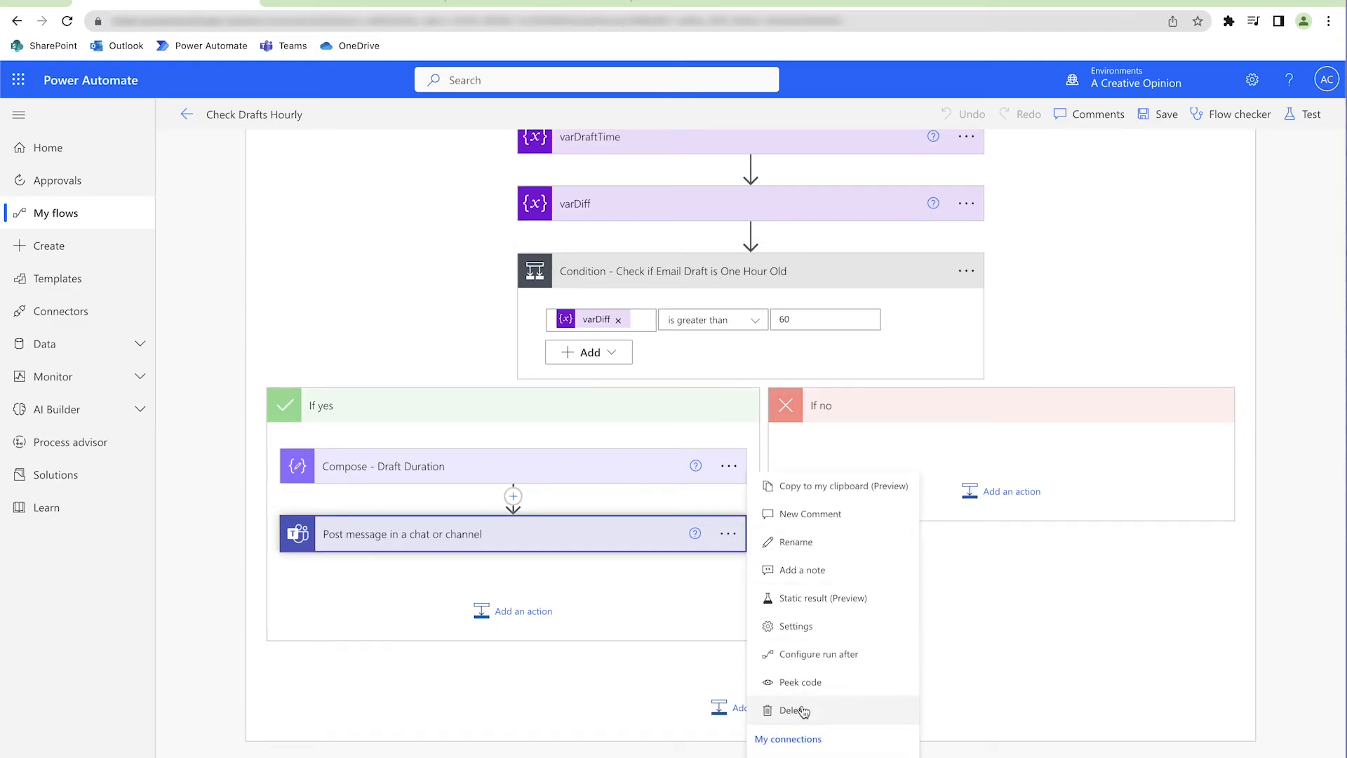
# Step: Swap Post message for Post adaptive card, posting as Flow bot in a chat with the recipient email
pyautogui.click(793, 709)
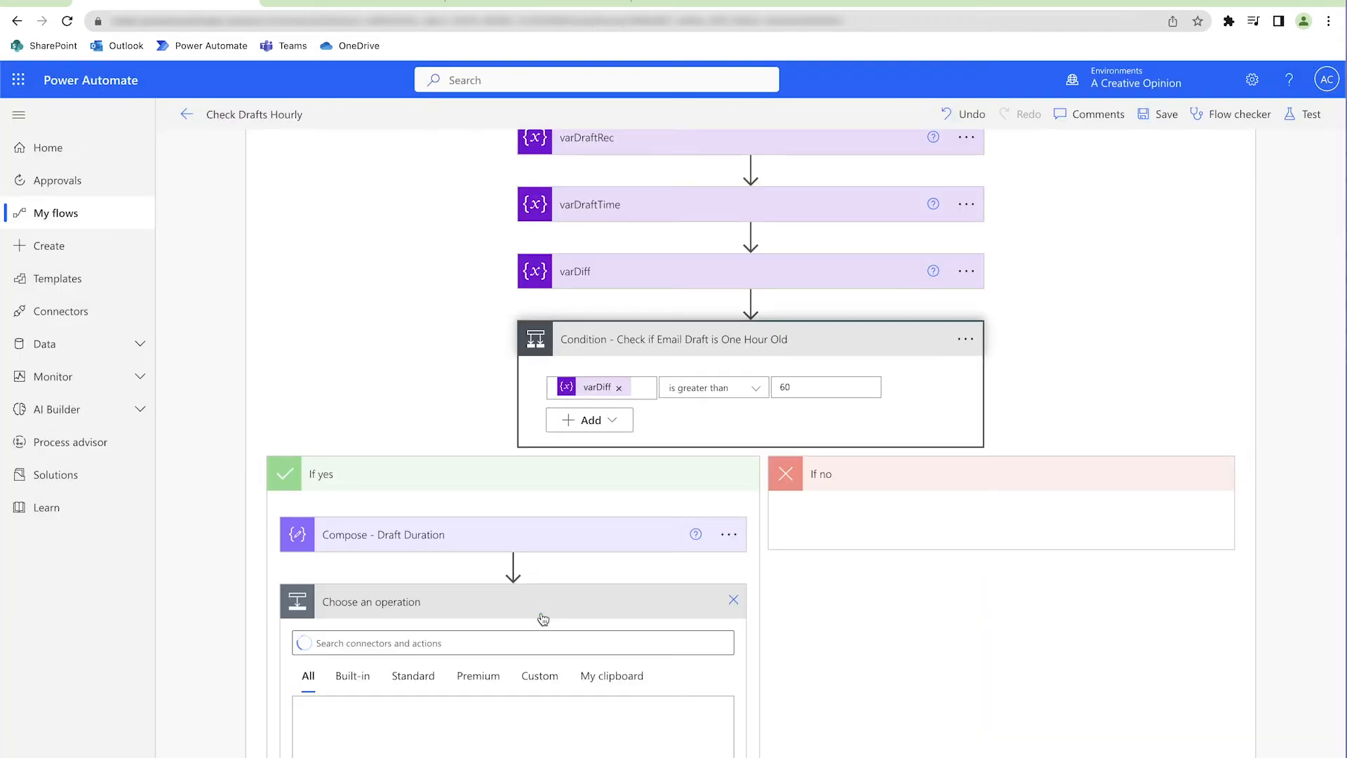
pyautogui.write('pos')
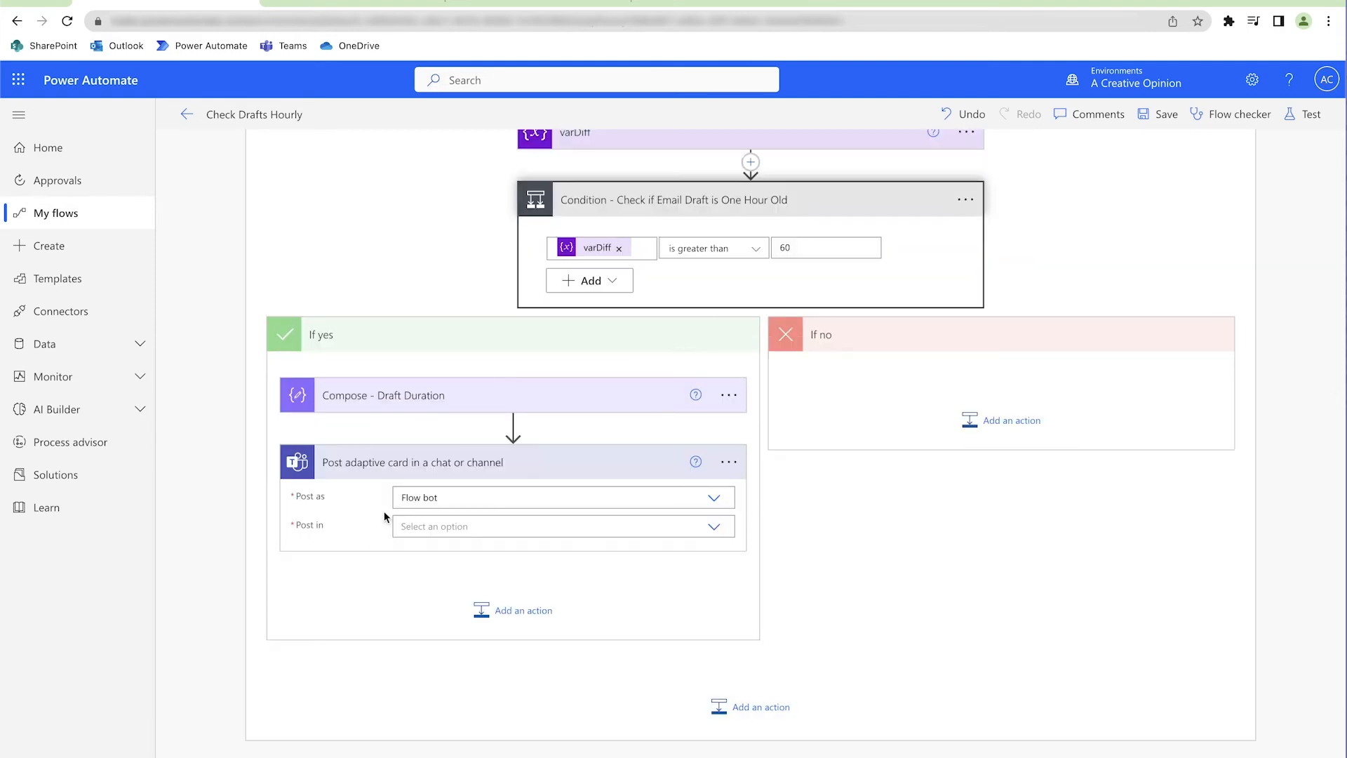
pyautogui.click(562, 525)
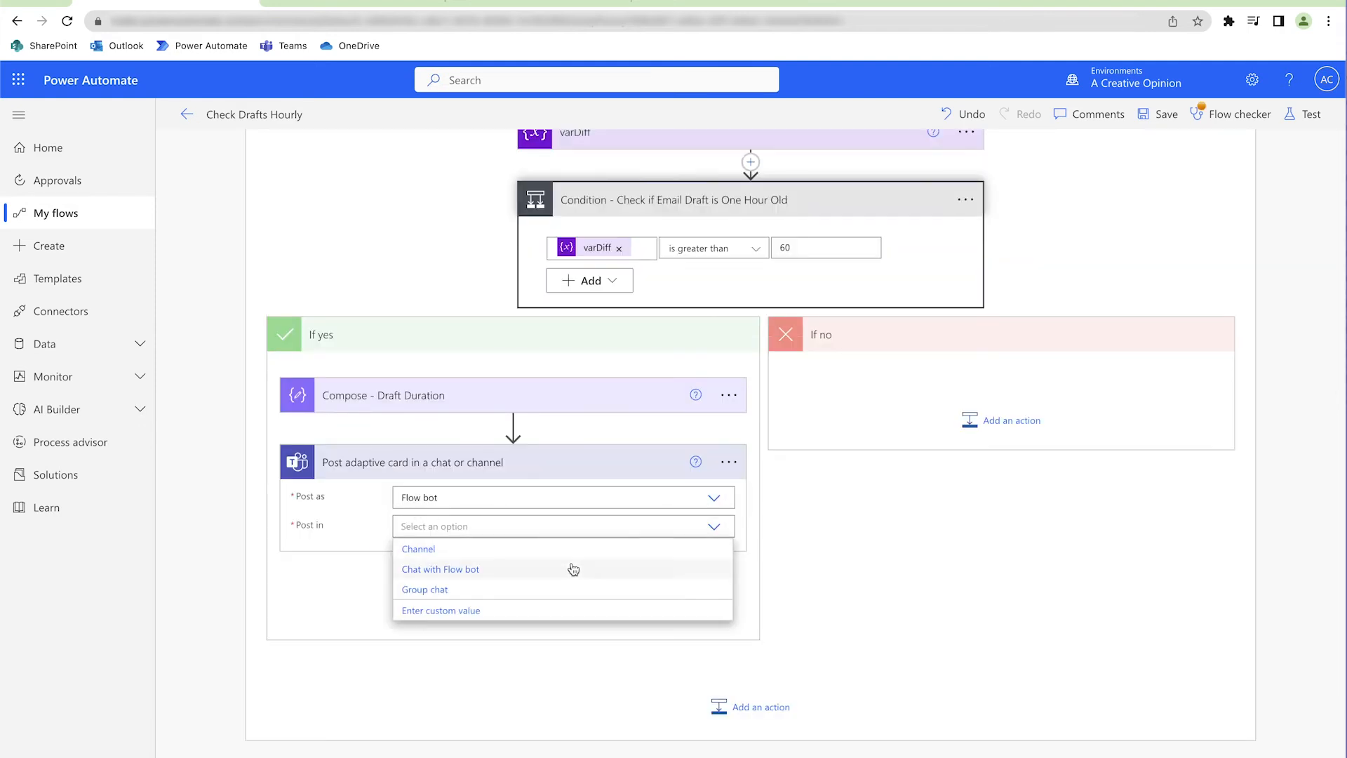
pyautogui.click(439, 569)
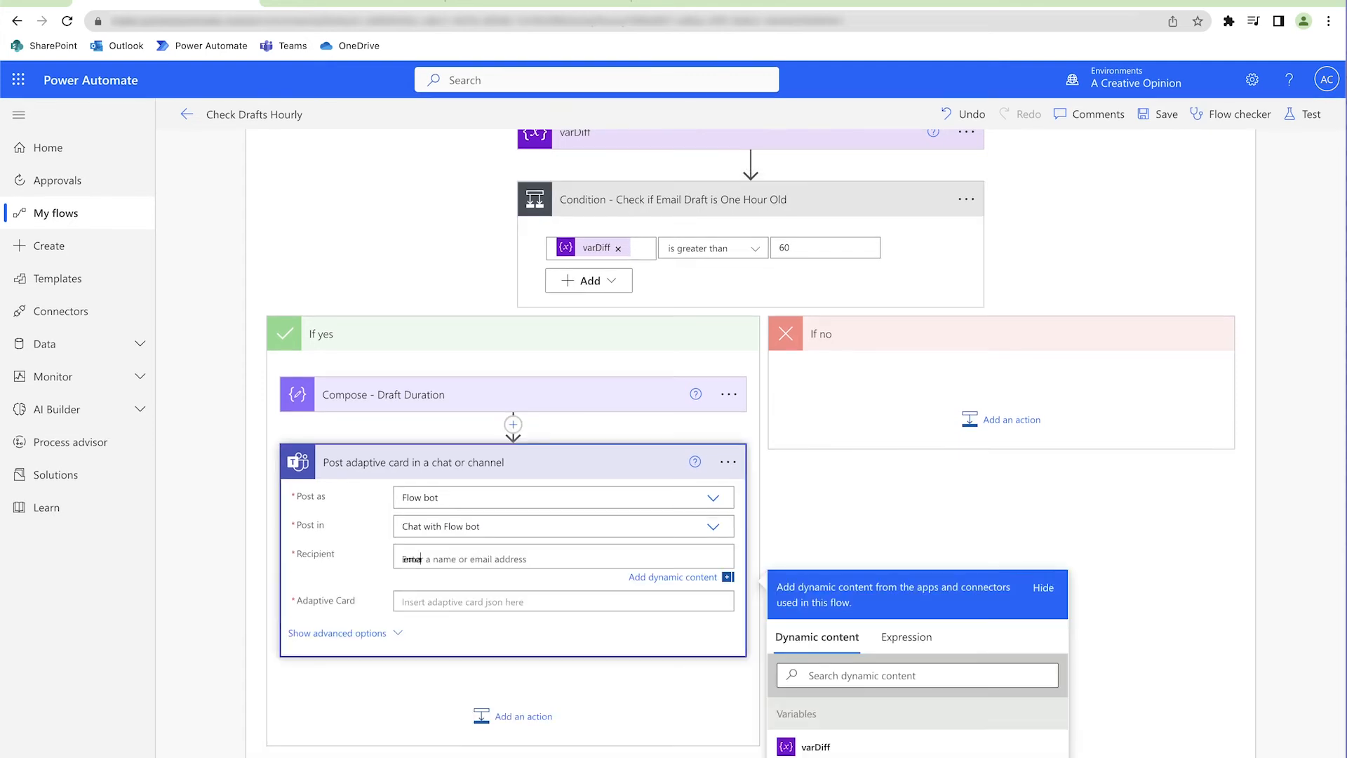
pyautogui.write('email@email.c')
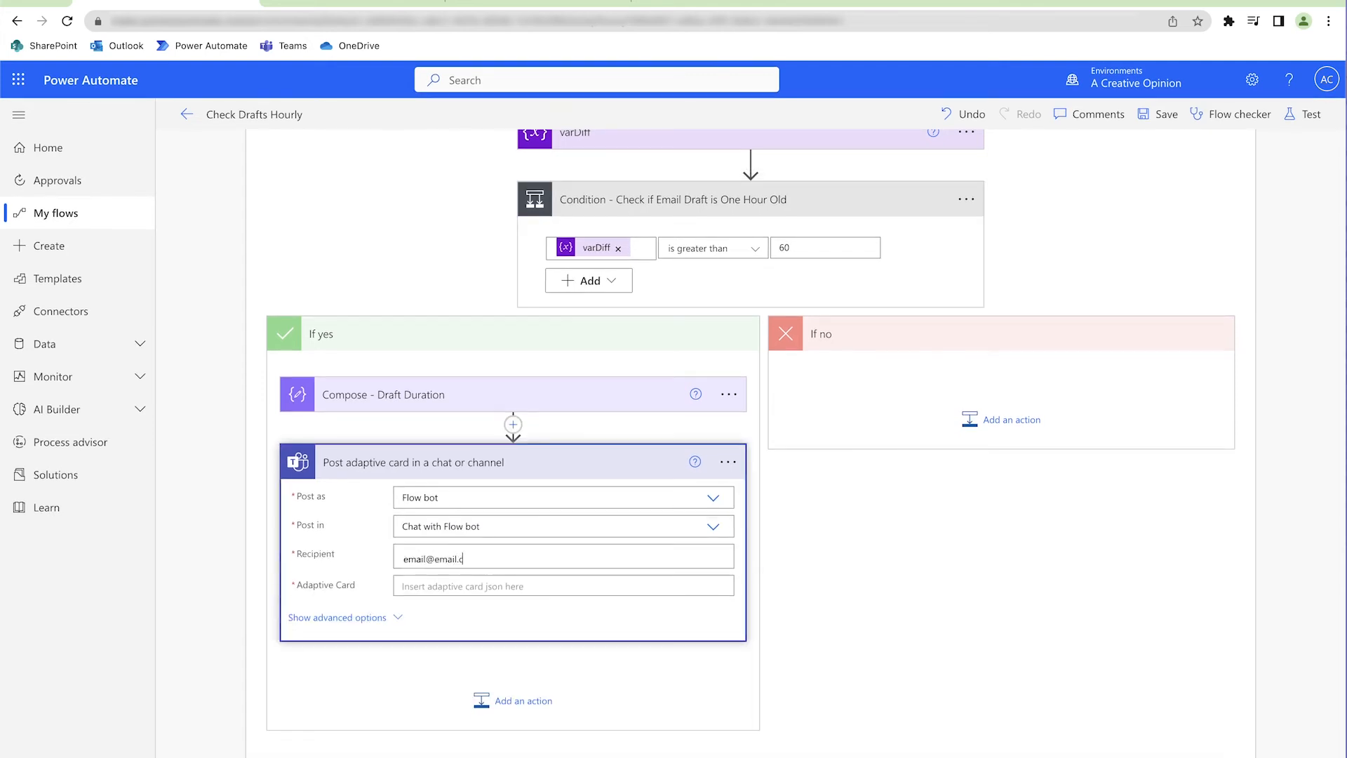
pyautogui.click(562, 585)
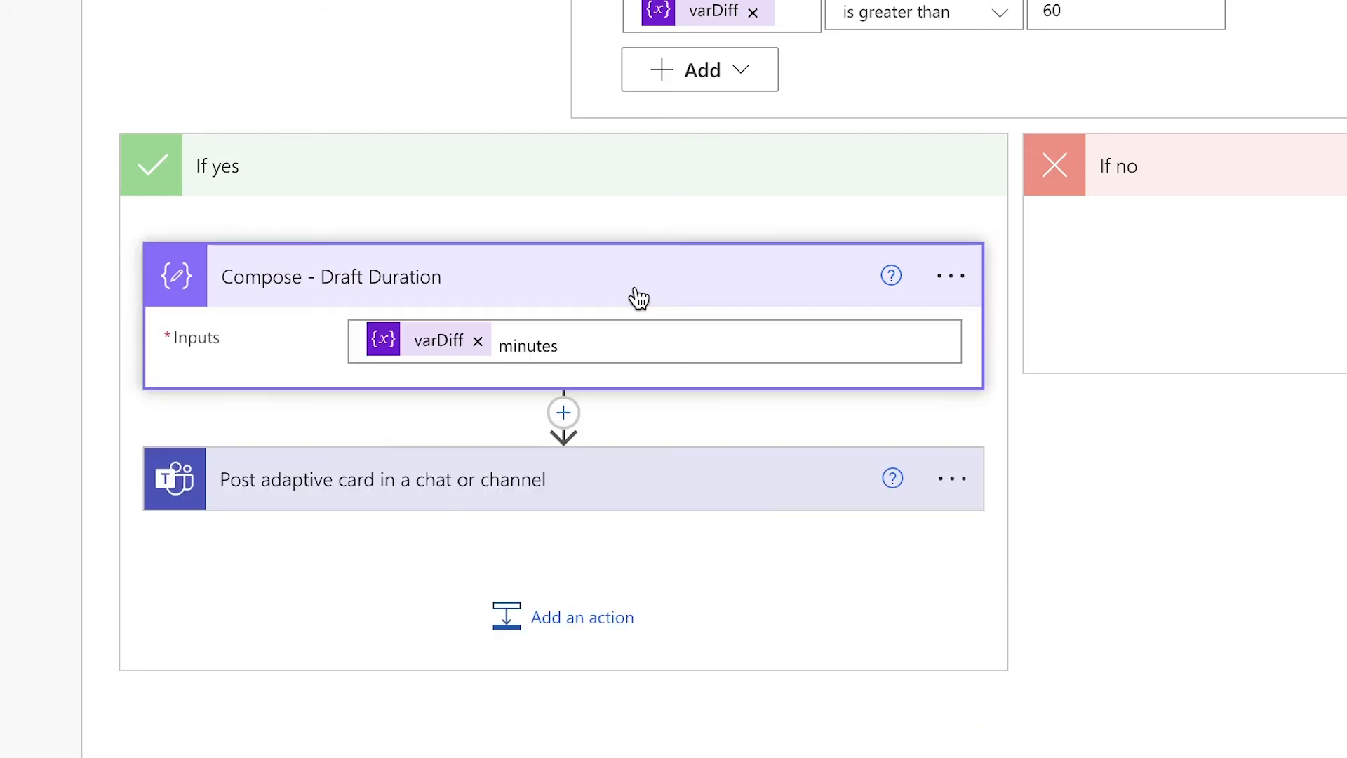
# Step: Rename the compose step to Compose - Card Body and add a Compose below with 'Email Draft' text
pyautogui.click(949, 275)
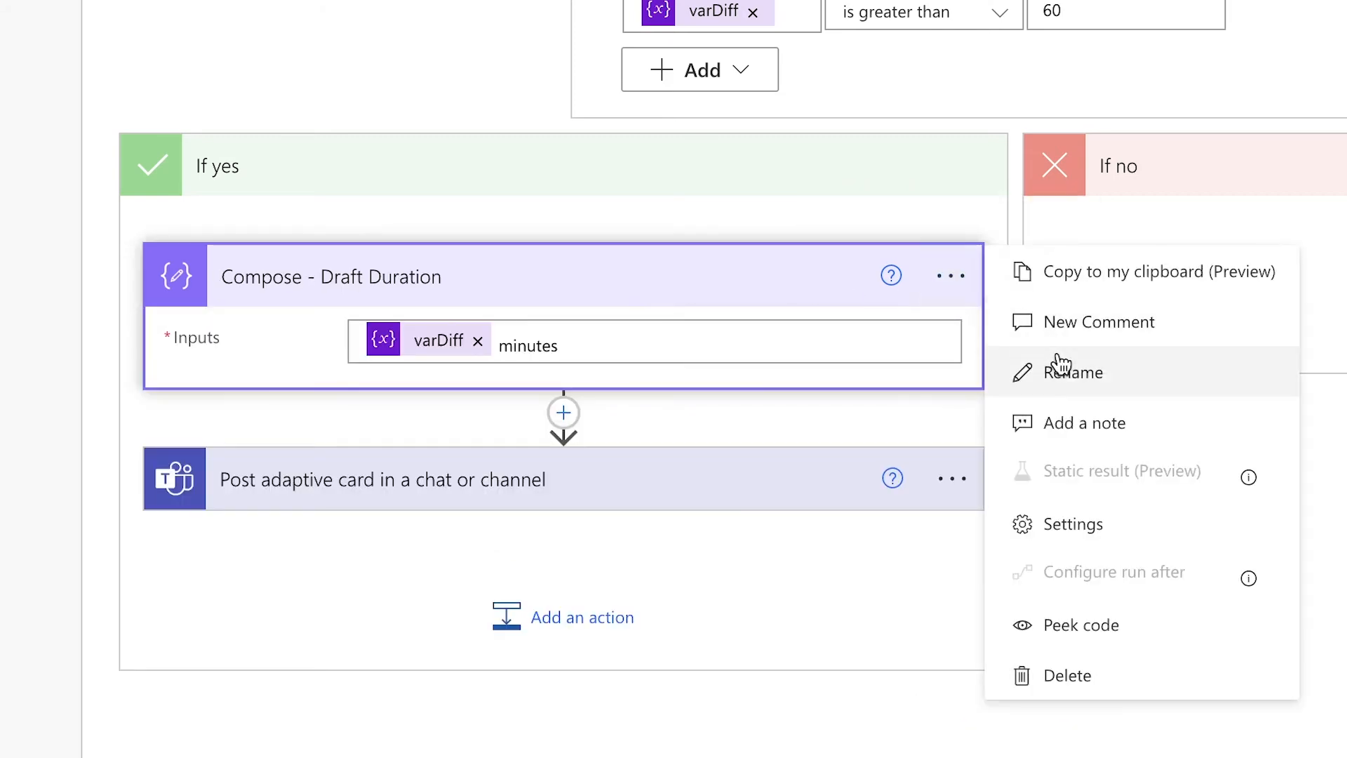
pyautogui.click(1072, 371)
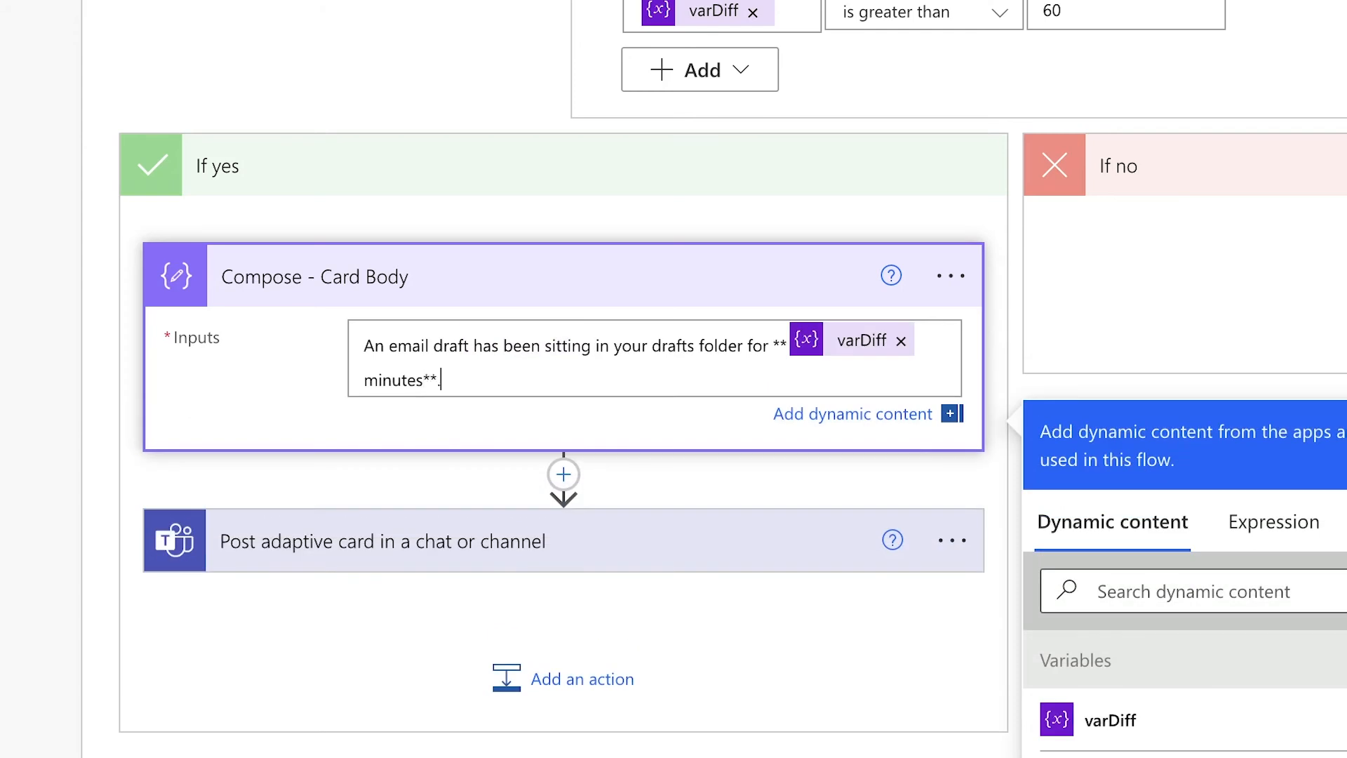
pyautogui.click(578, 678)
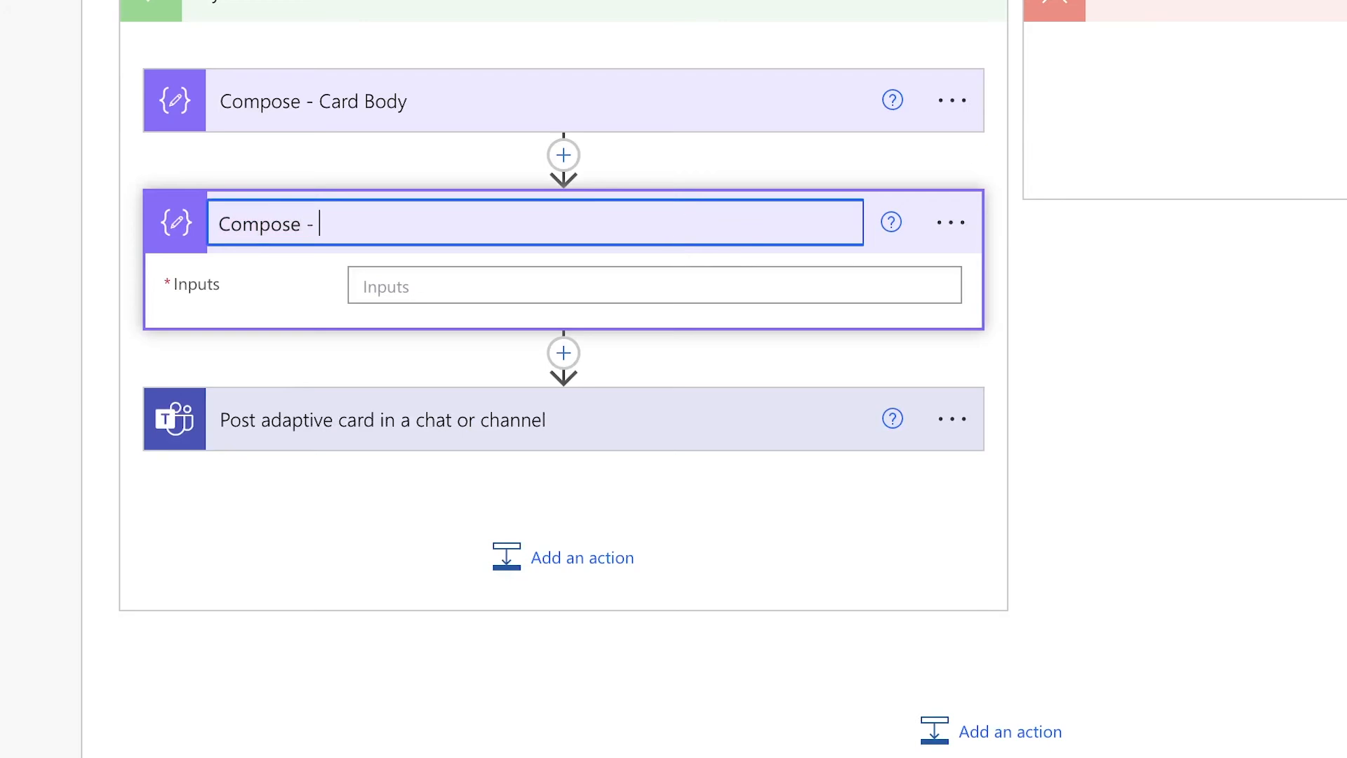
pyautogui.write('Email Dra')
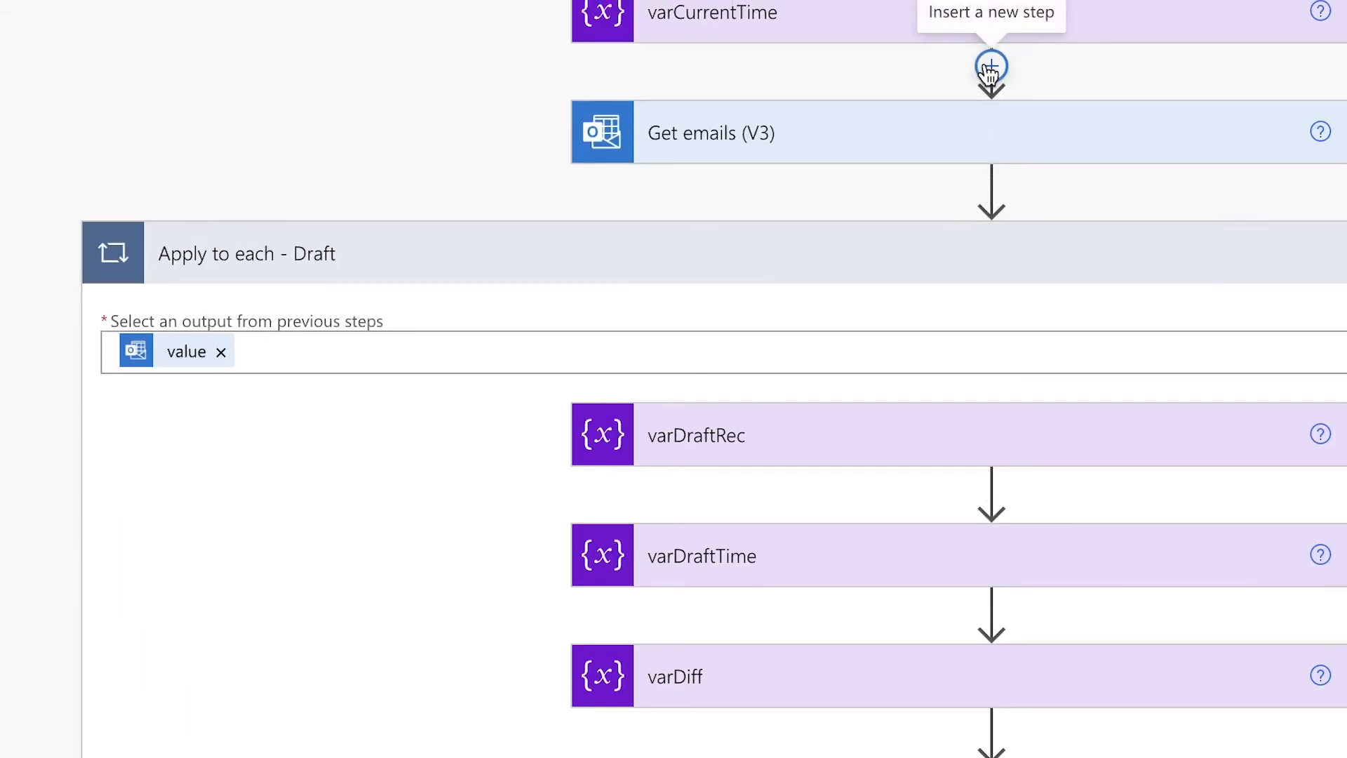
# Step: Insert a Set variable step targeting varPreview, followed by an empty Compose step
pyautogui.click(990, 68)
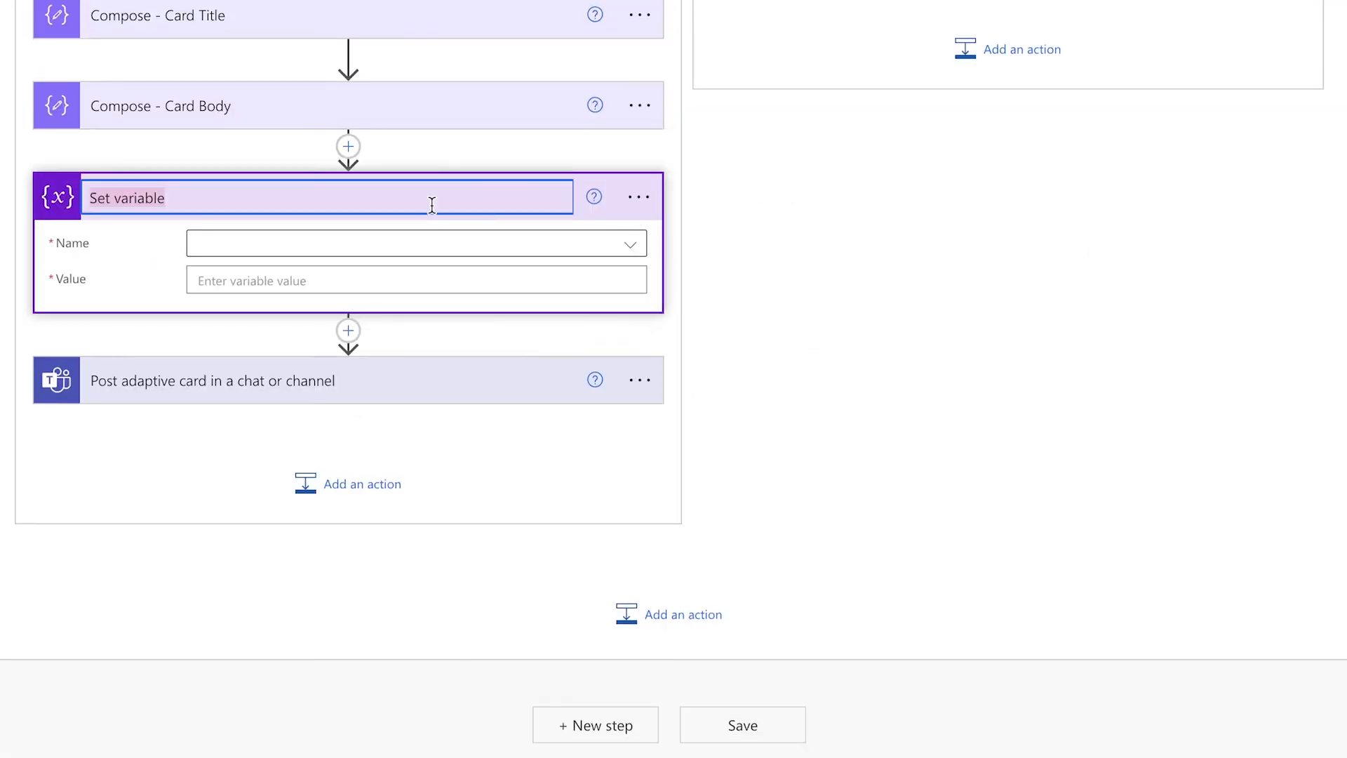
pyautogui.write('varPreview')
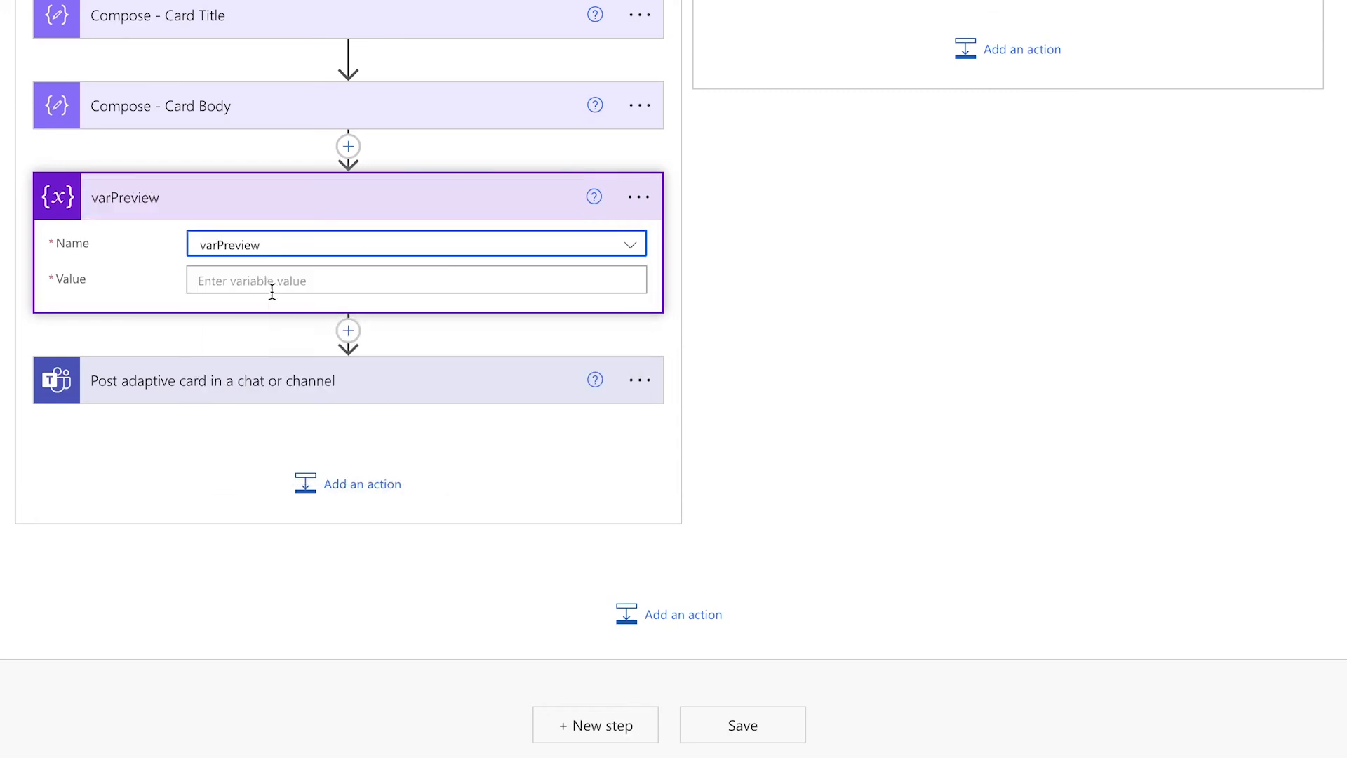
pyautogui.click(414, 279)
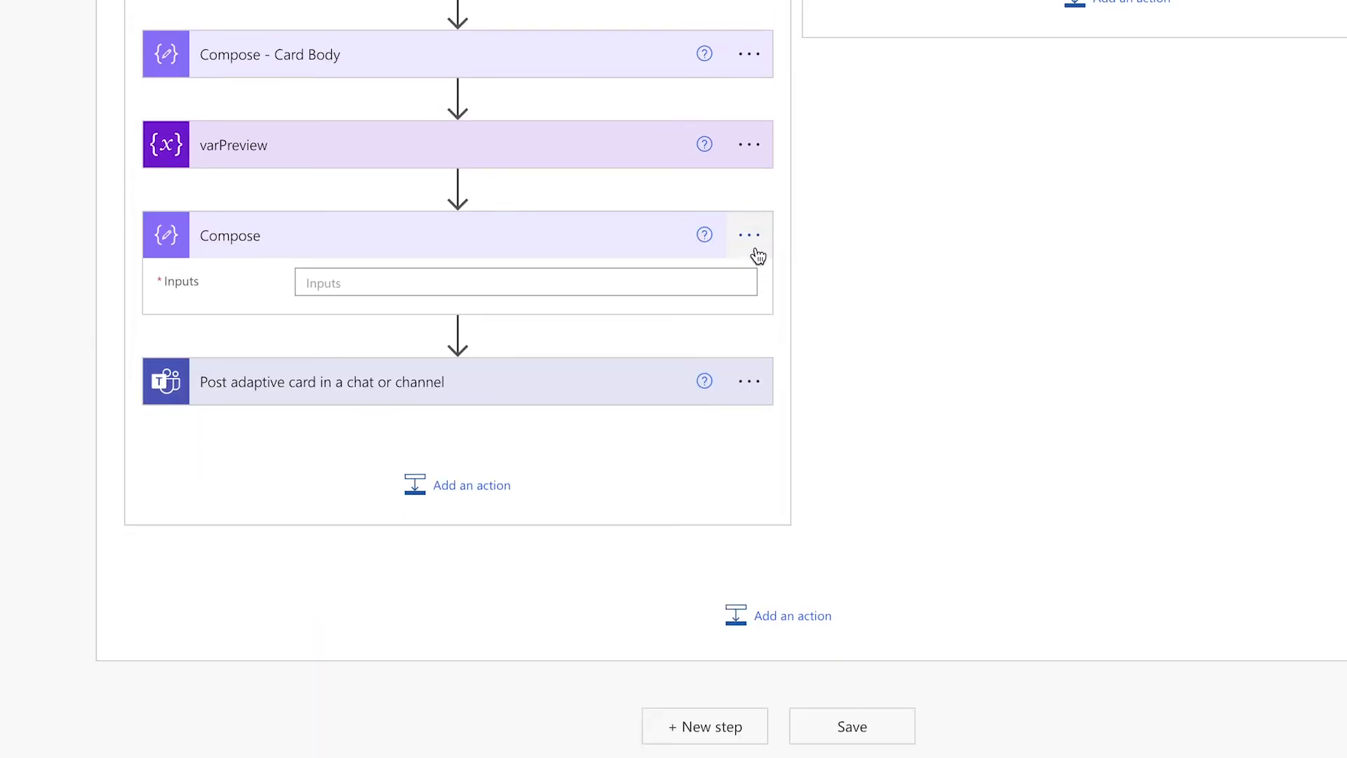
# Step: Name the compose Compose - Message Preview Length and add condition Check Preview Length against 140
pyautogui.write('Compose - Message P')
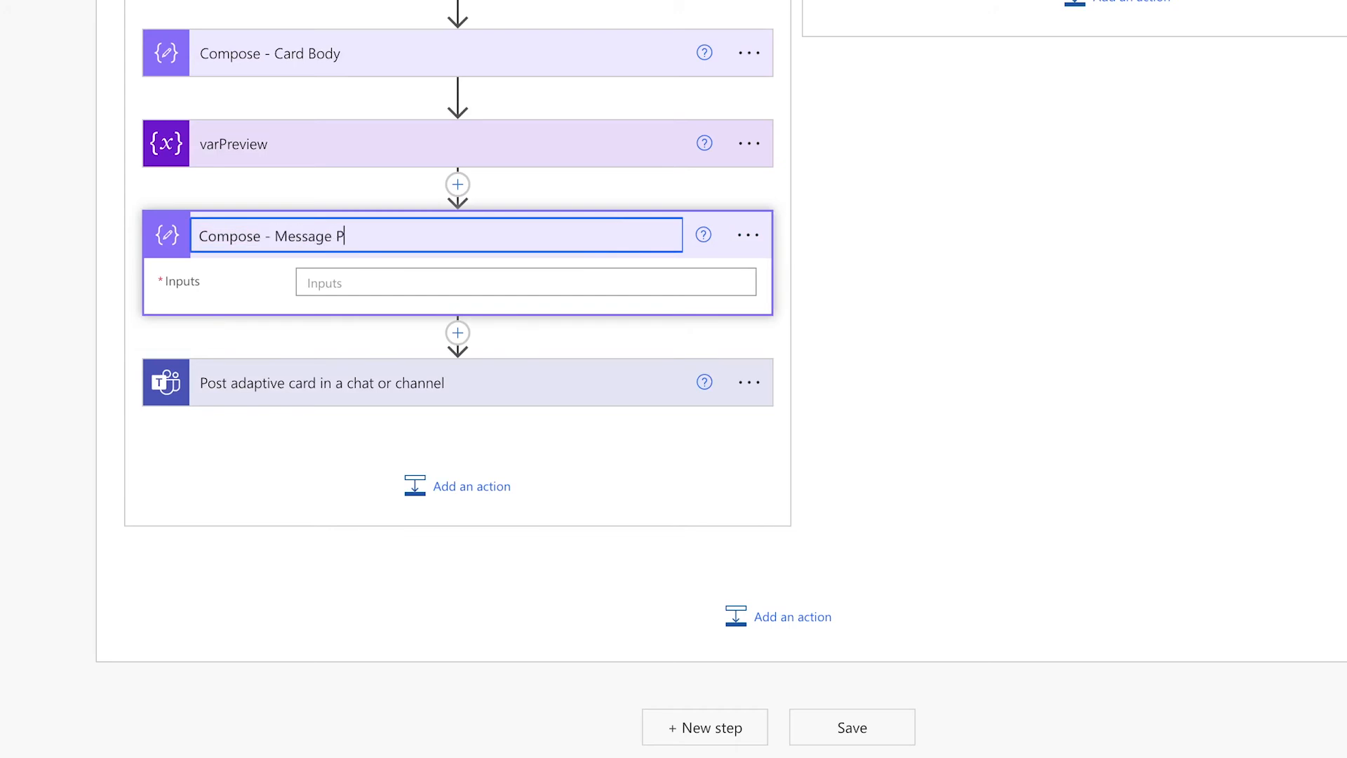
pyautogui.click(526, 282)
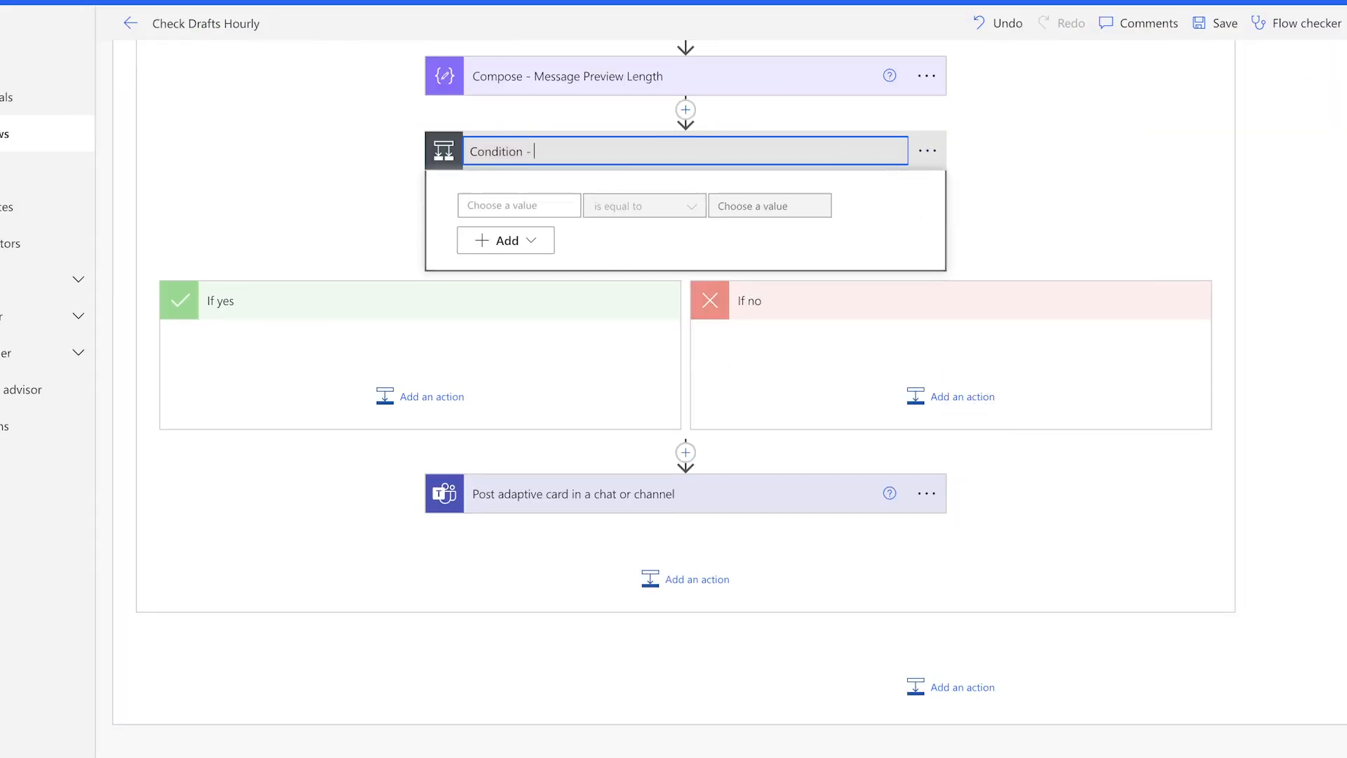
pyautogui.write('Check Preview Length')
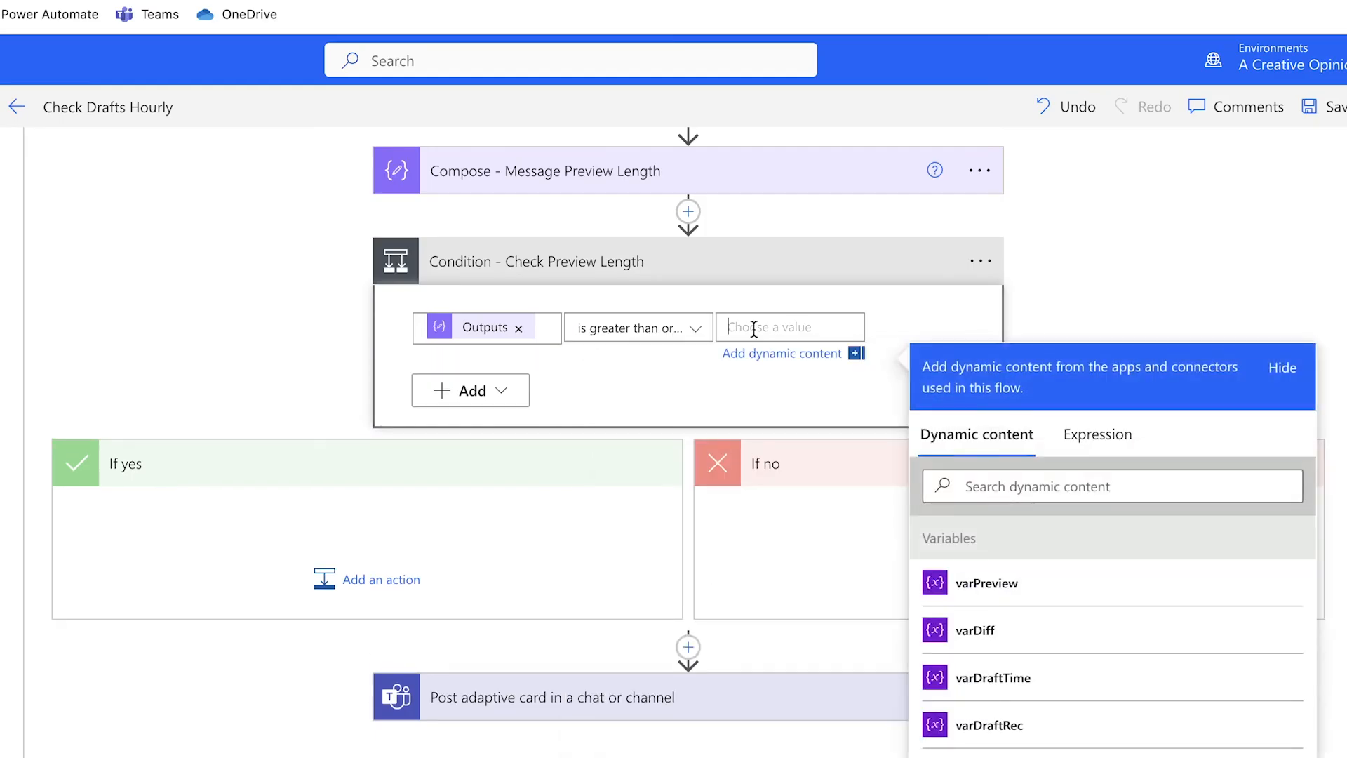
pyautogui.write('140')
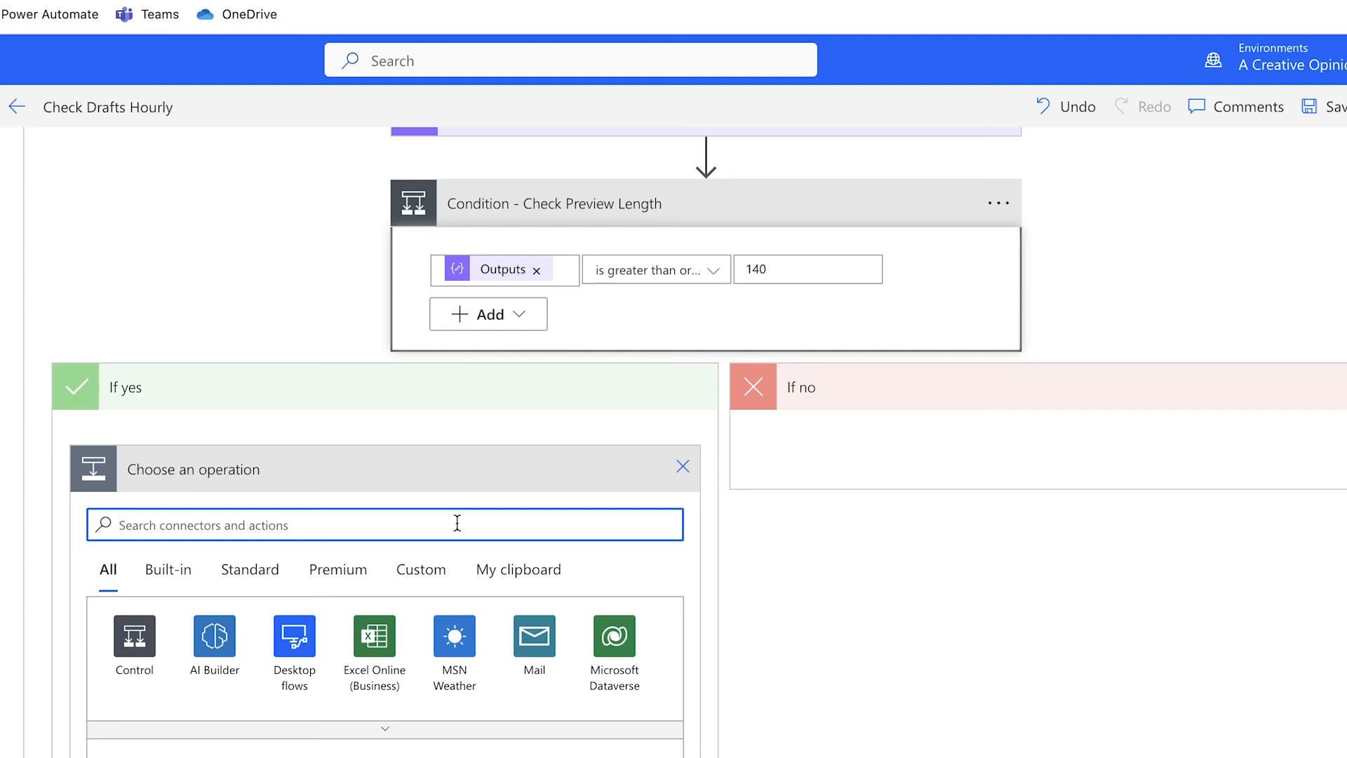
# Step: Add Compose - Trimmed Message Preview using substring(variables('varPreview'),0,…), then a Set variable step
pyautogui.write('compos')
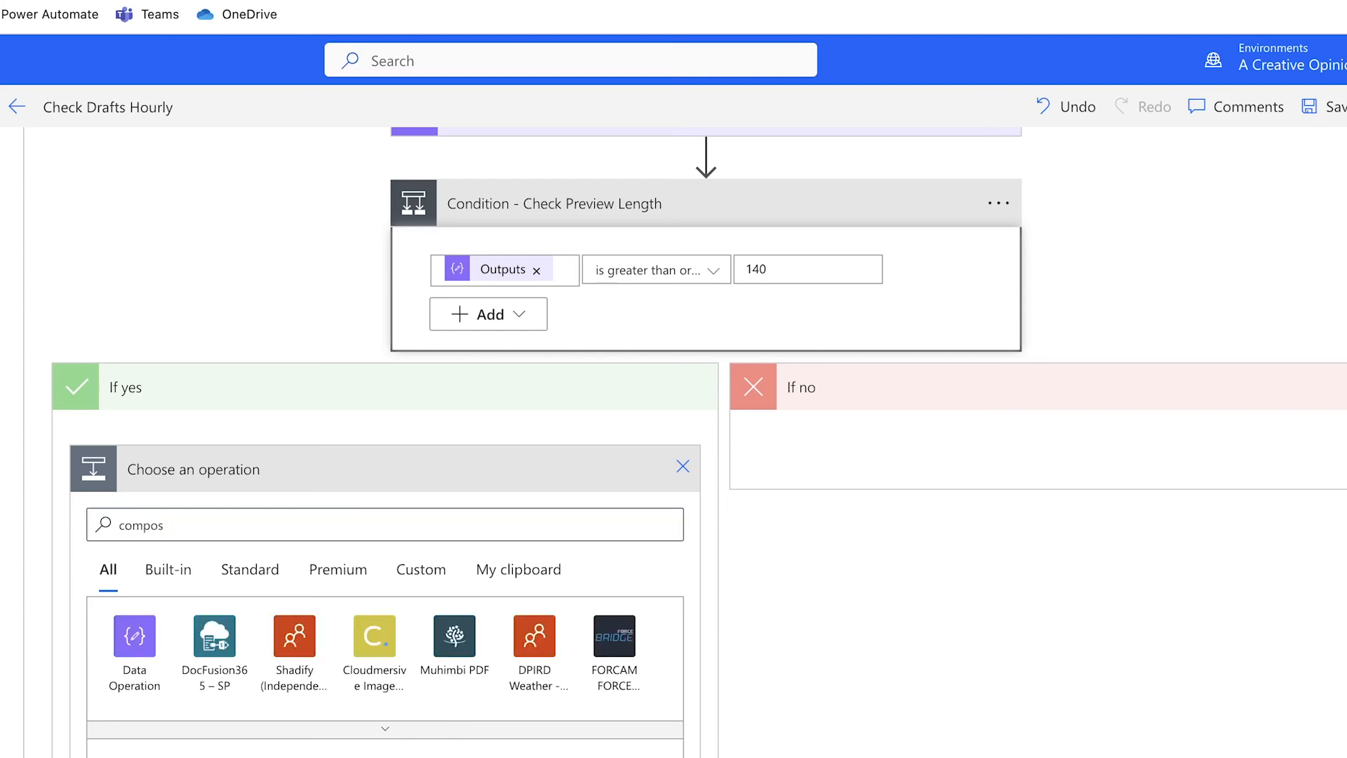
pyautogui.click(675, 263)
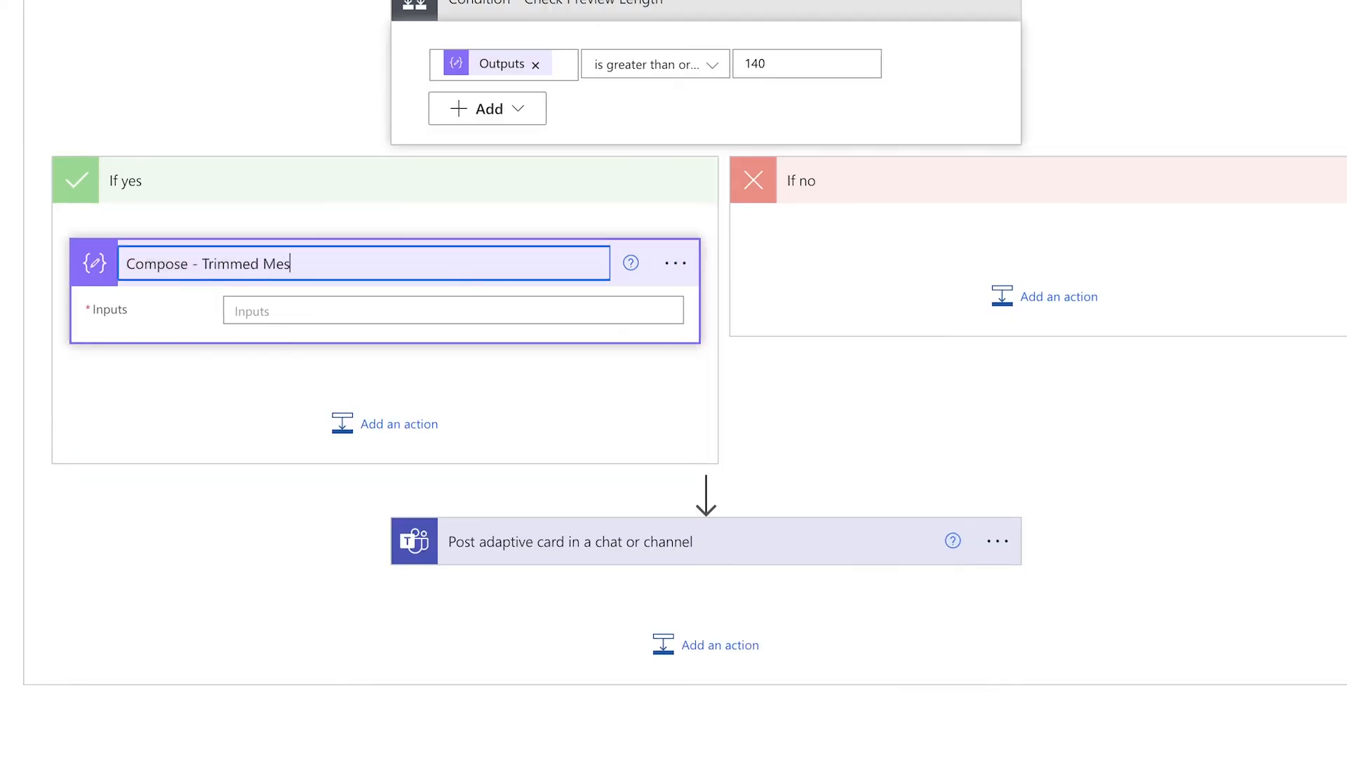
pyautogui.click(452, 310)
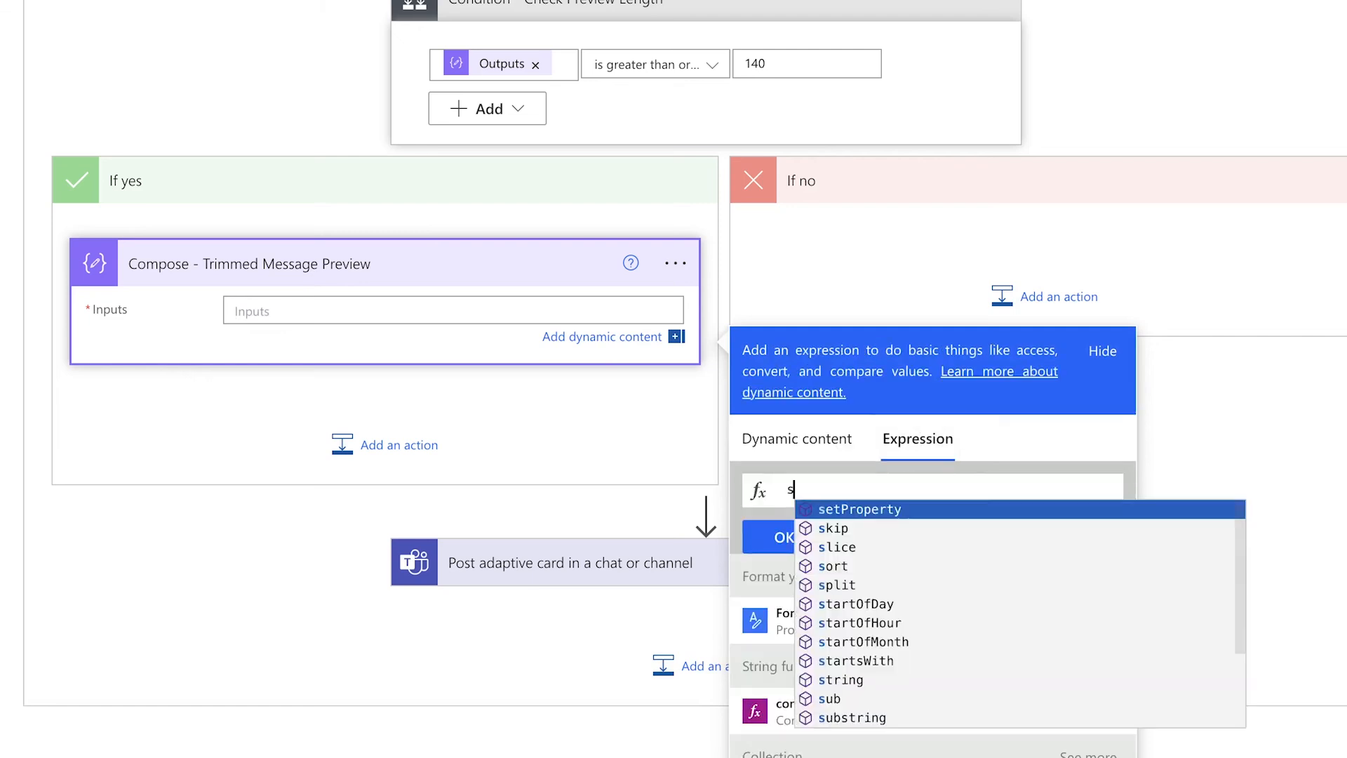
pyautogui.write('ubstring')
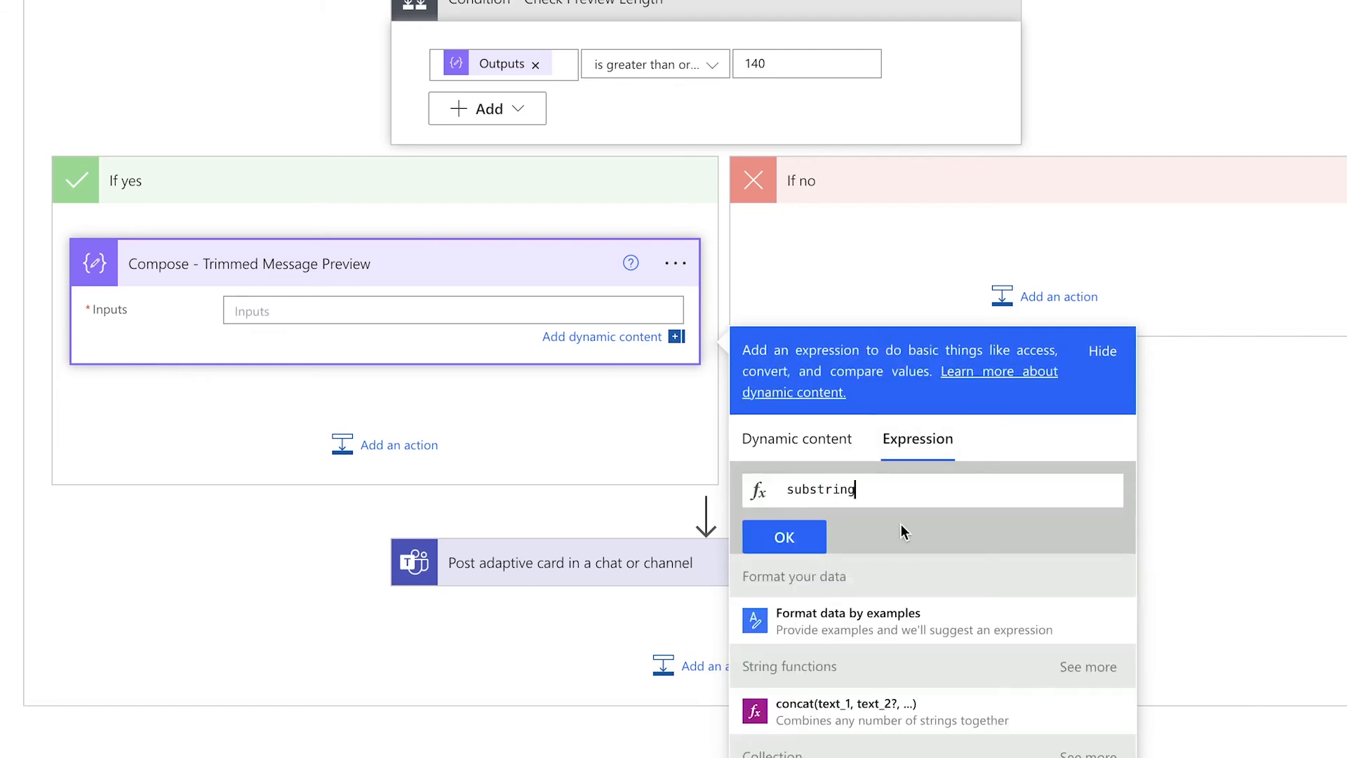
pyautogui.write("(variables('varPreview'),0")
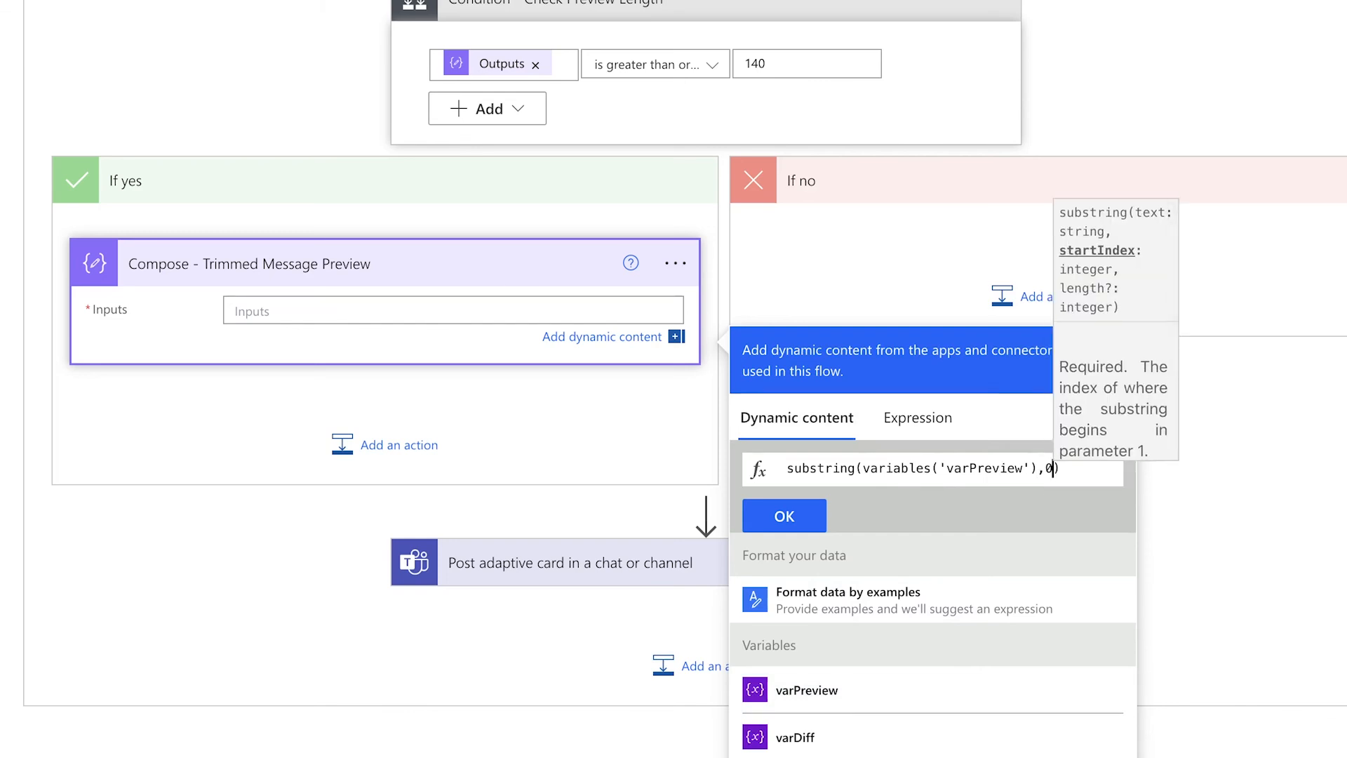
pyautogui.write(',')
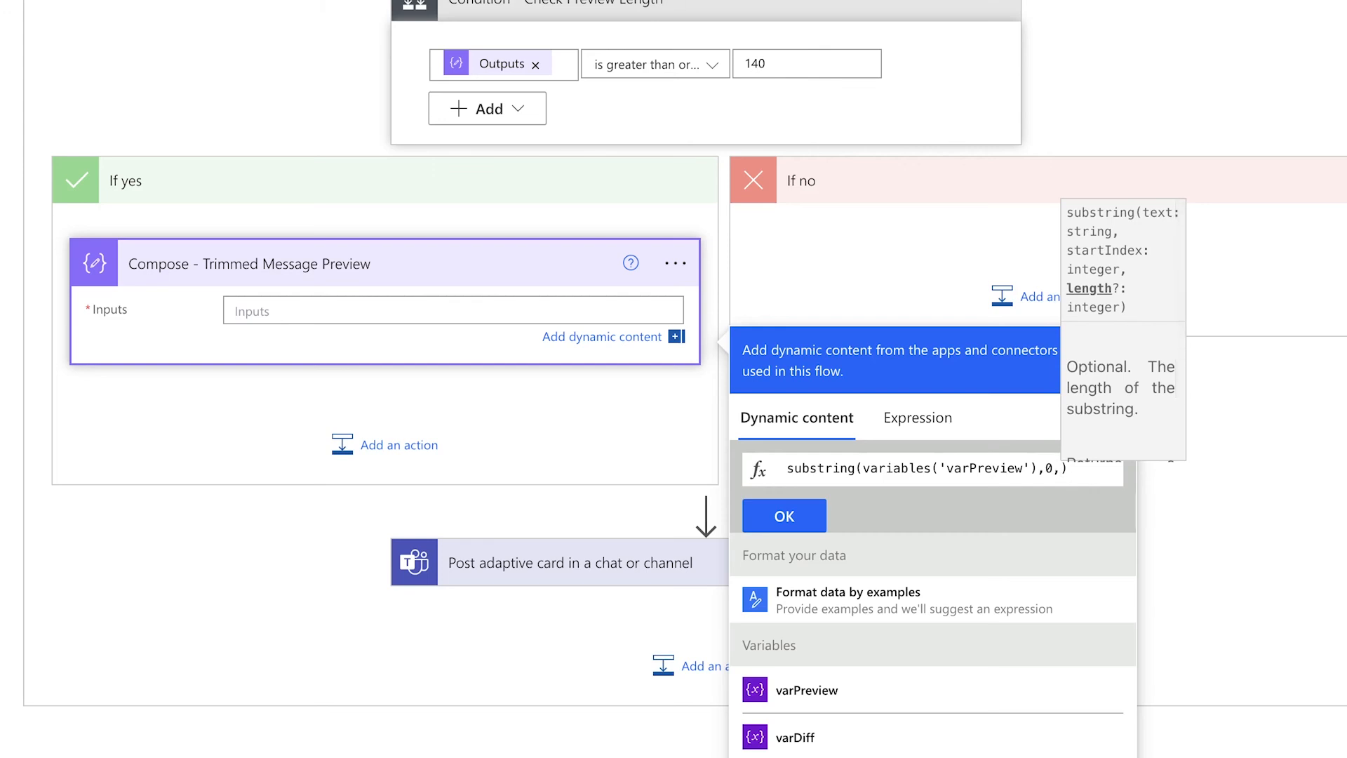
pyautogui.click(782, 516)
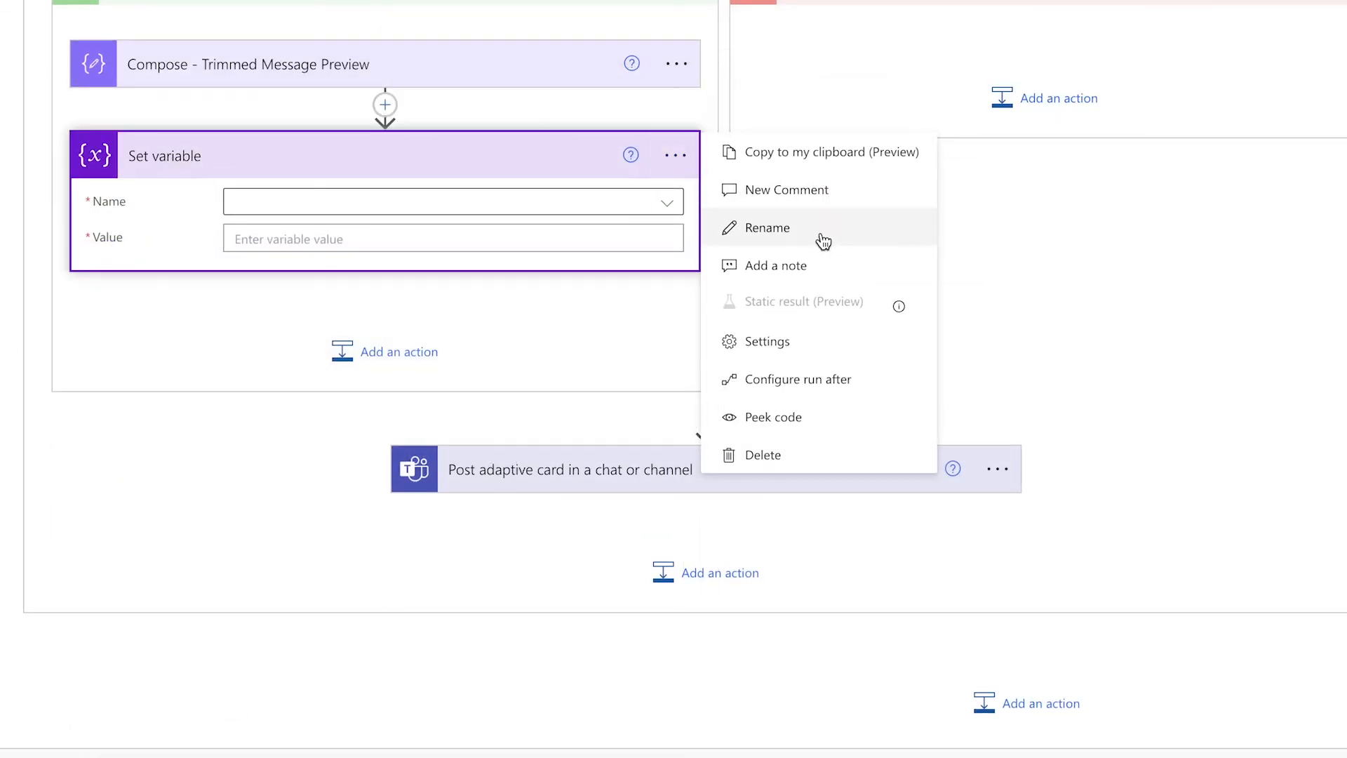
# Step: Rename the step varPreview - Trimmed, target varPreview, and use the trimmed compose Outputs as value
pyautogui.click(768, 227)
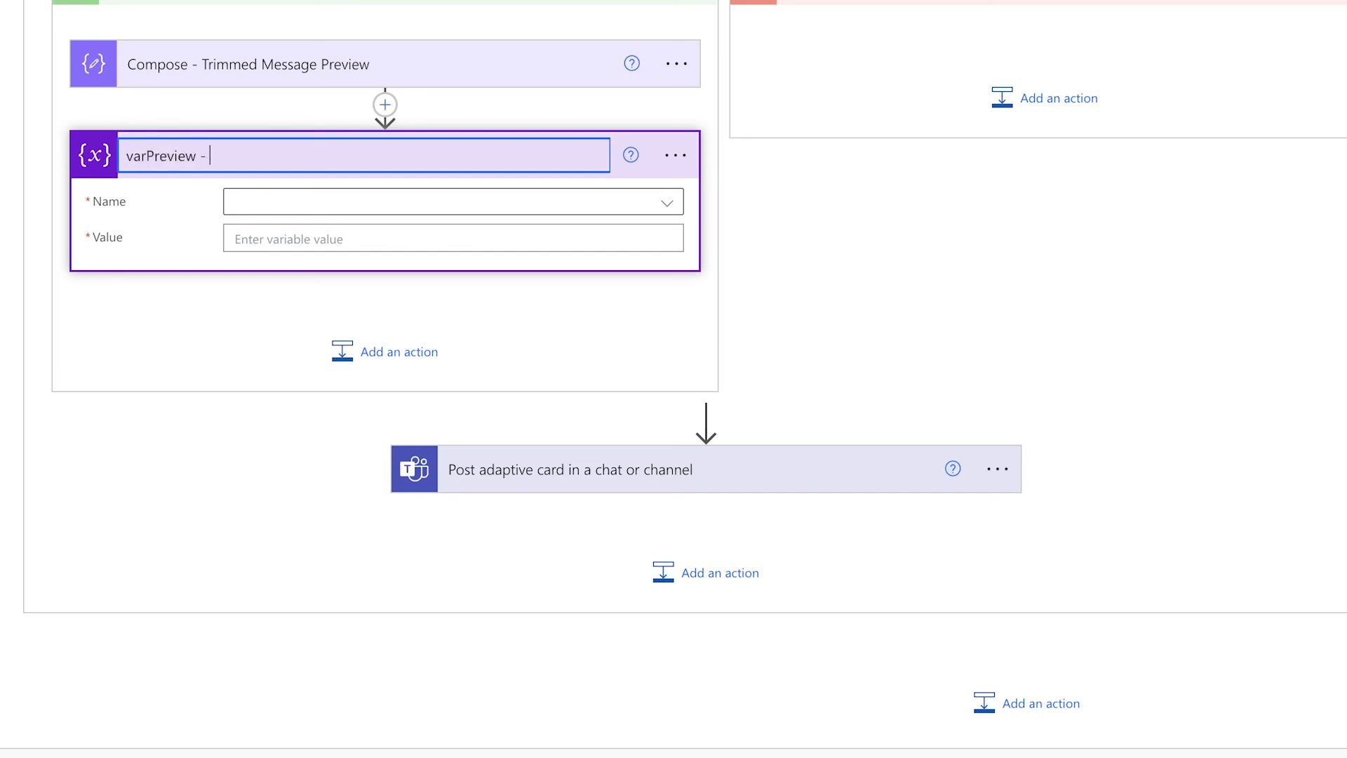
pyautogui.write('Trimmed')
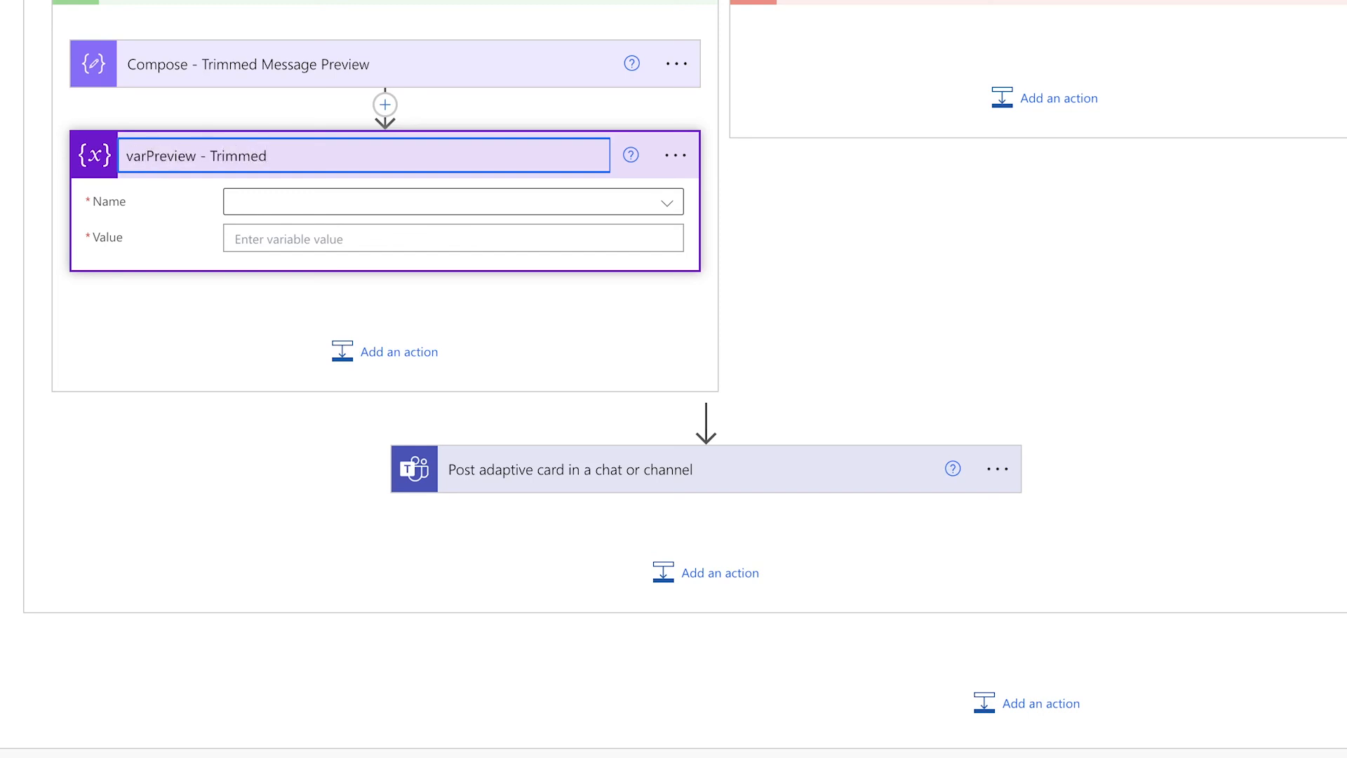
pyautogui.click(452, 202)
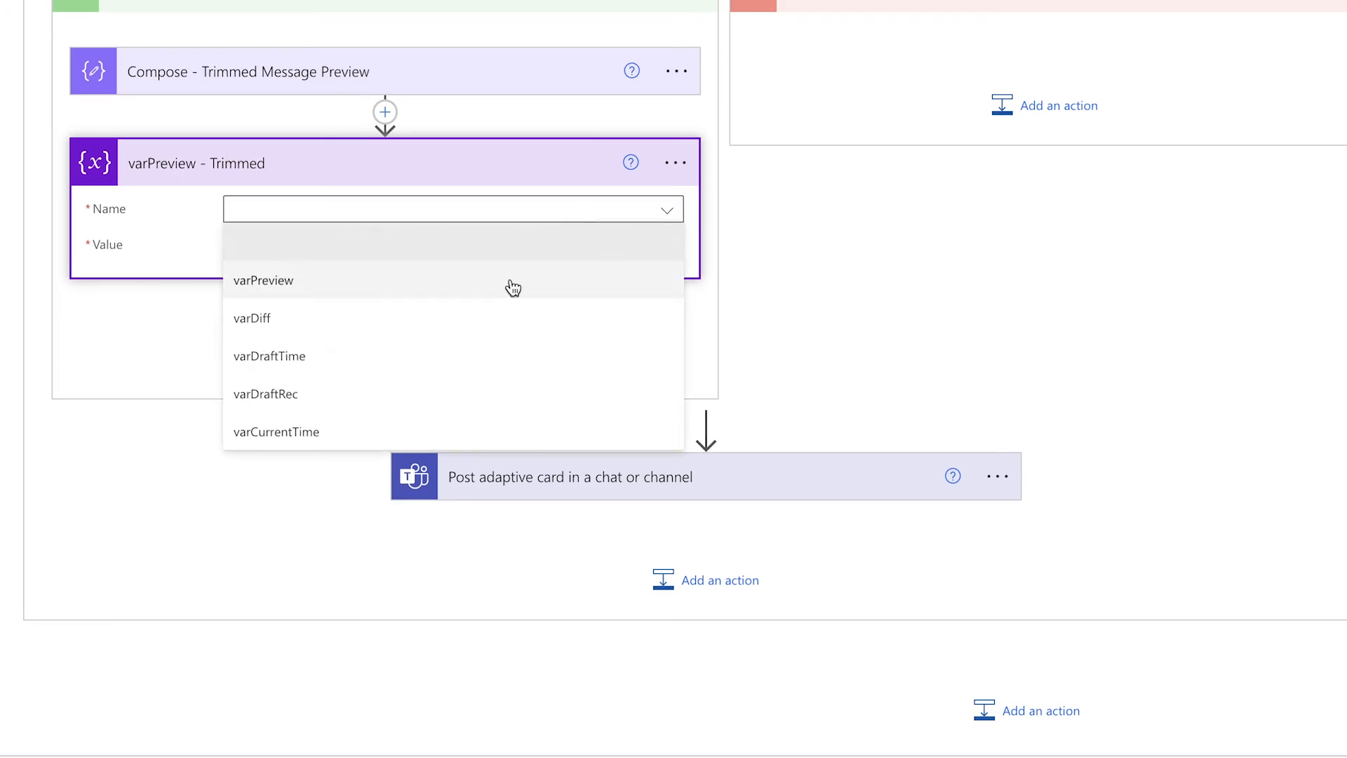
pyautogui.click(263, 280)
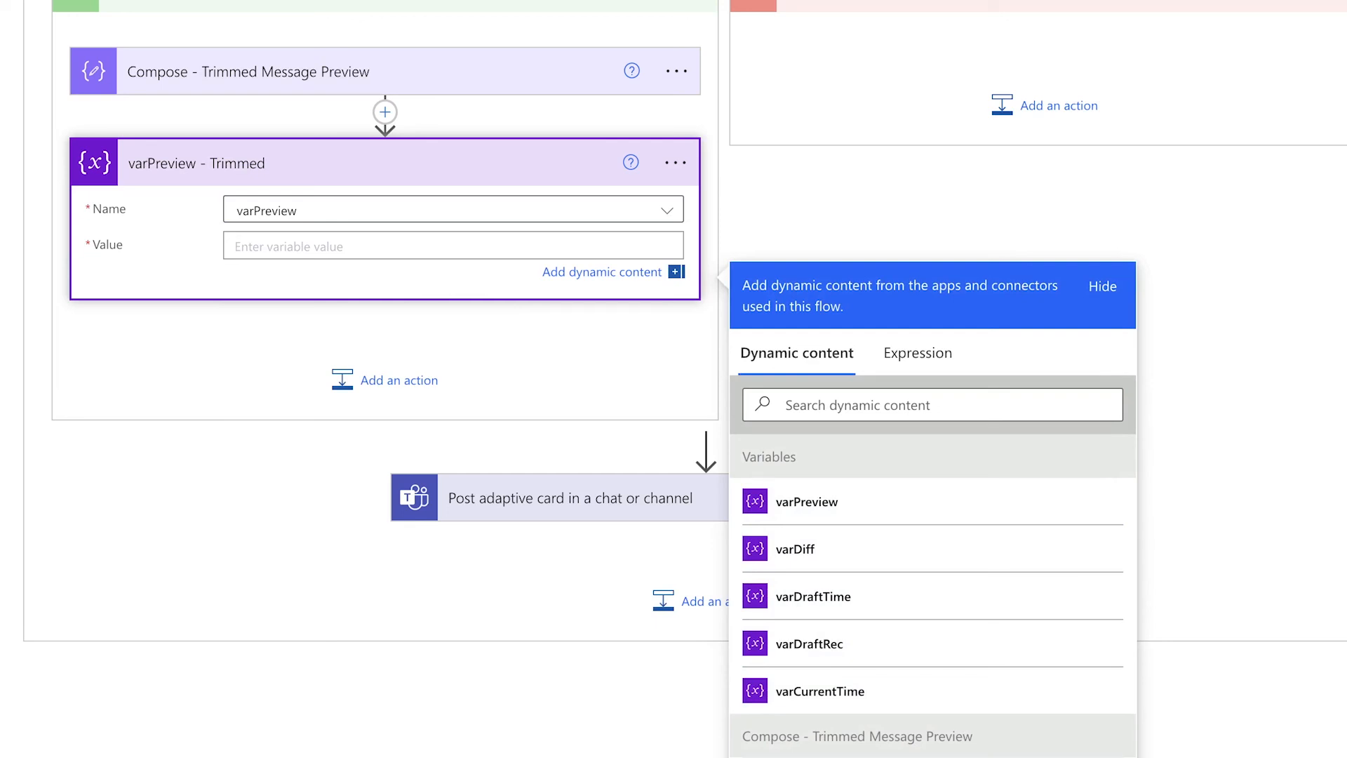
pyautogui.write('out')
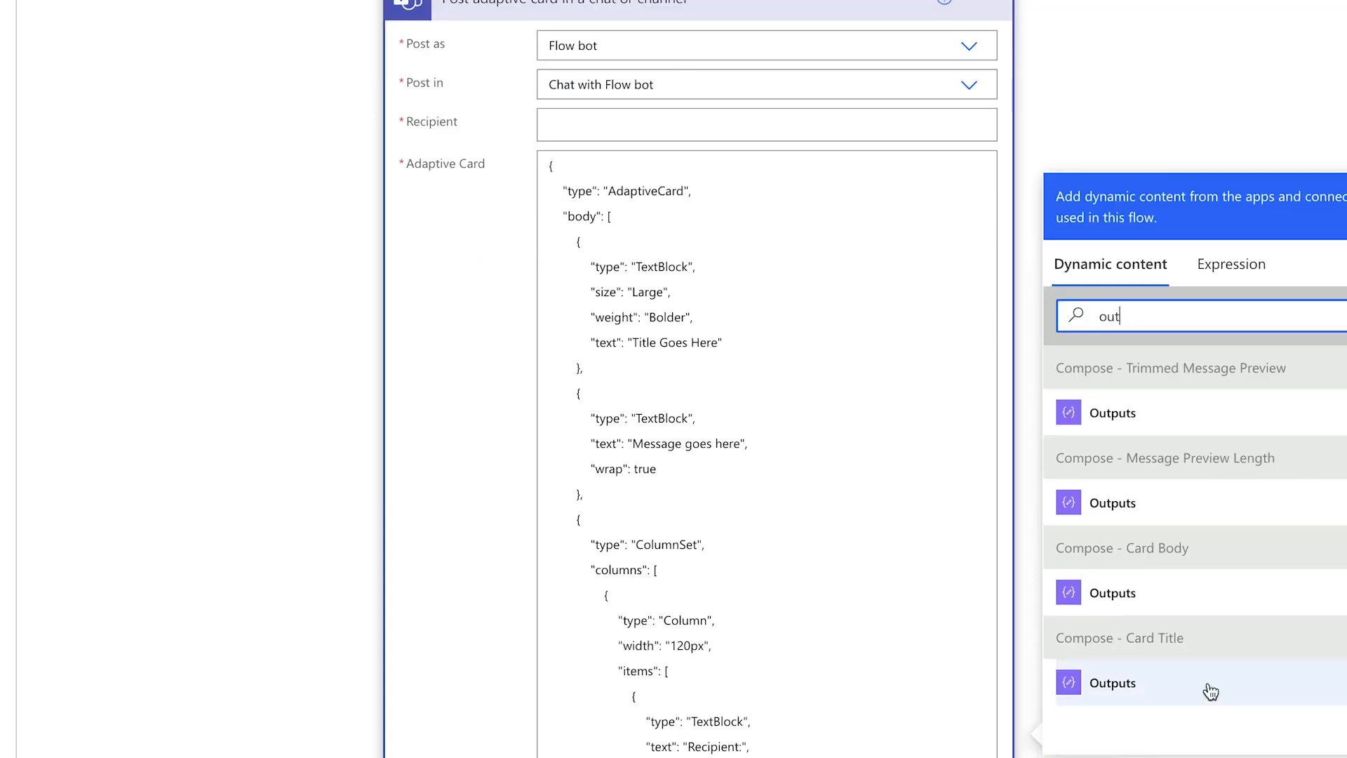
# Step: Insert Compose - Card Title Outputs as the card heading and varPreview as the message text
pyautogui.click(1111, 683)
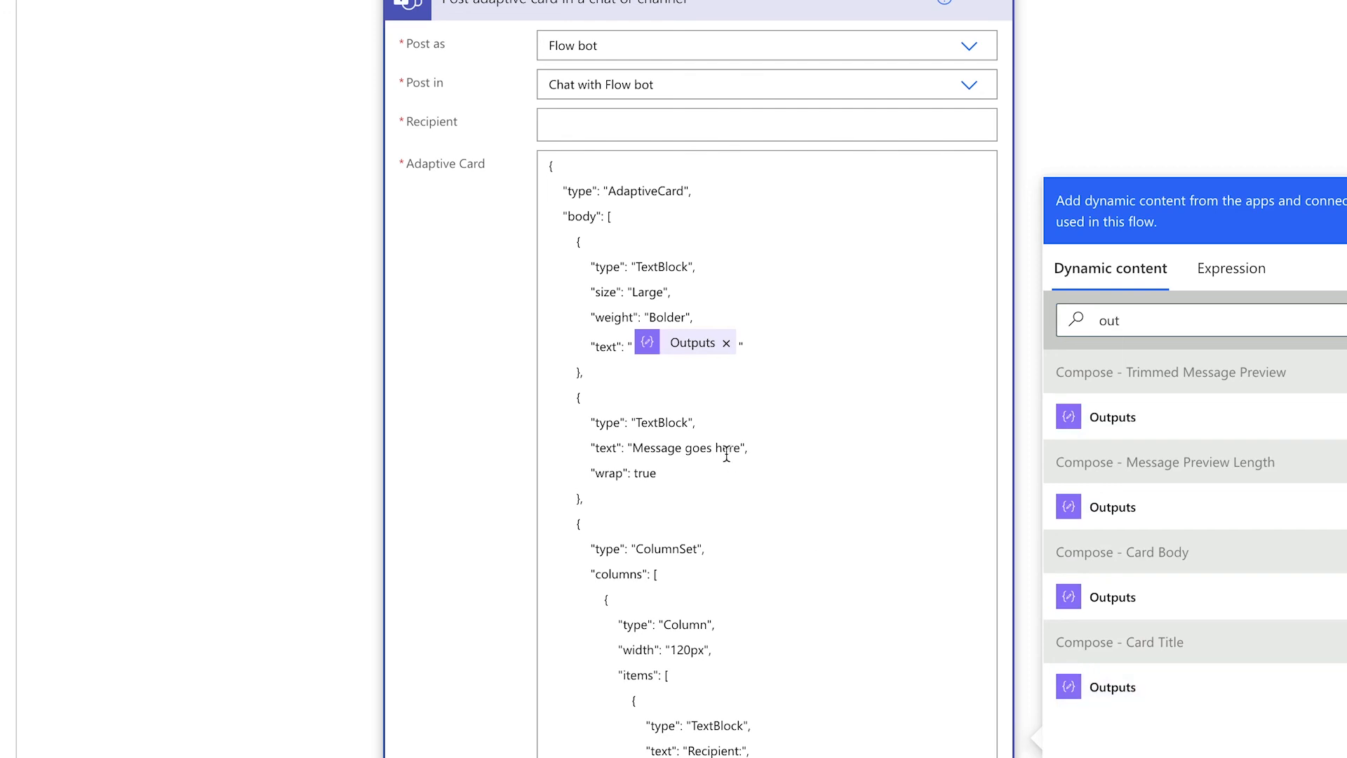
pyautogui.scroll(-3)
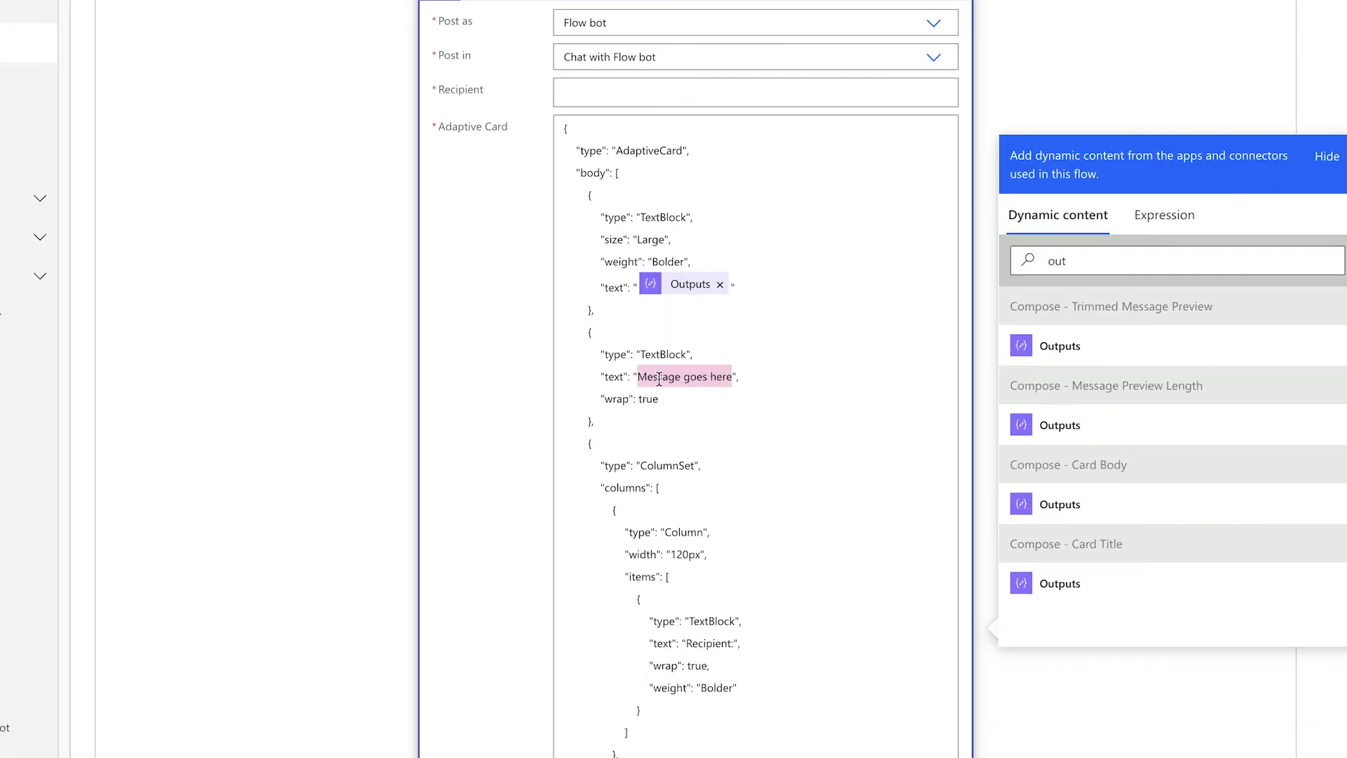
pyautogui.click(1059, 345)
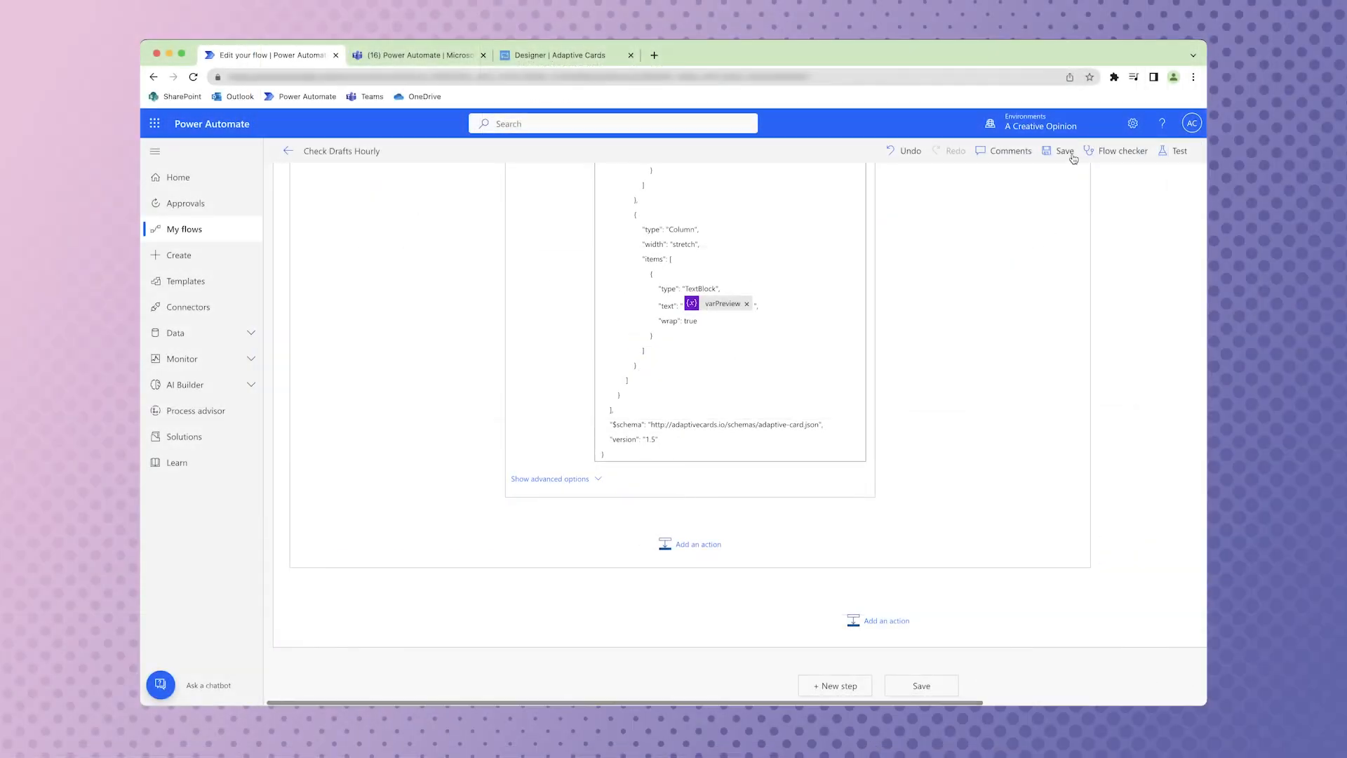
# Step: Save the flow, run a manual test, and view the Email Draft Notification card in Teams
pyautogui.click(1063, 150)
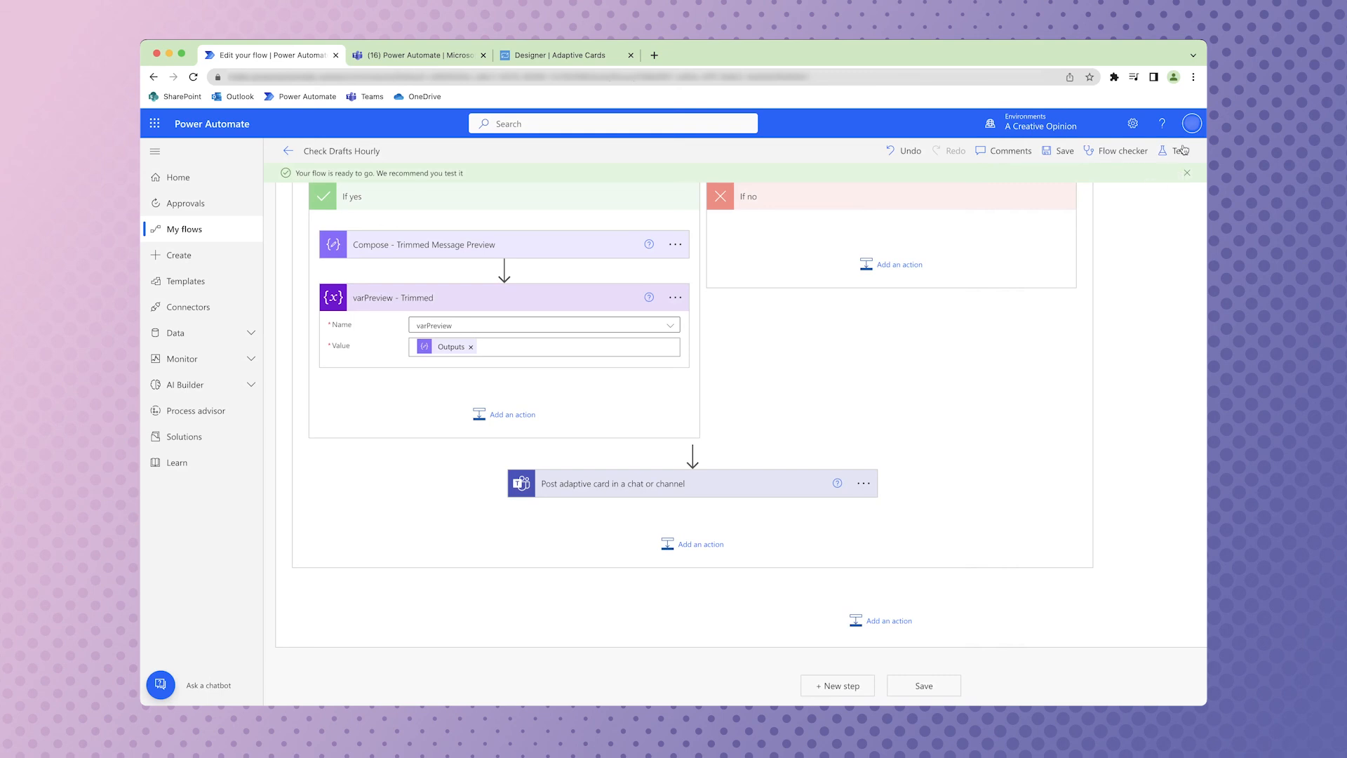
pyautogui.click(1179, 150)
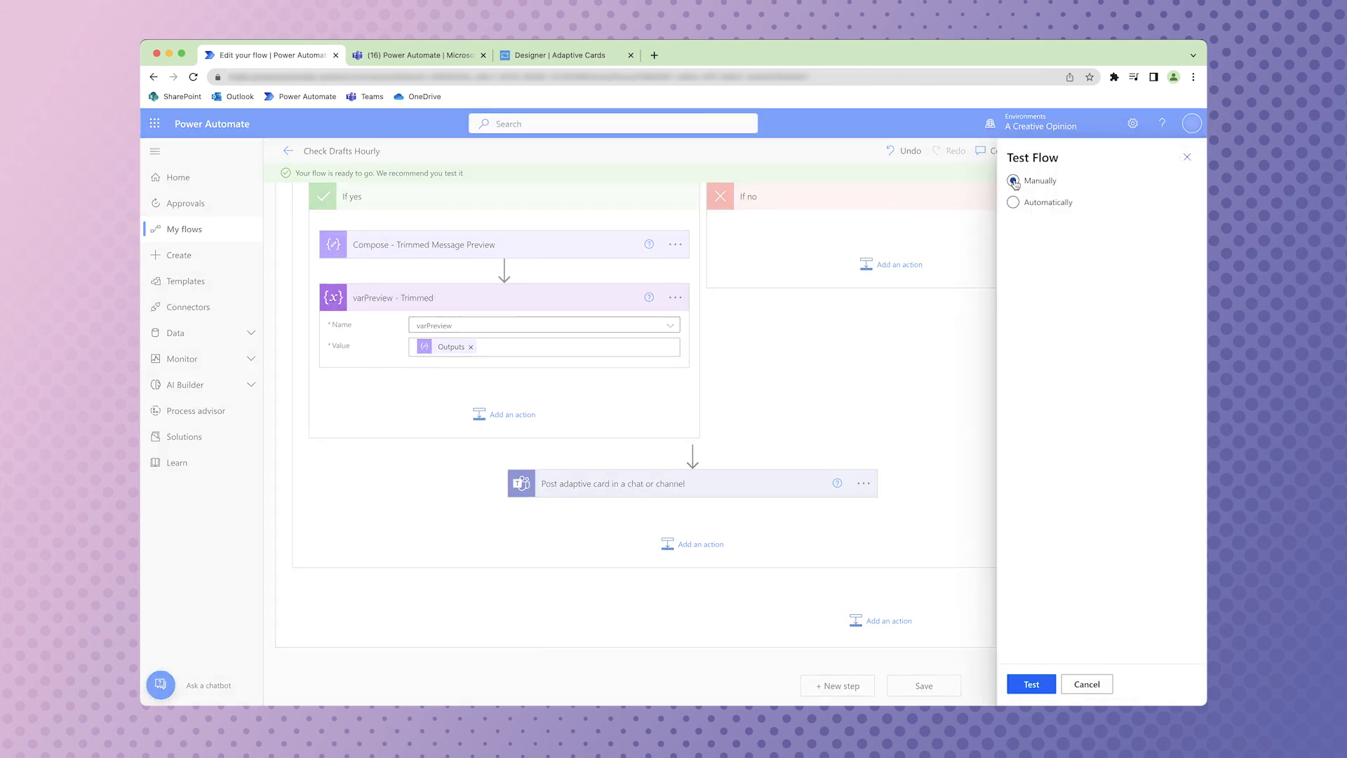
pyautogui.click(1030, 682)
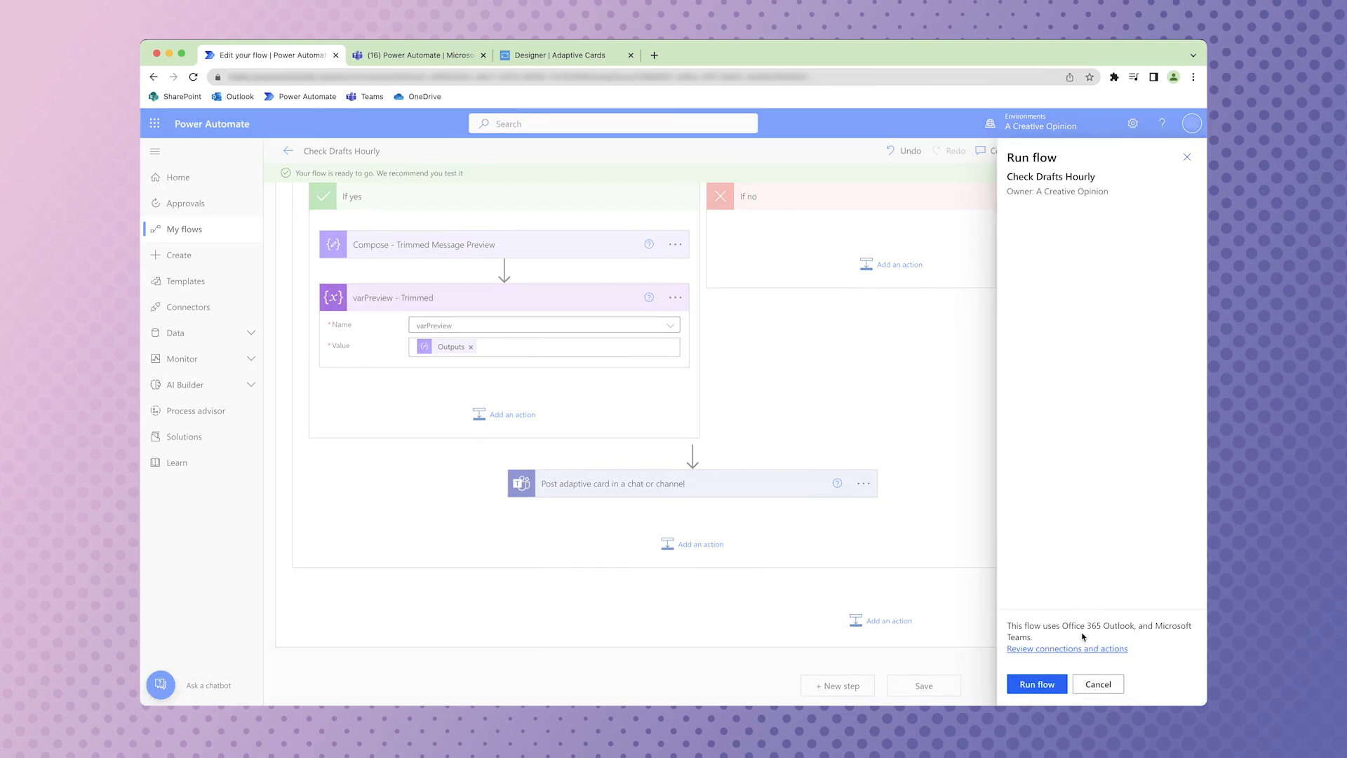
pyautogui.click(1036, 684)
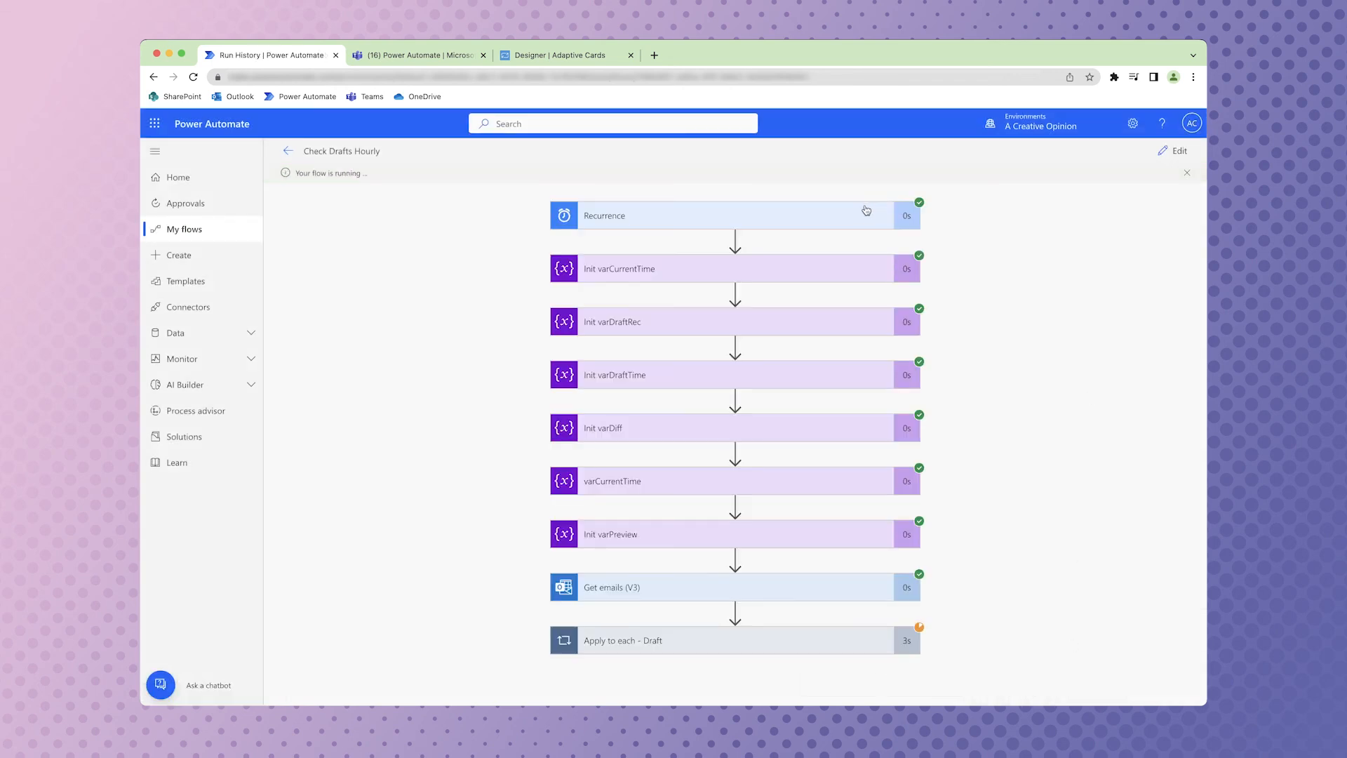
pyautogui.click(417, 55)
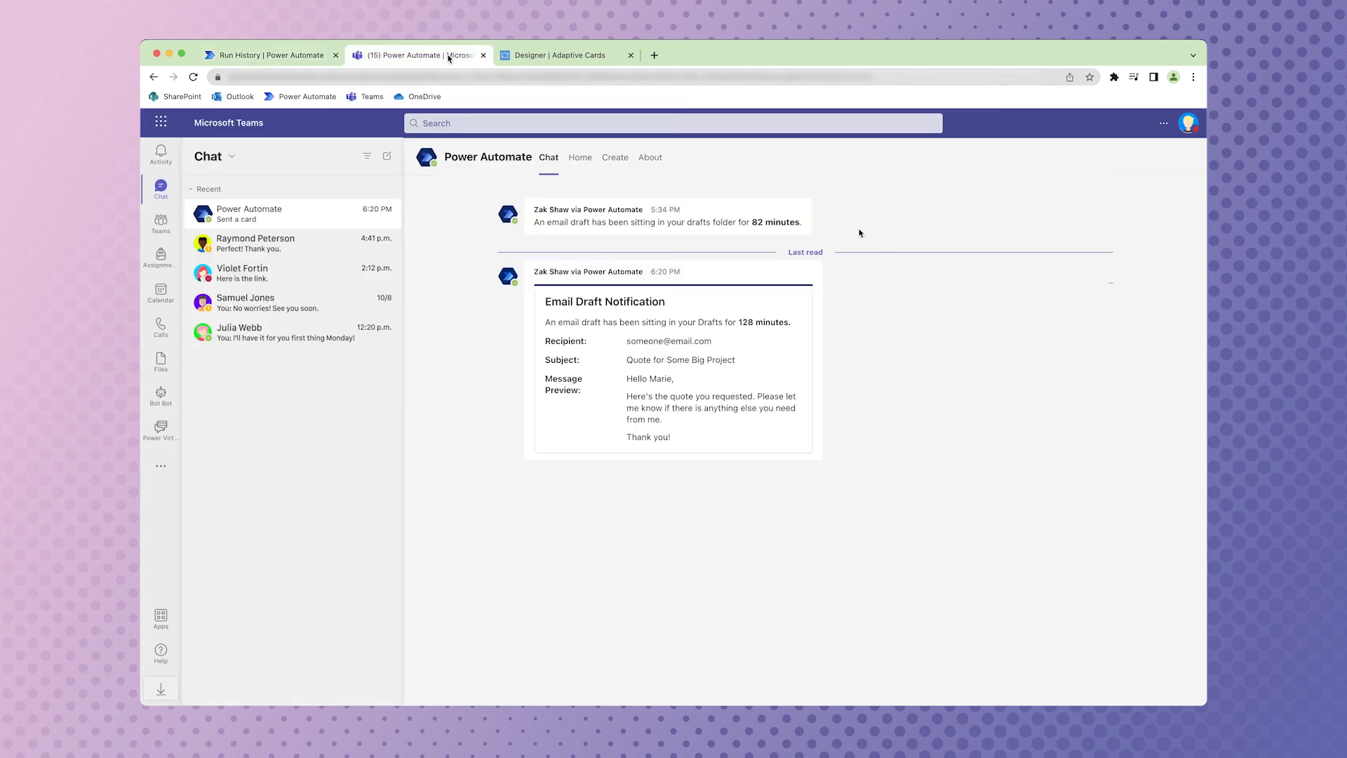